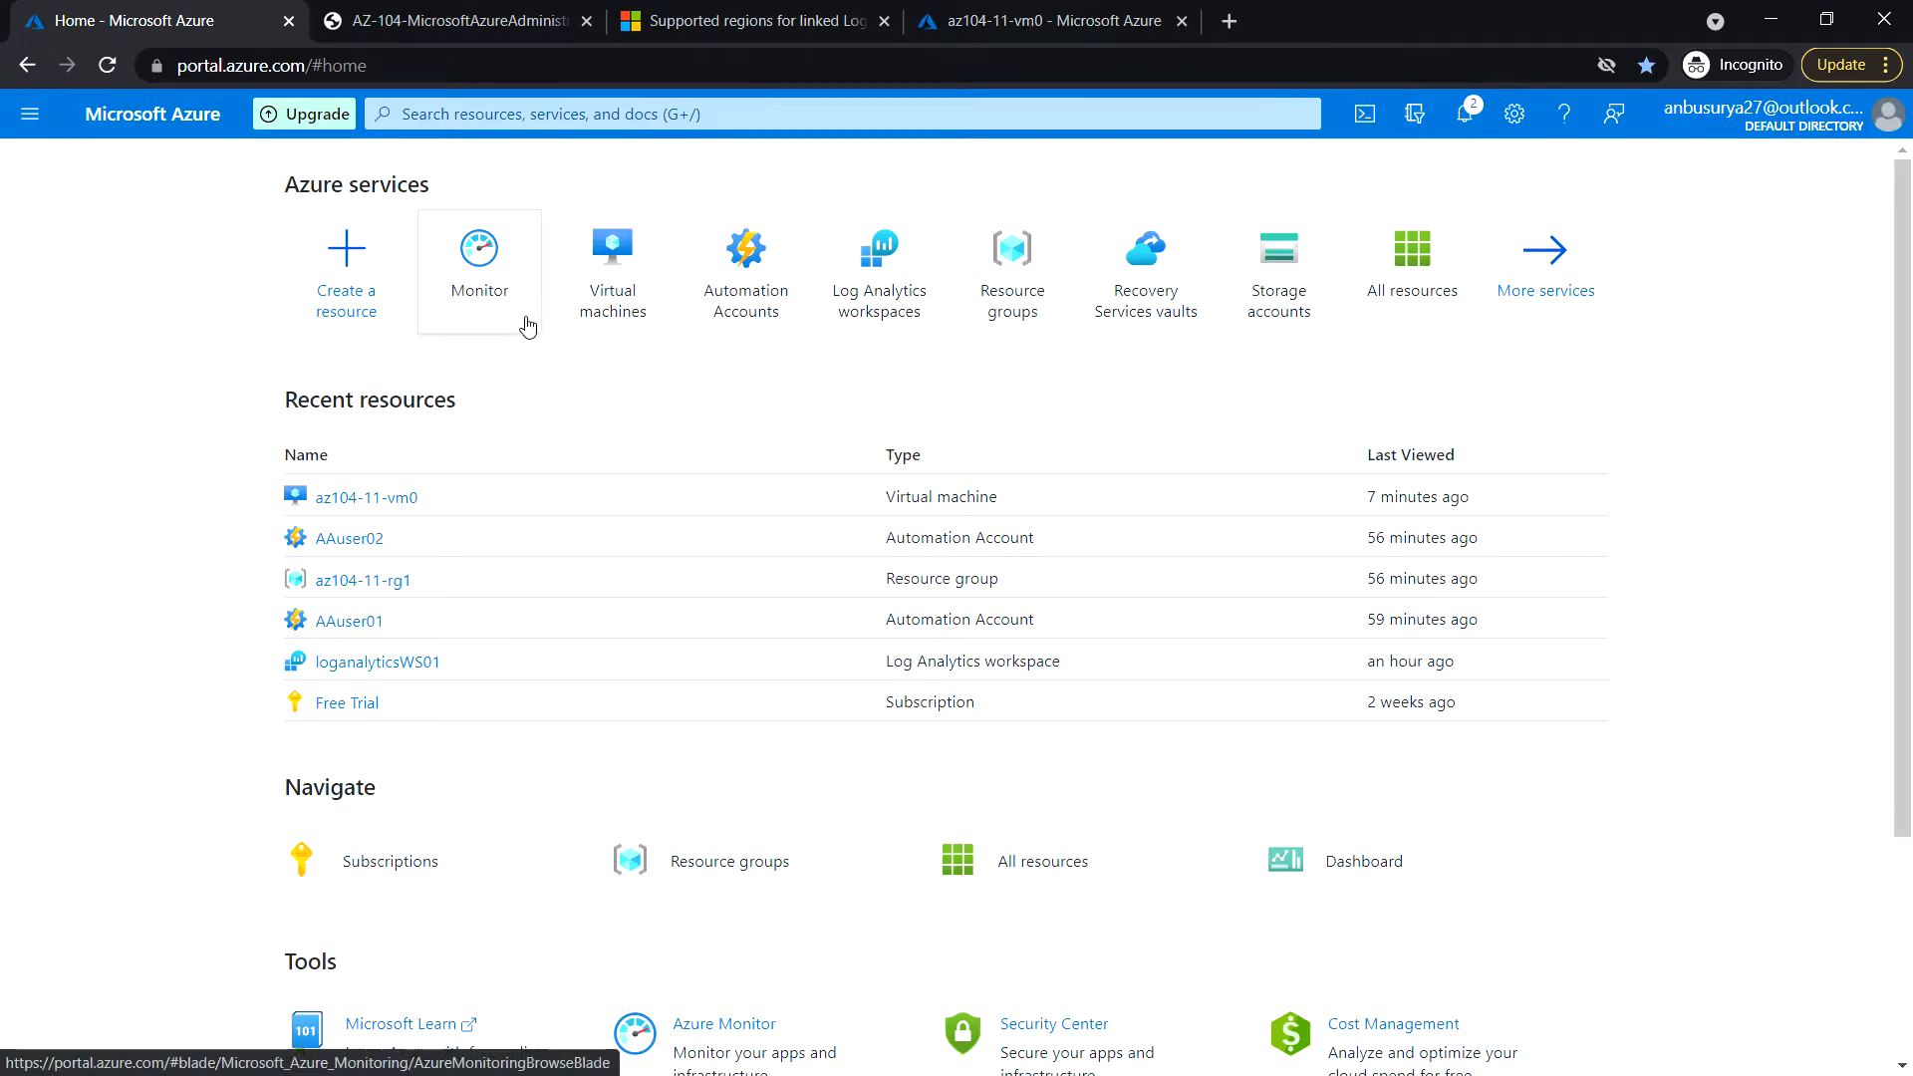
Find the Monitor service via the portal search ('moni') and open its overview
click(841, 114)
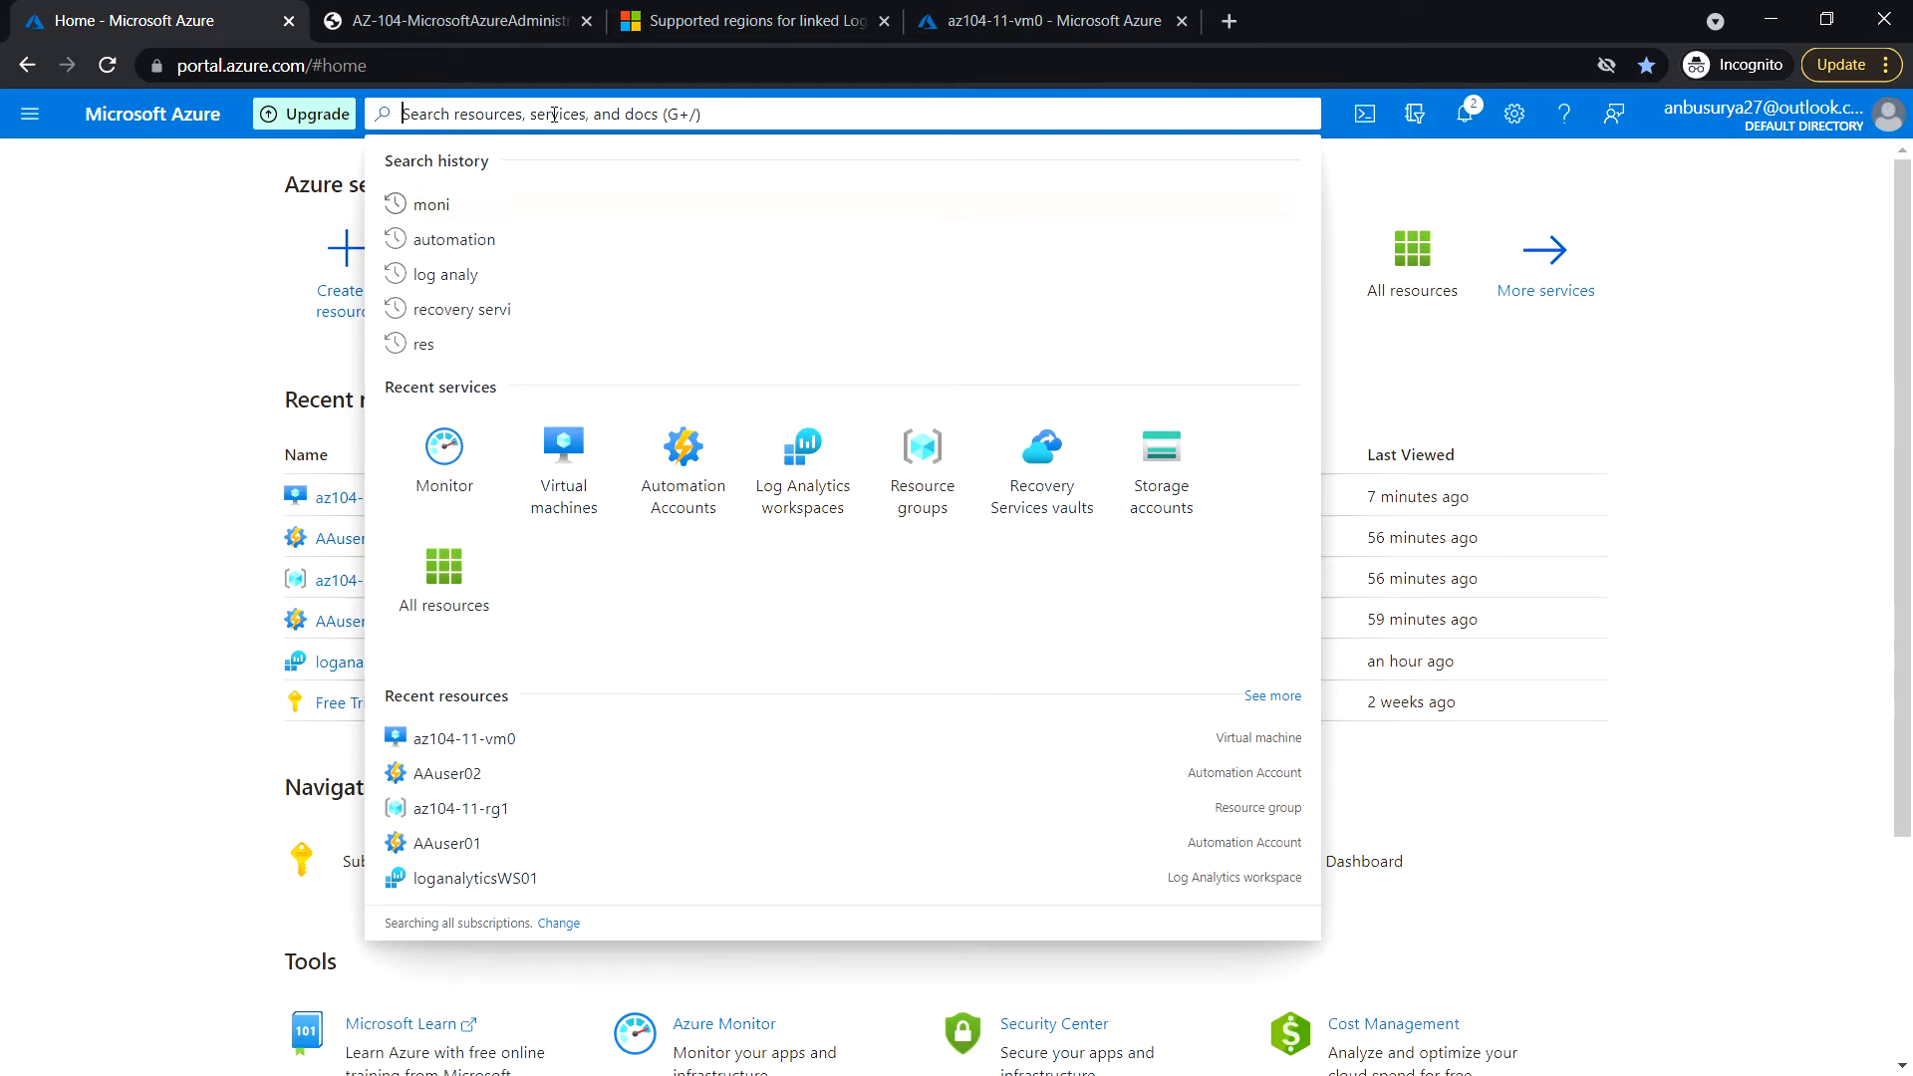
text(moni)
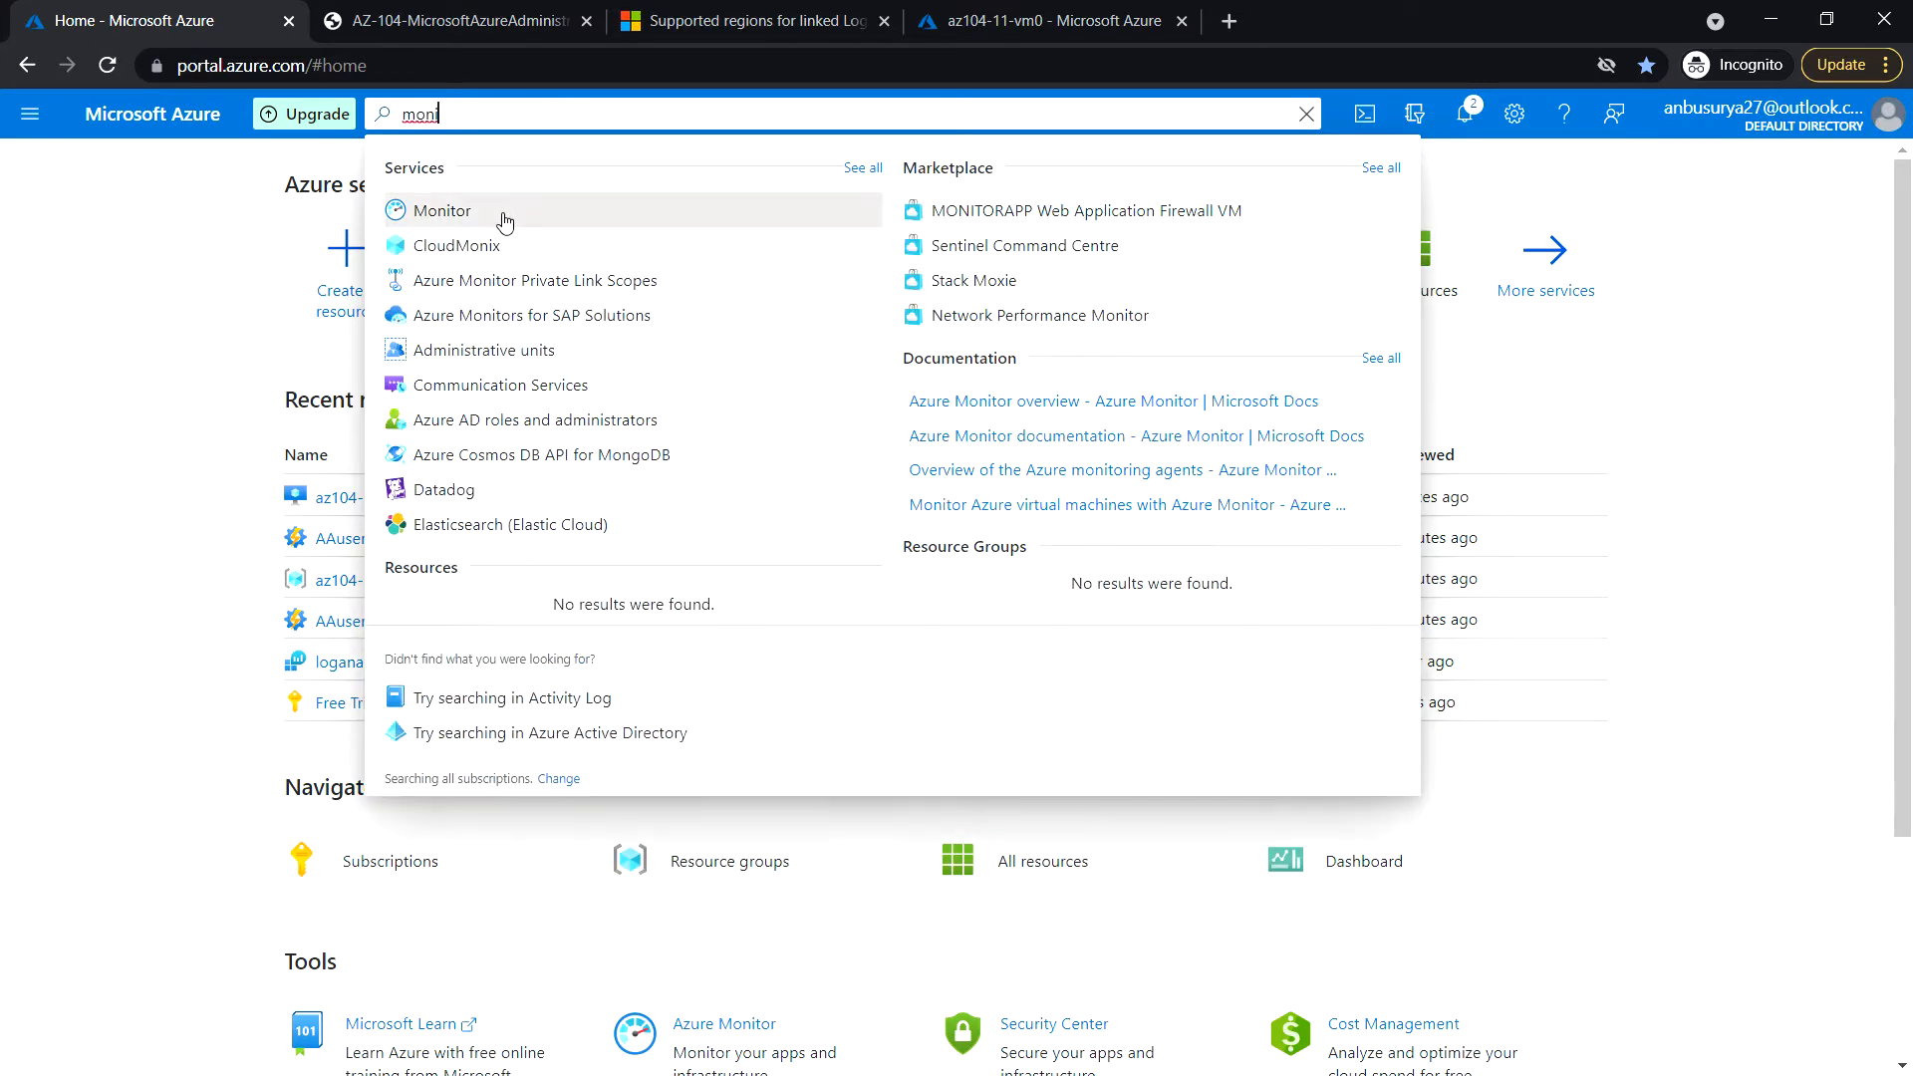
click(442, 209)
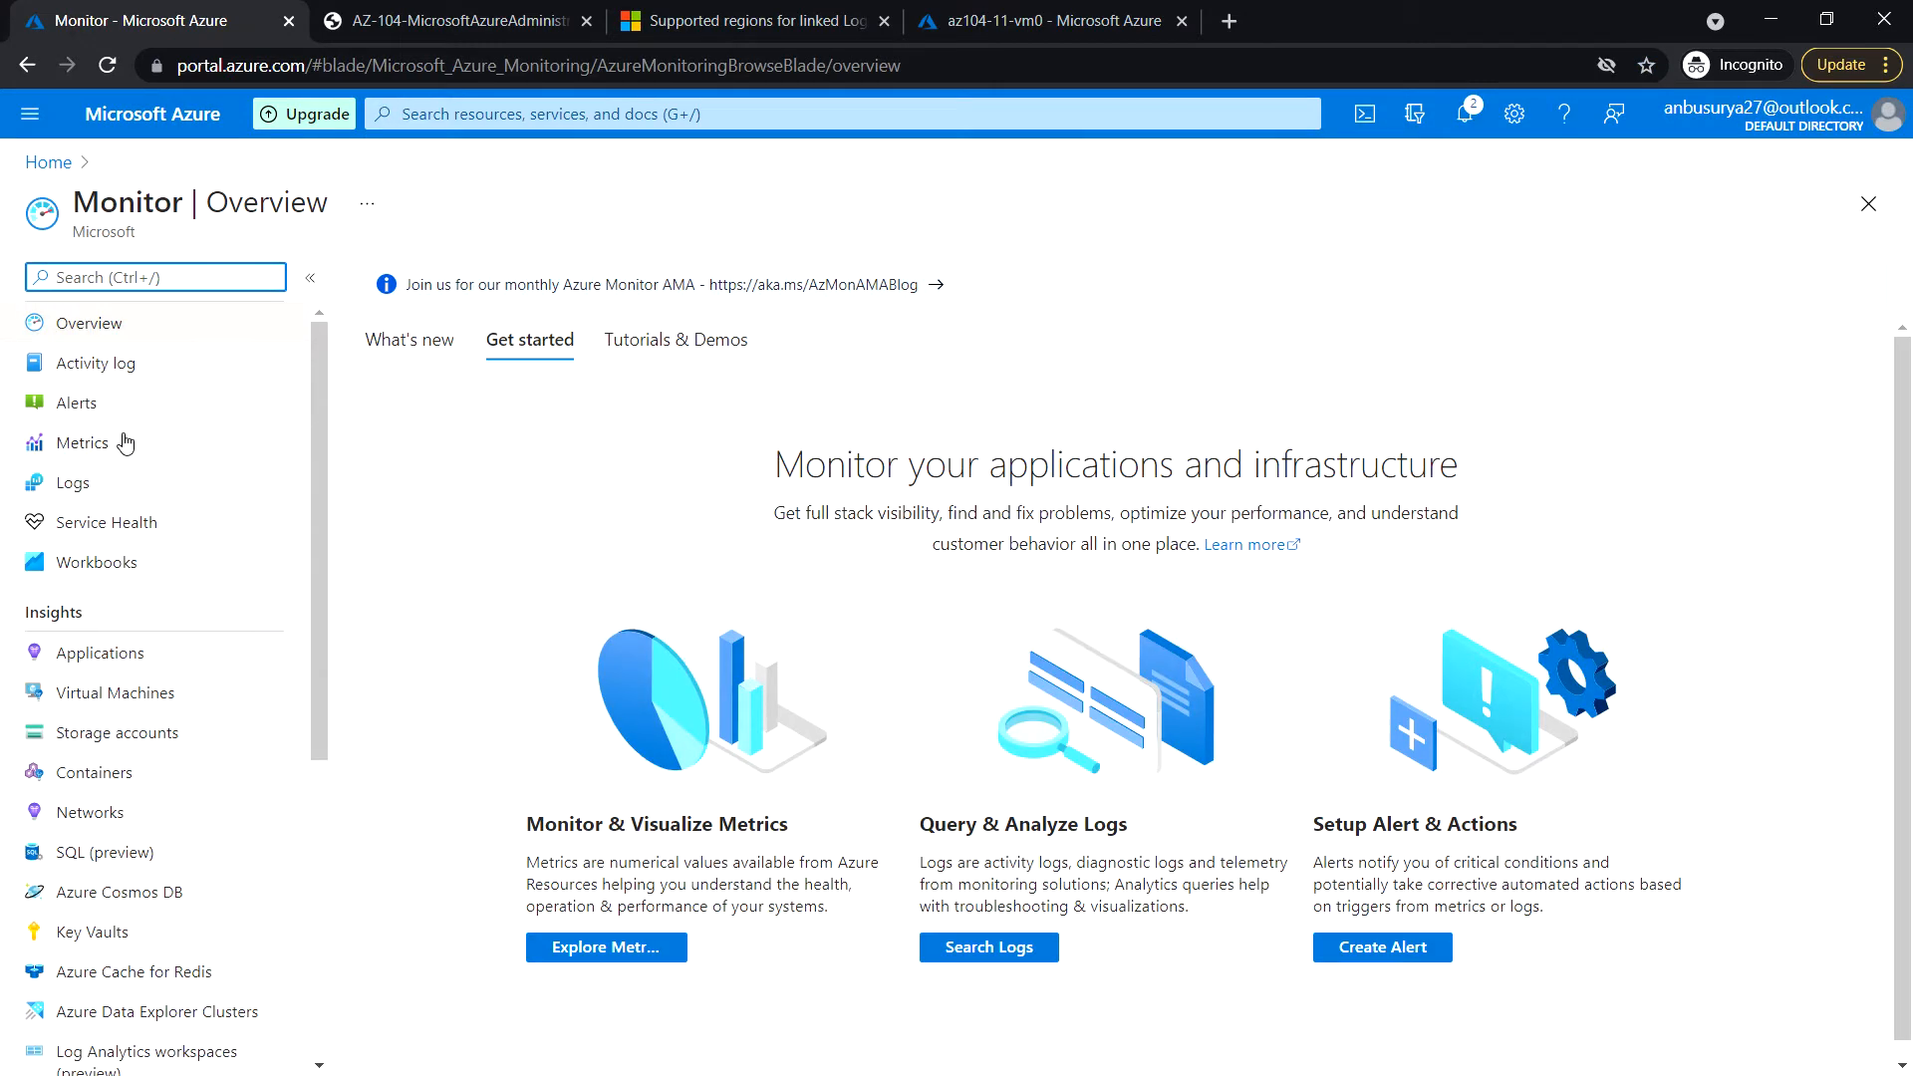
click(73, 483)
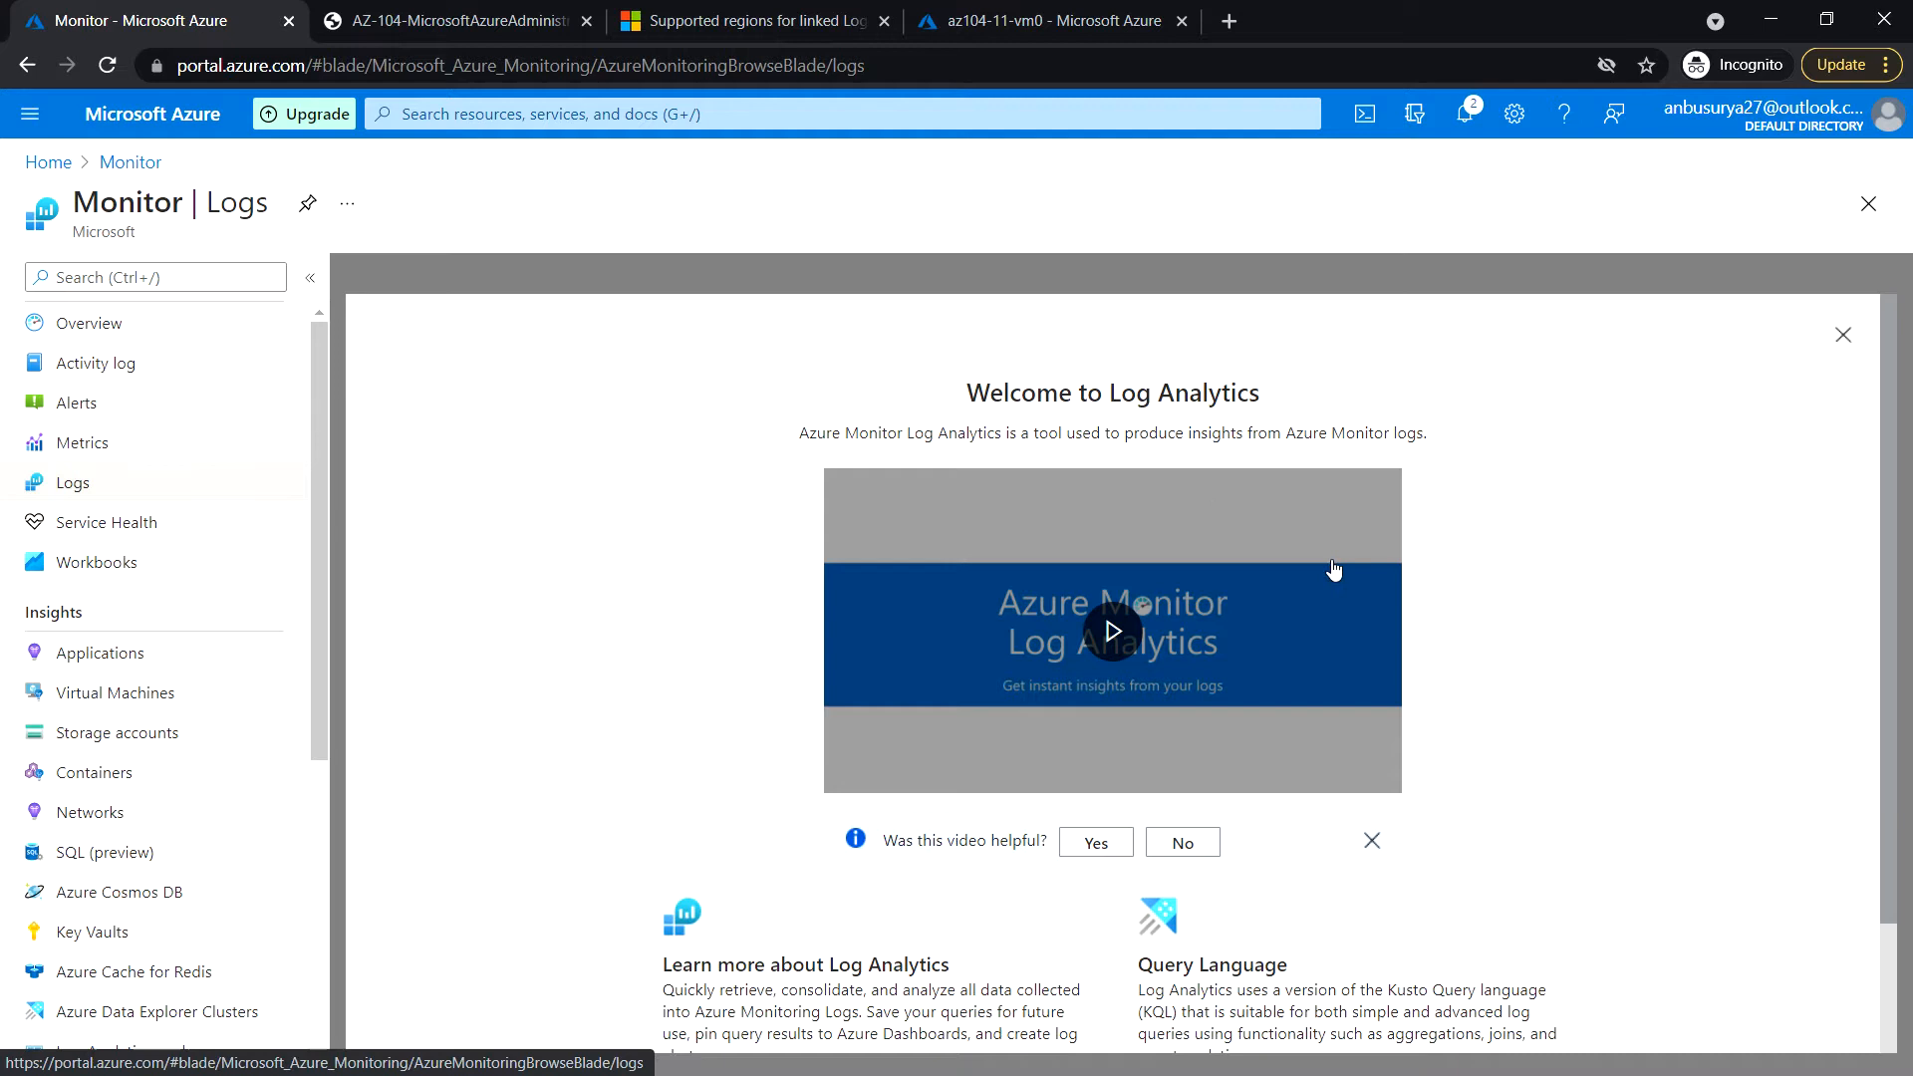
scroll(down, 3)
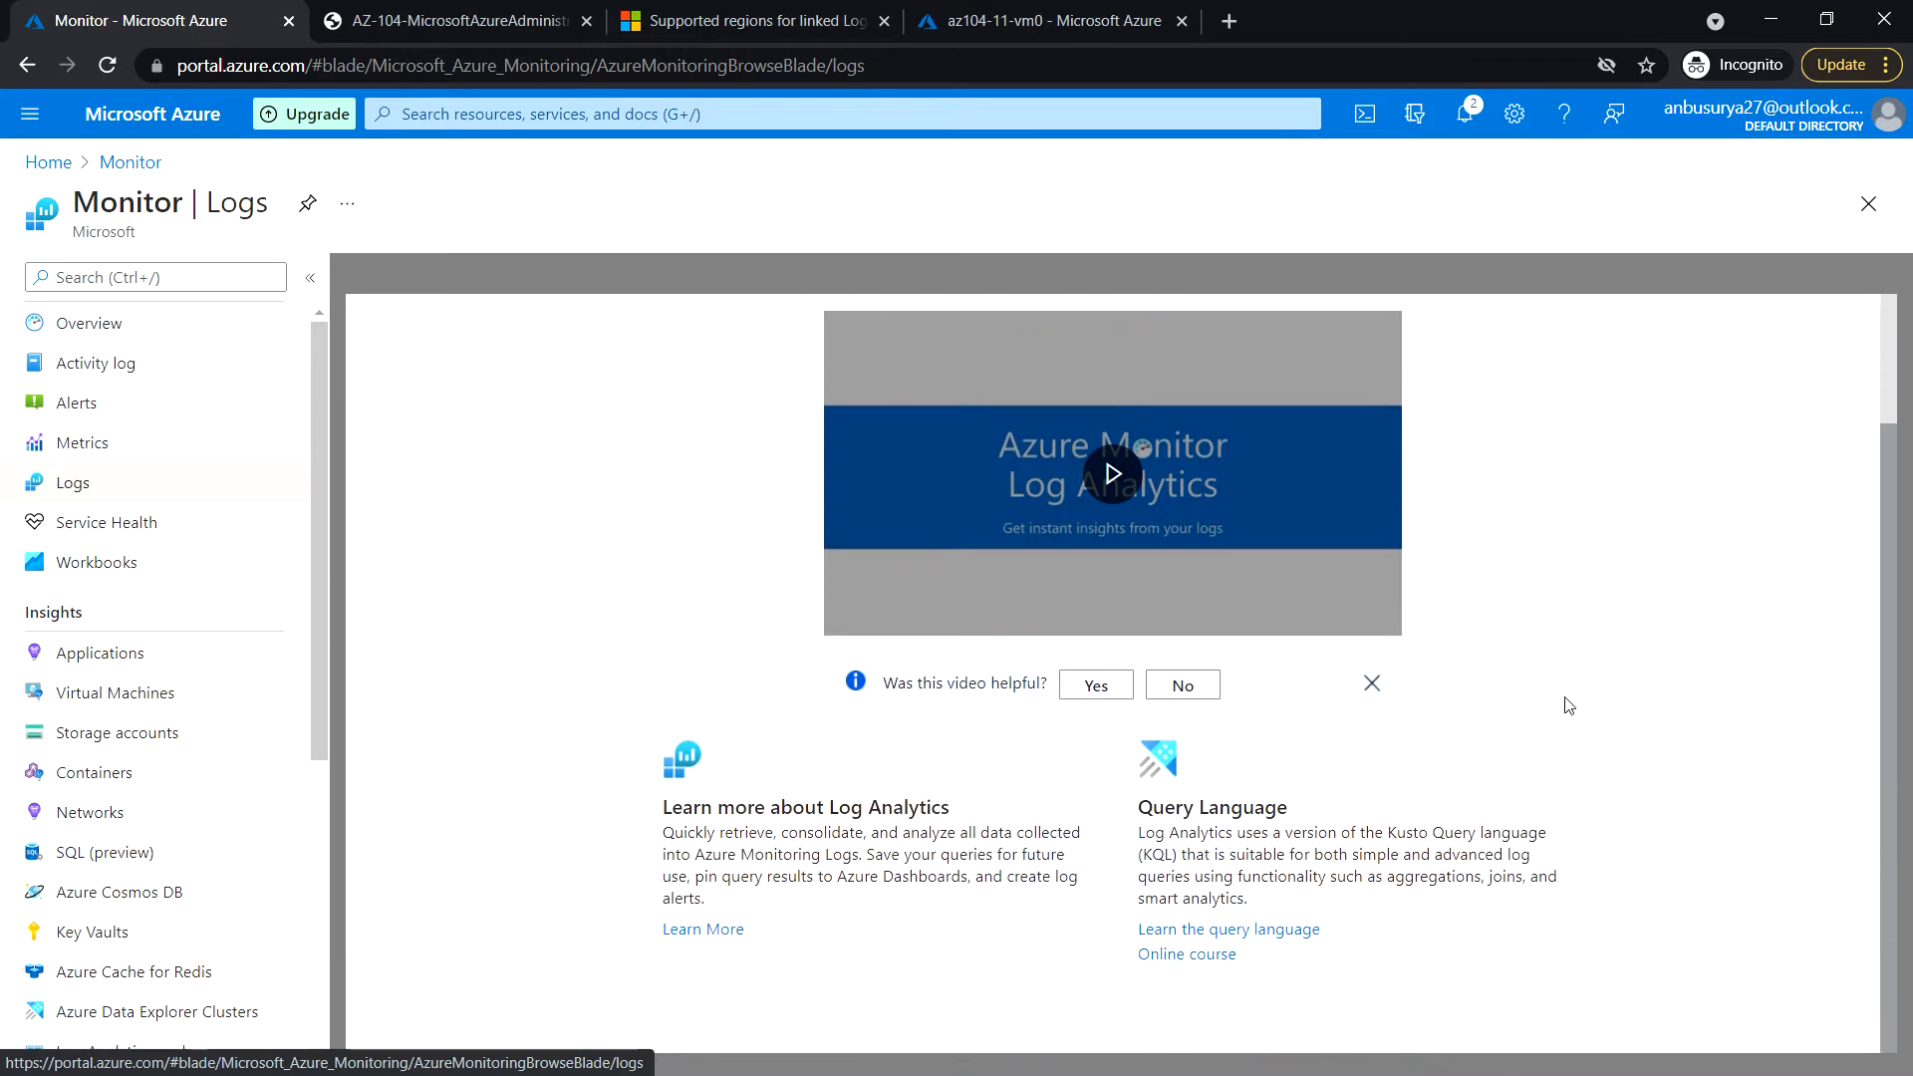
scroll(up, 3)
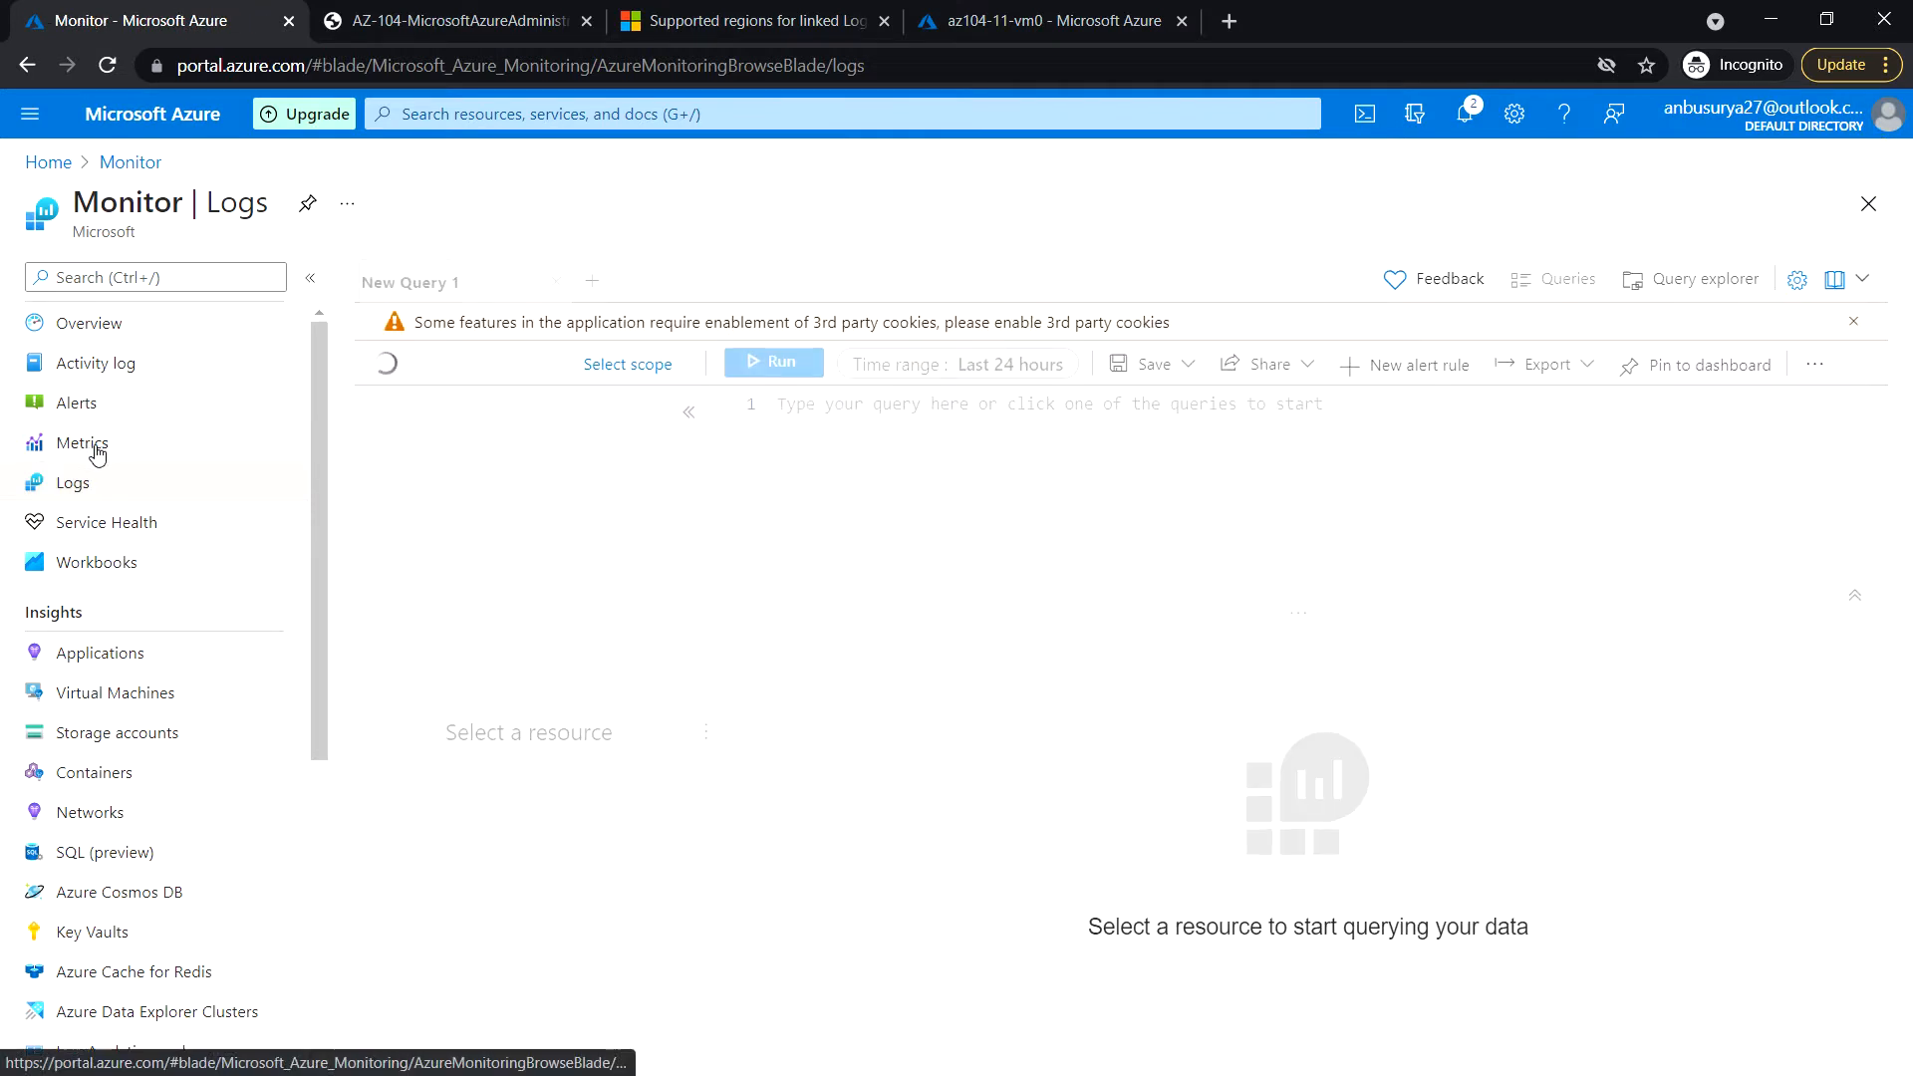
click(90, 323)
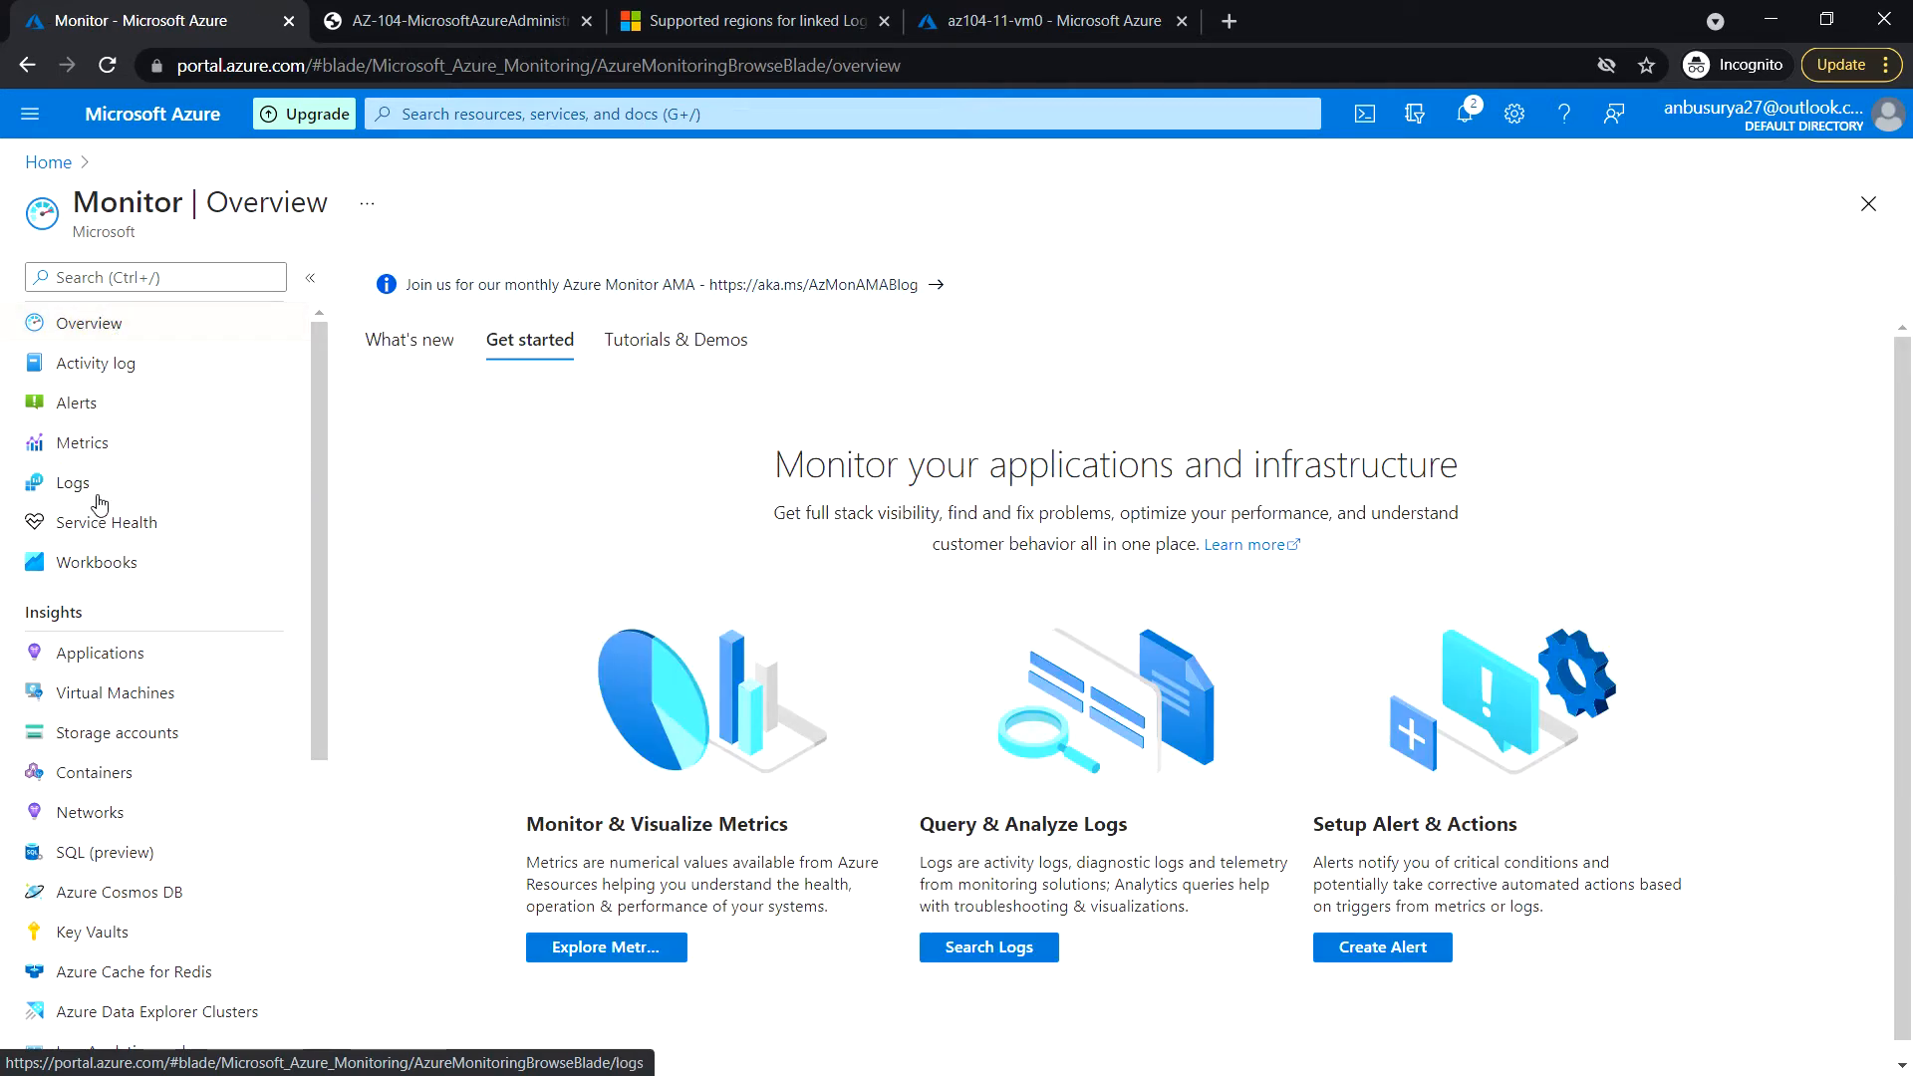
click(74, 482)
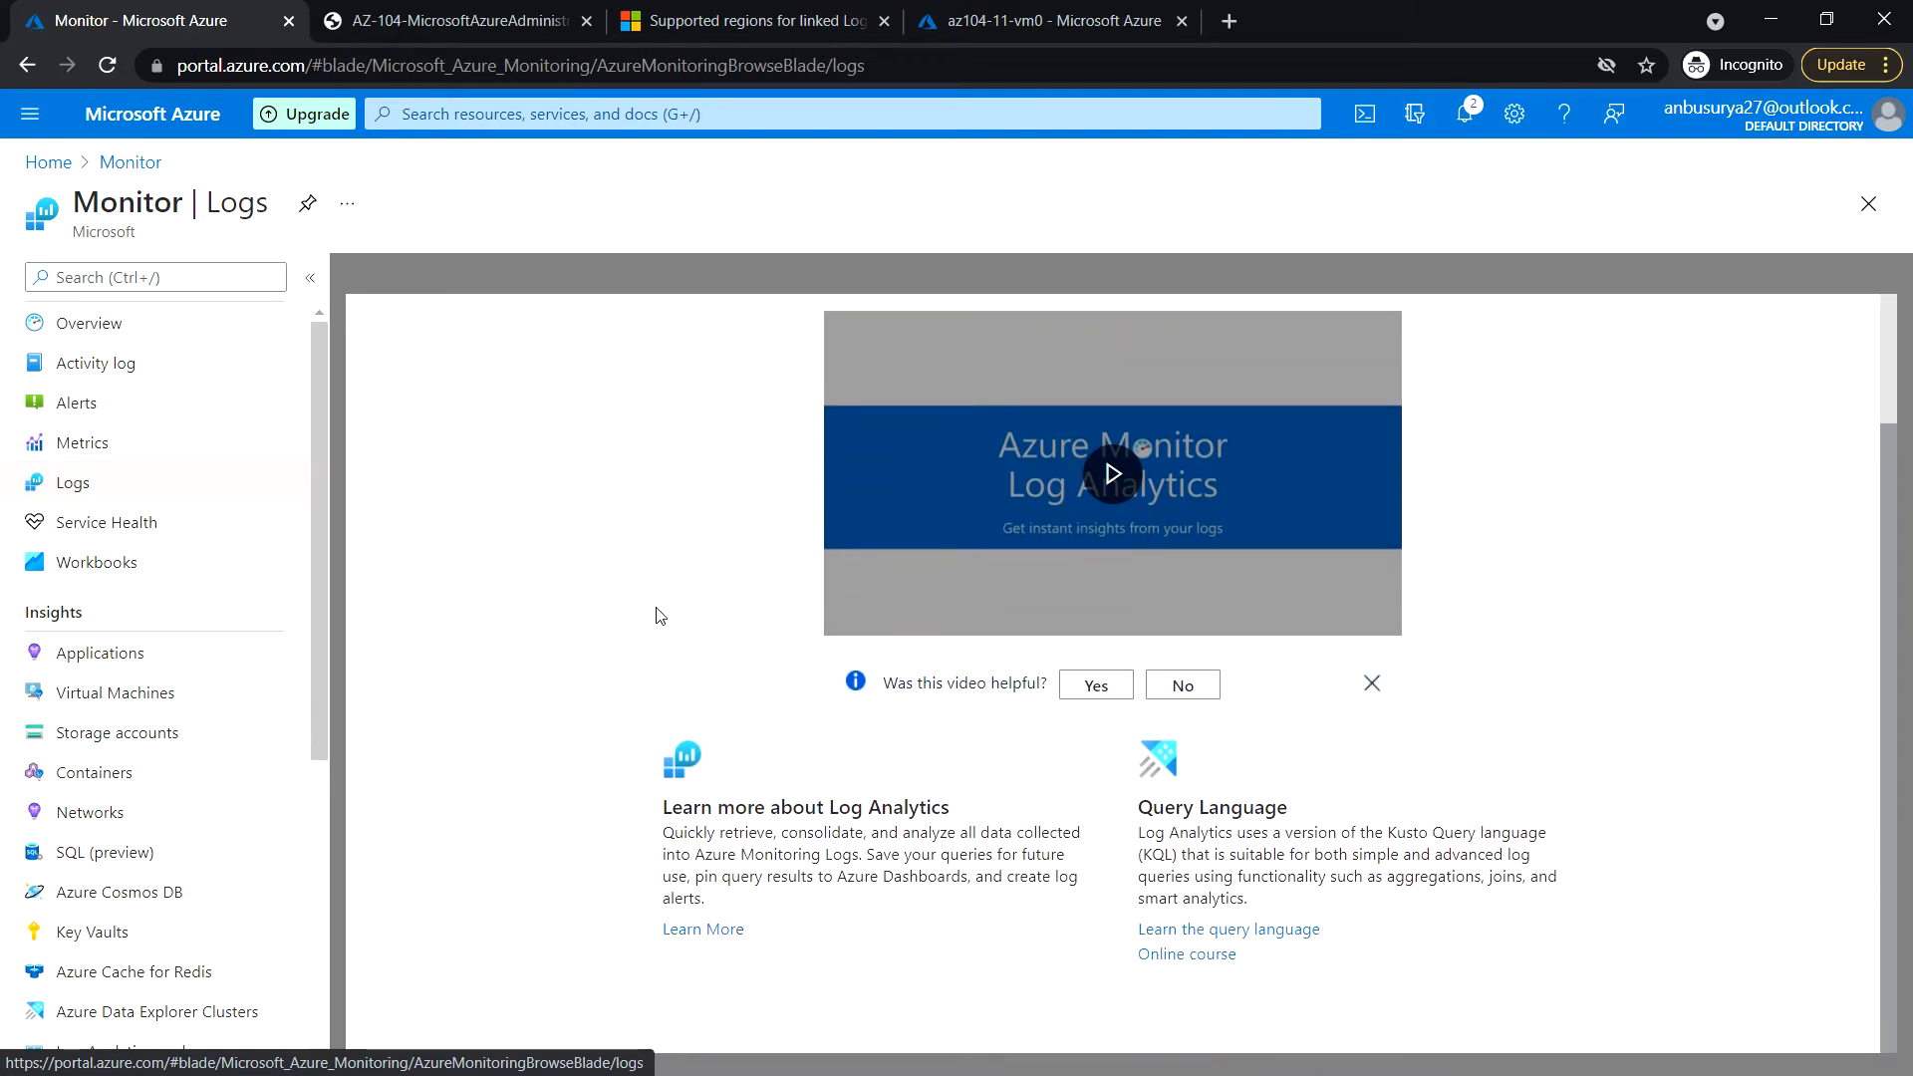
mouse_move(1339, 702)
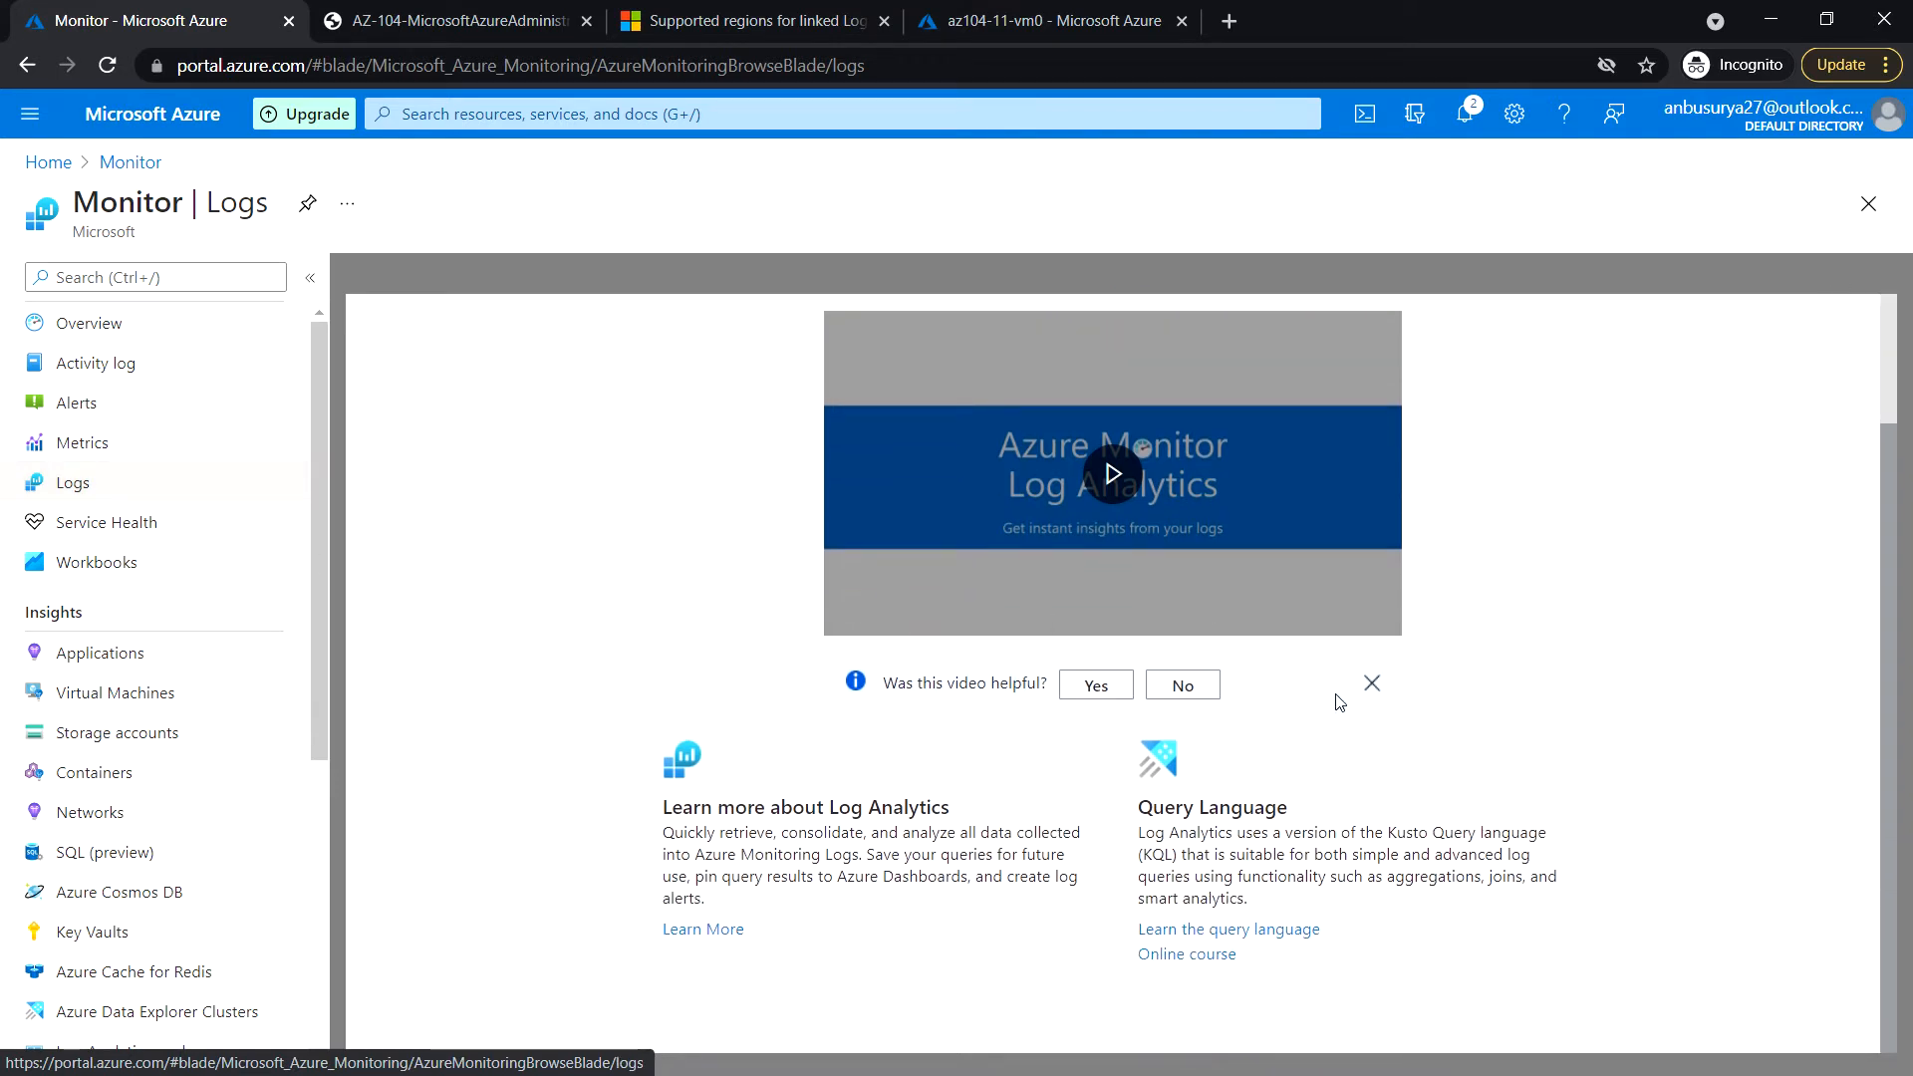
click(1371, 683)
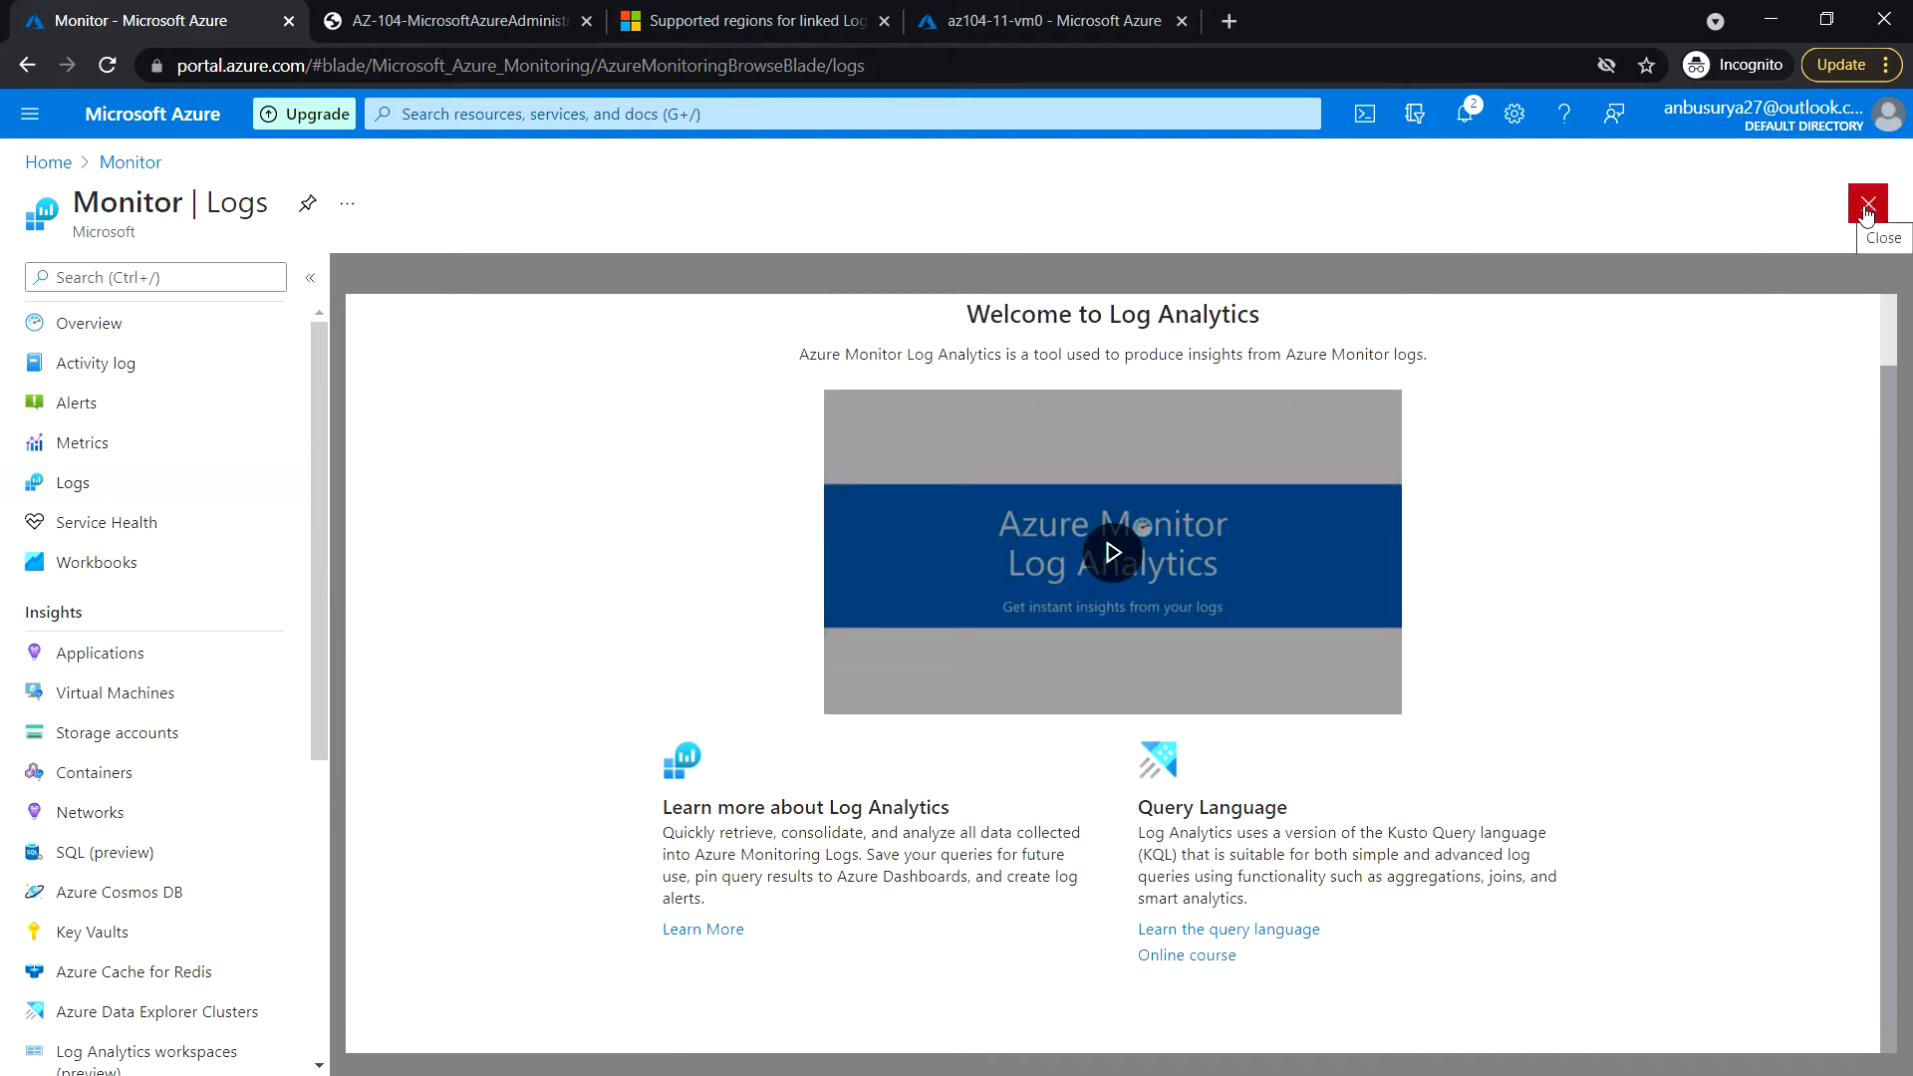
click(1866, 204)
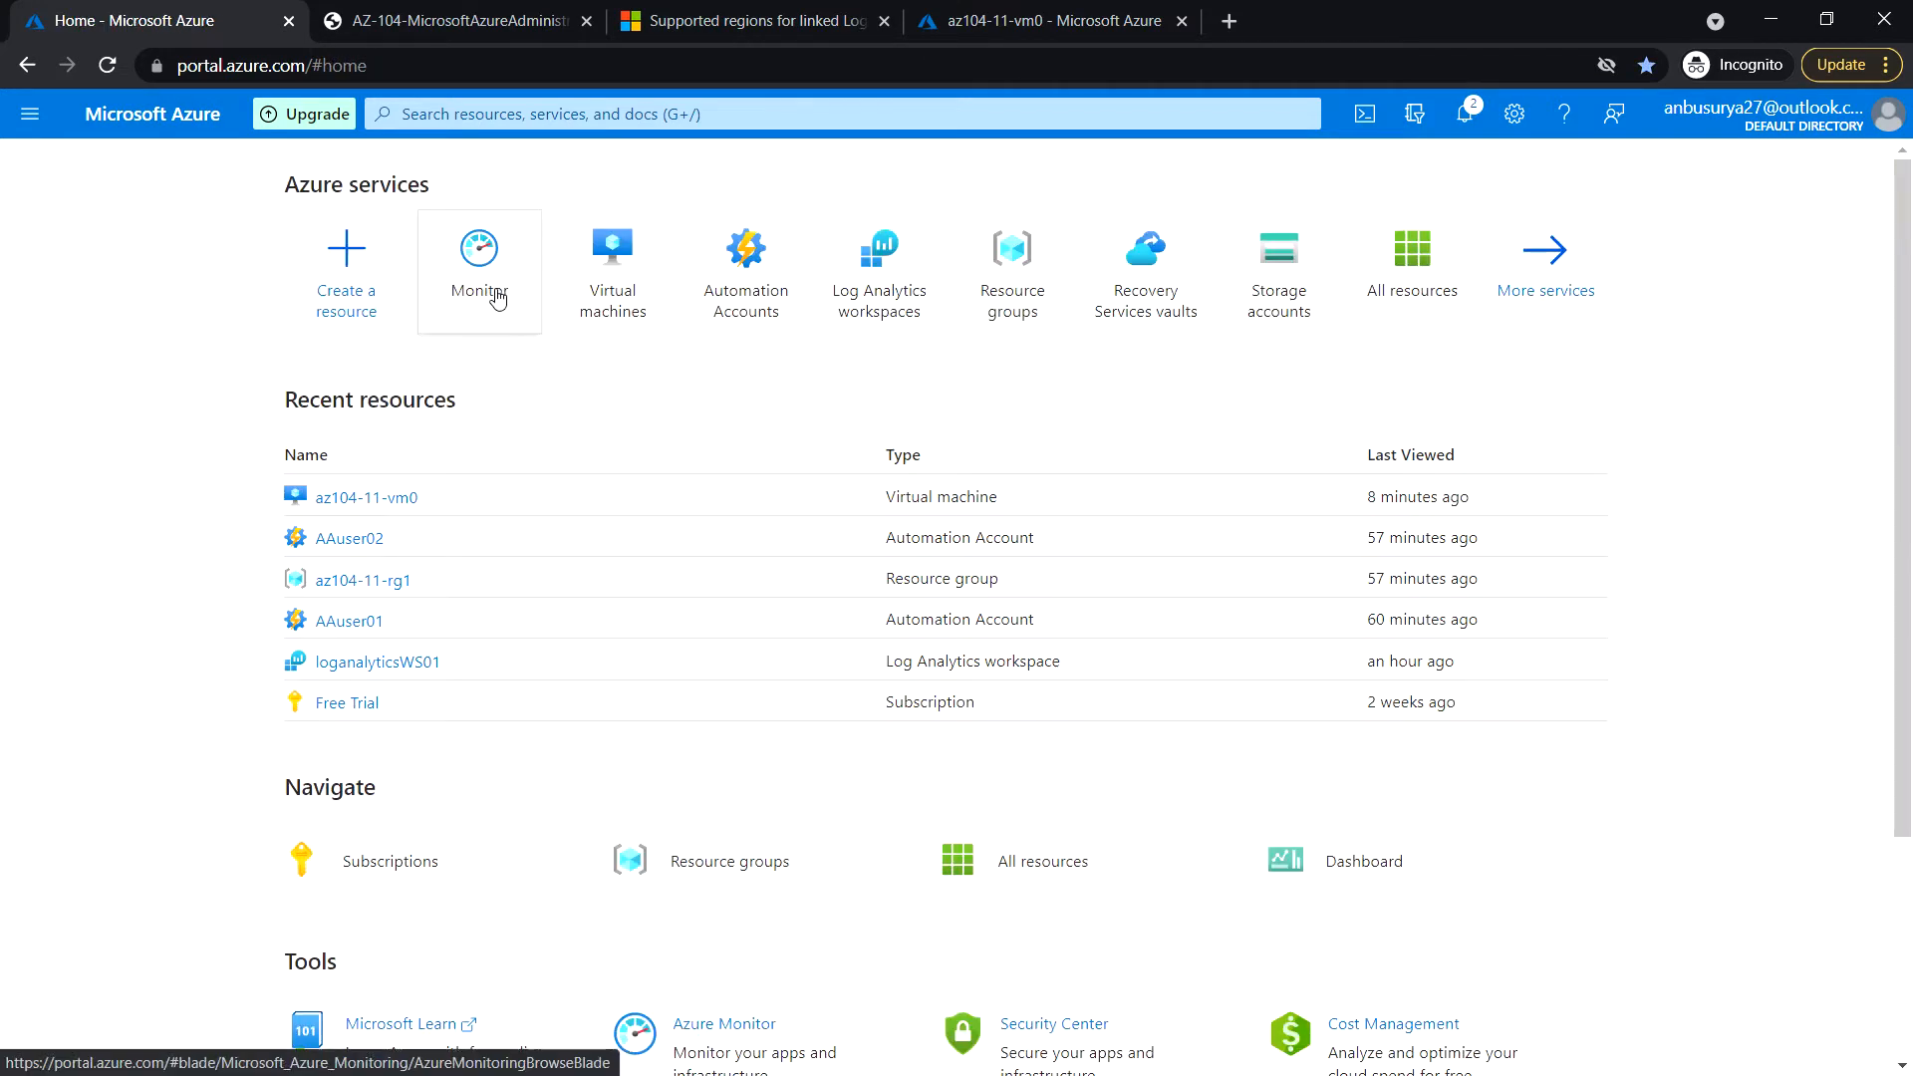
click(478, 257)
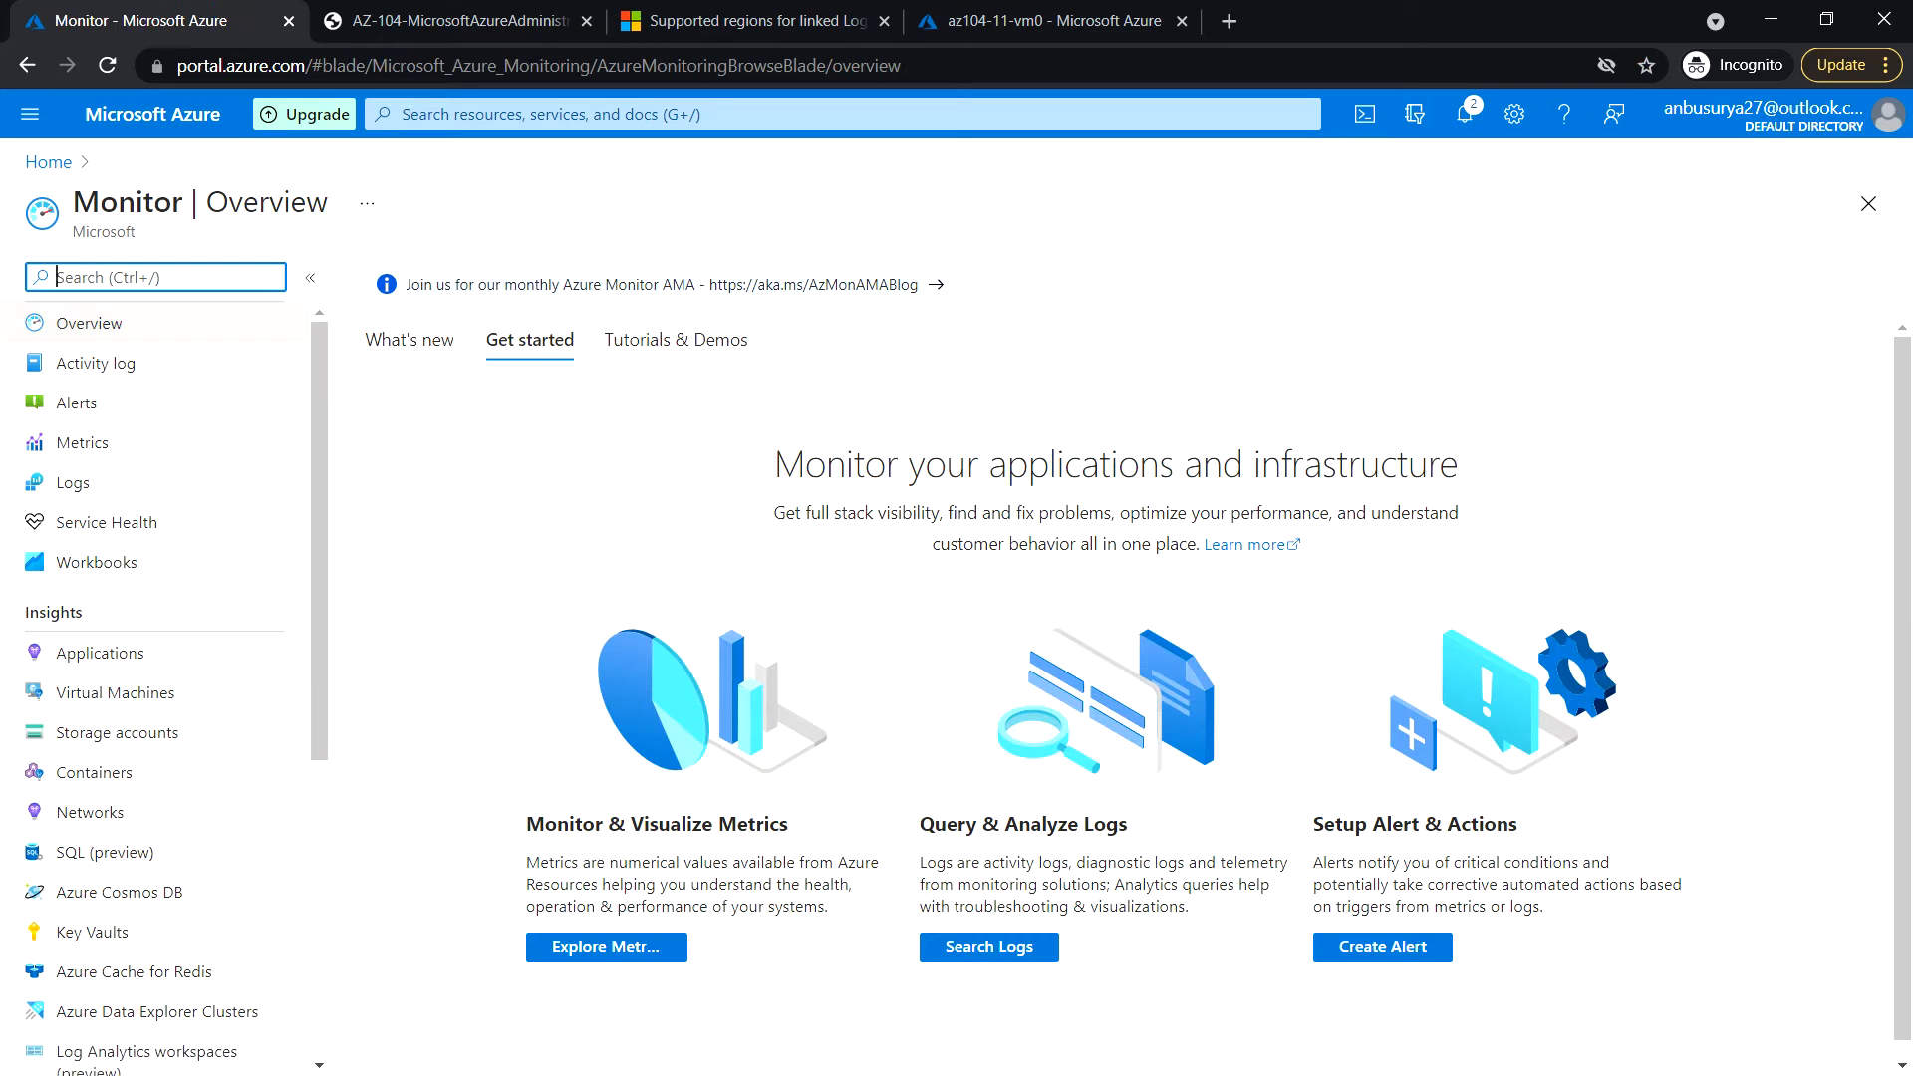
mouse_move(74, 482)
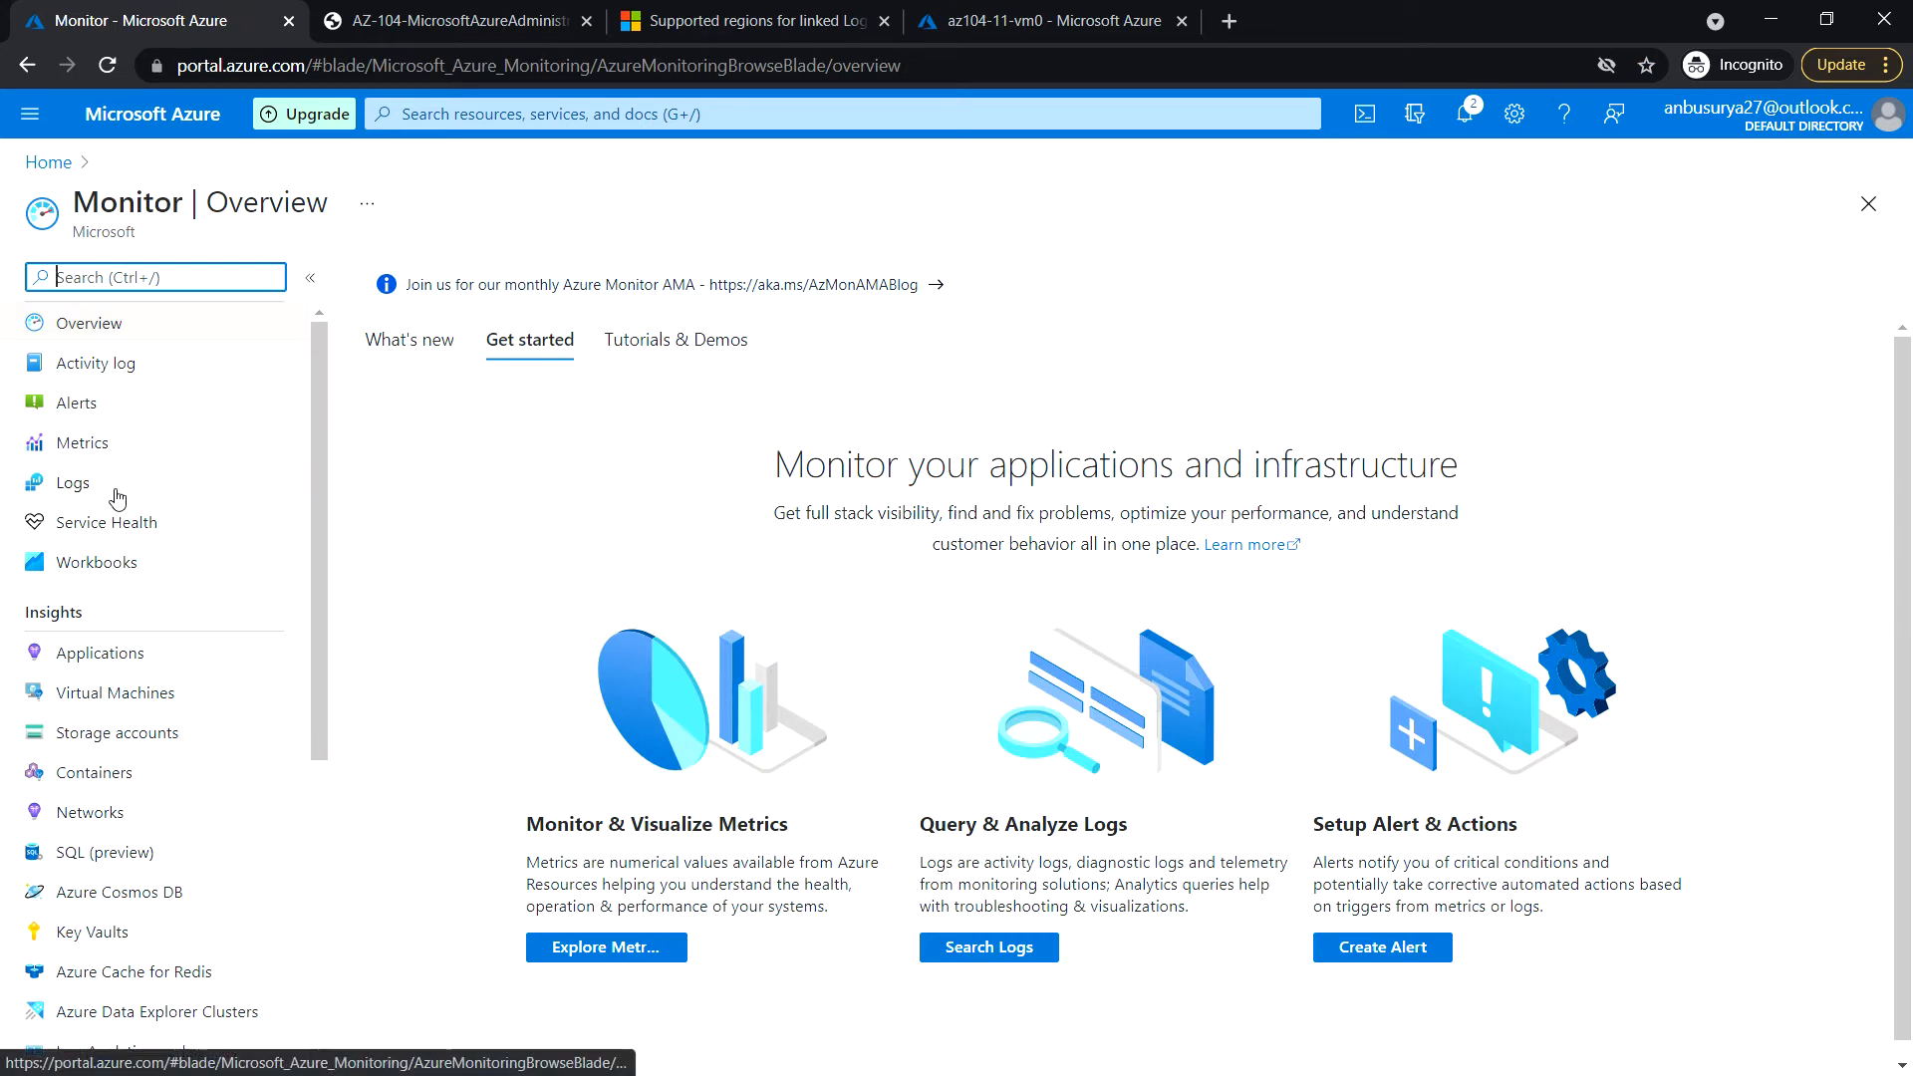
In Monitor Logs, expand az104-11-rg0 and tick az104-11-vm0 as the query scope
click(71, 483)
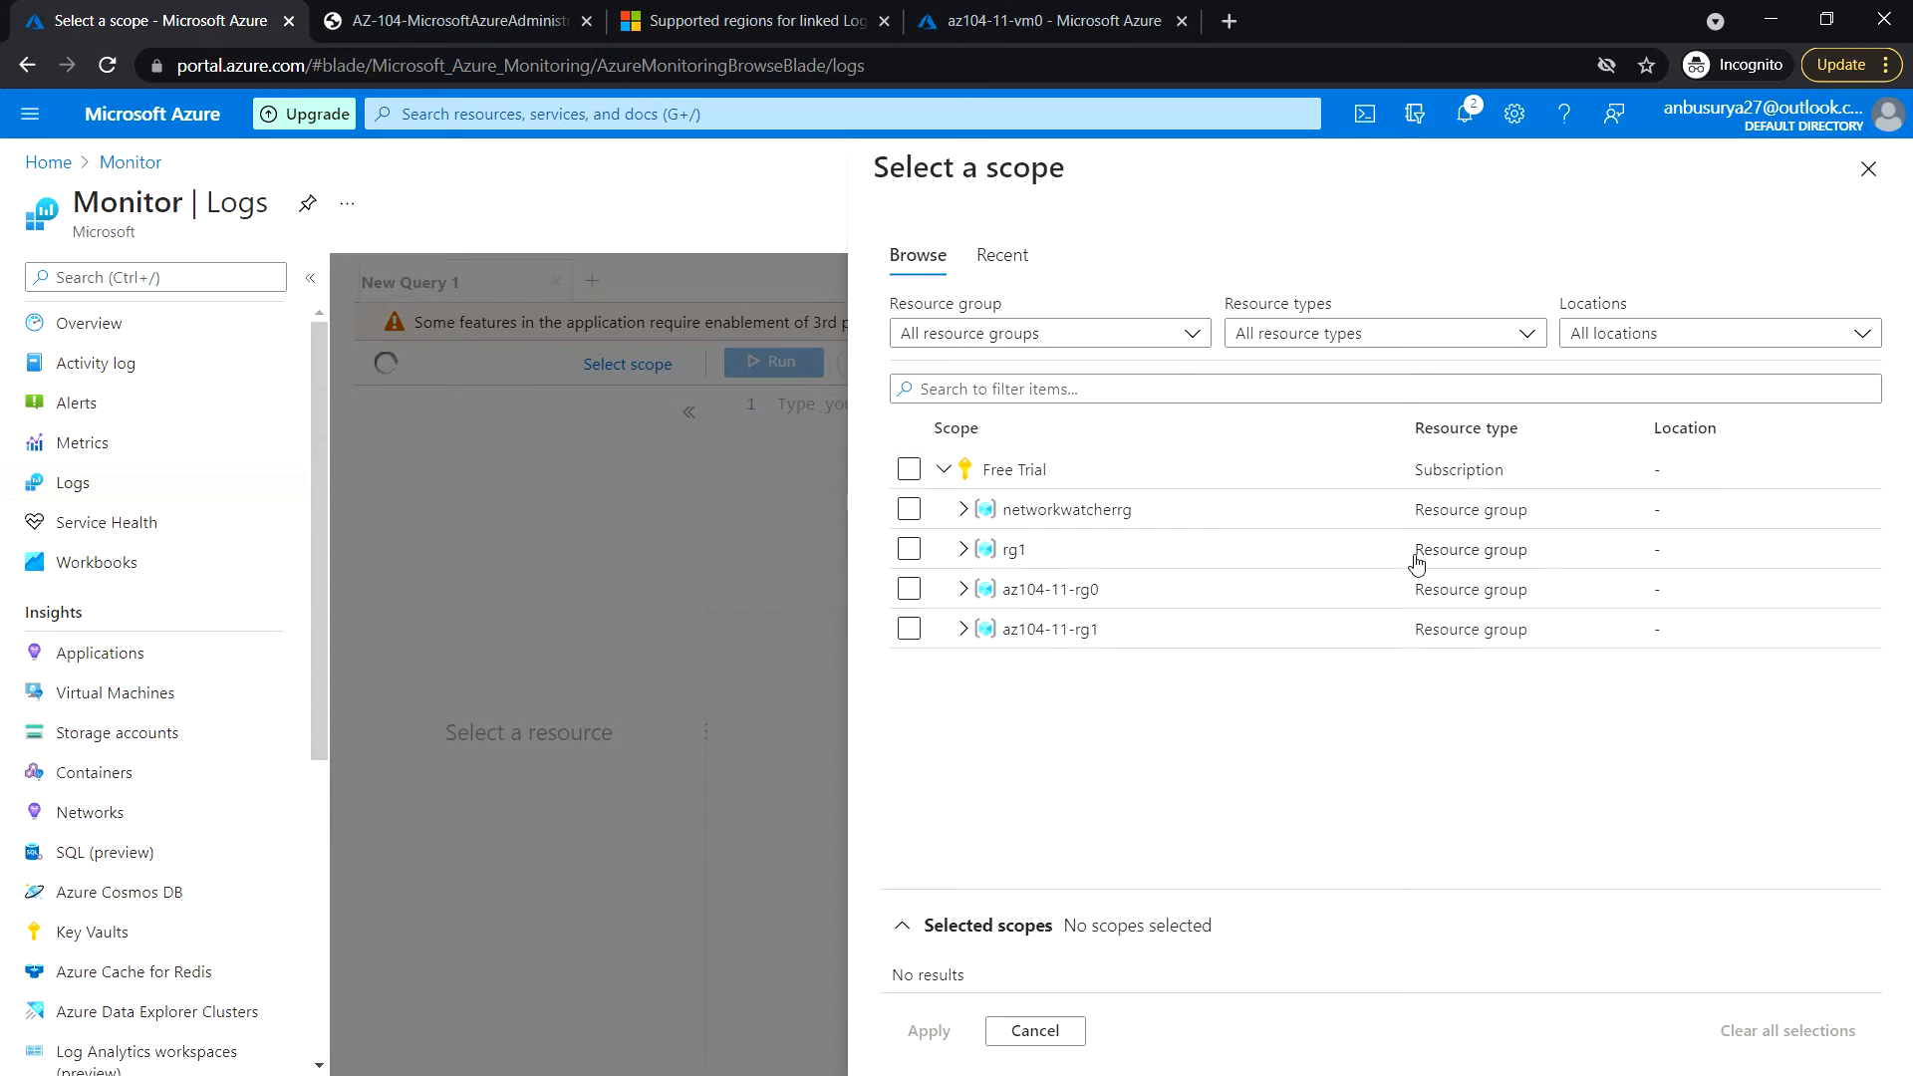
mouse_move(1042, 435)
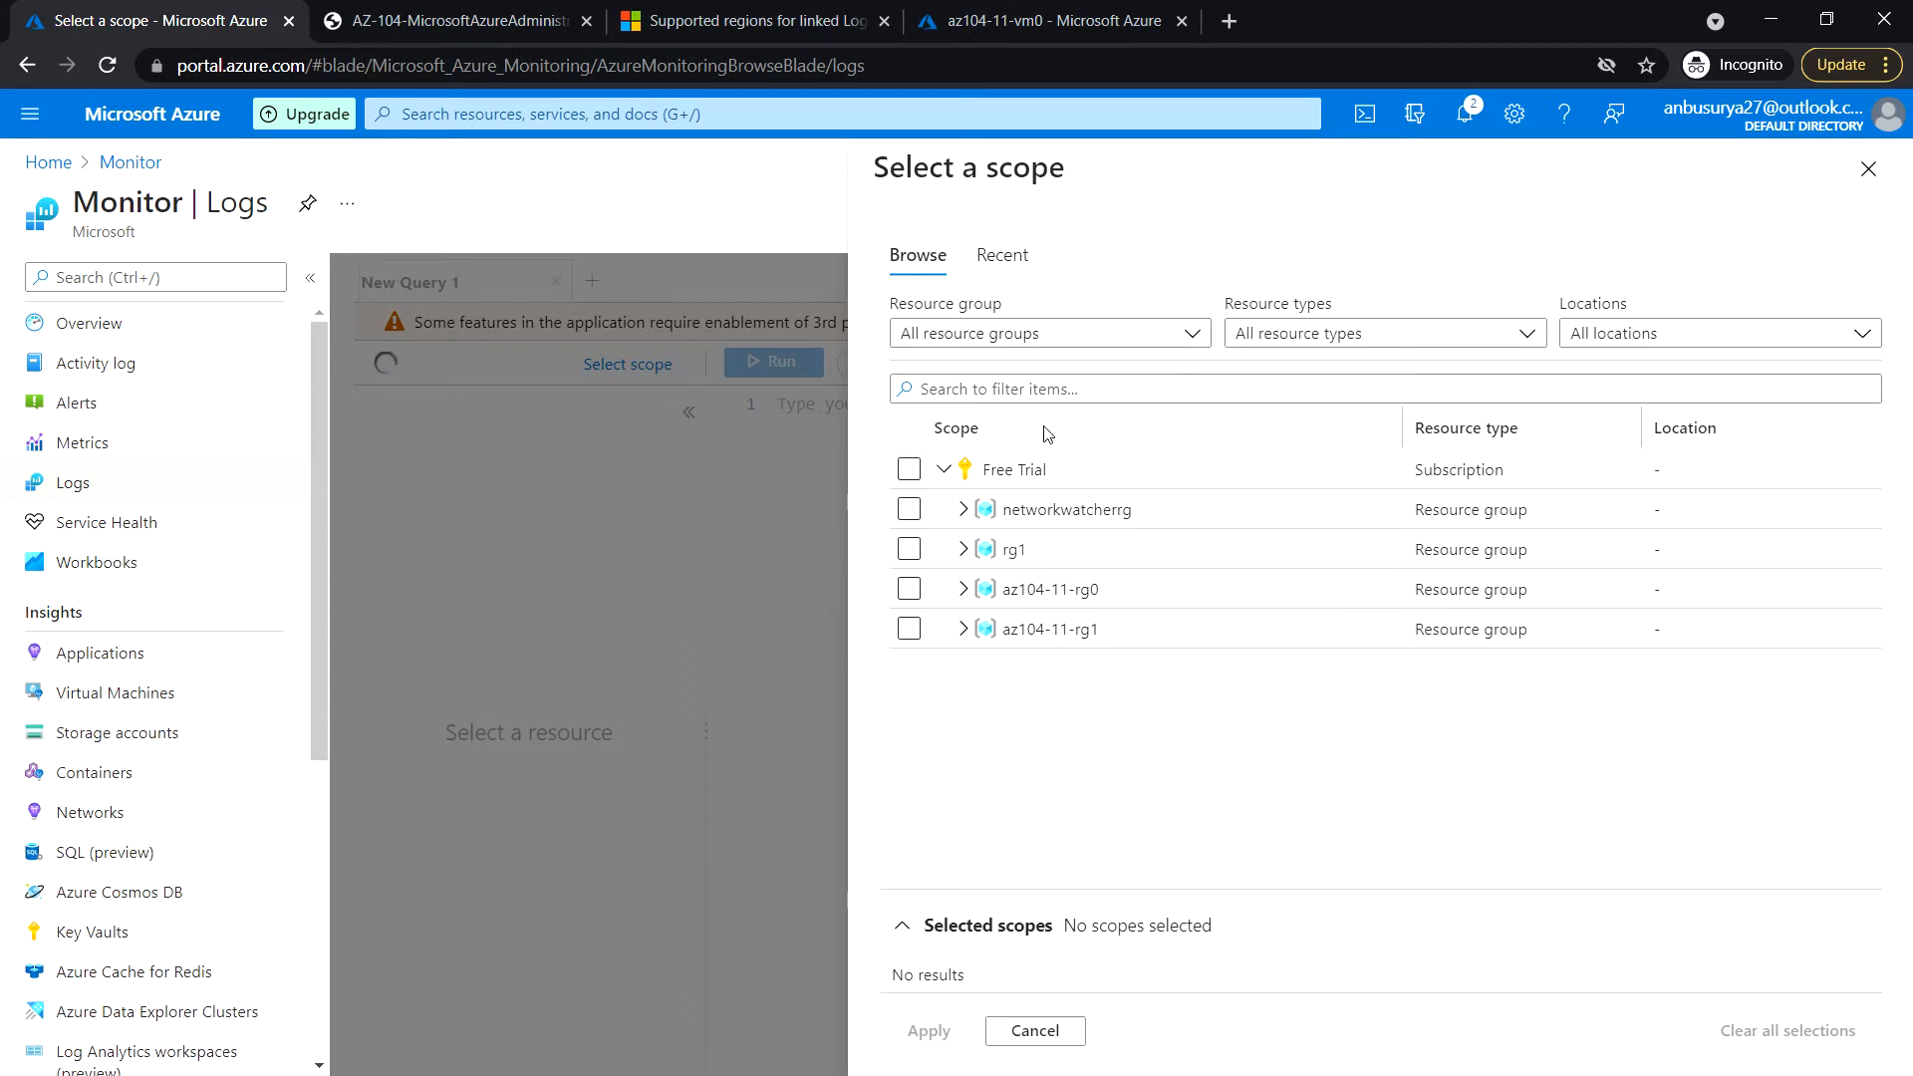
mouse_move(913, 580)
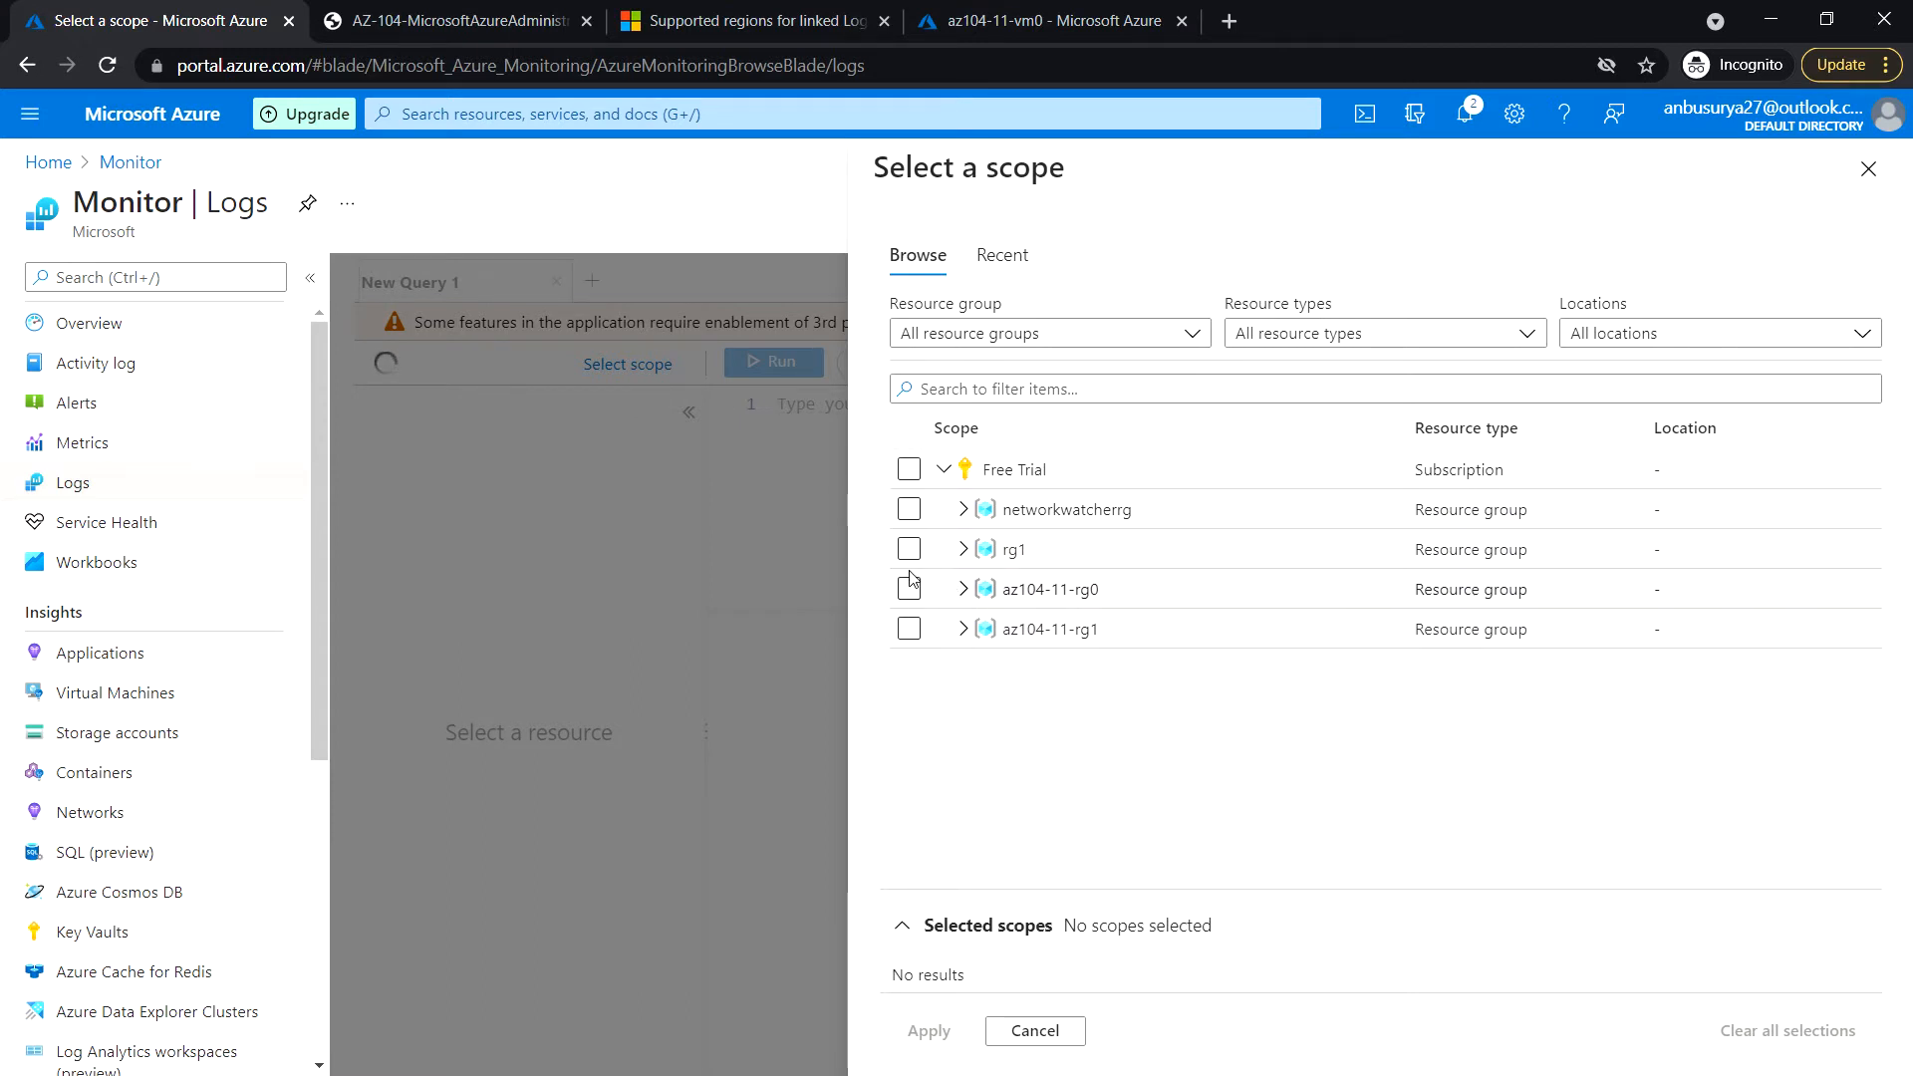
mouse_move(1065, 438)
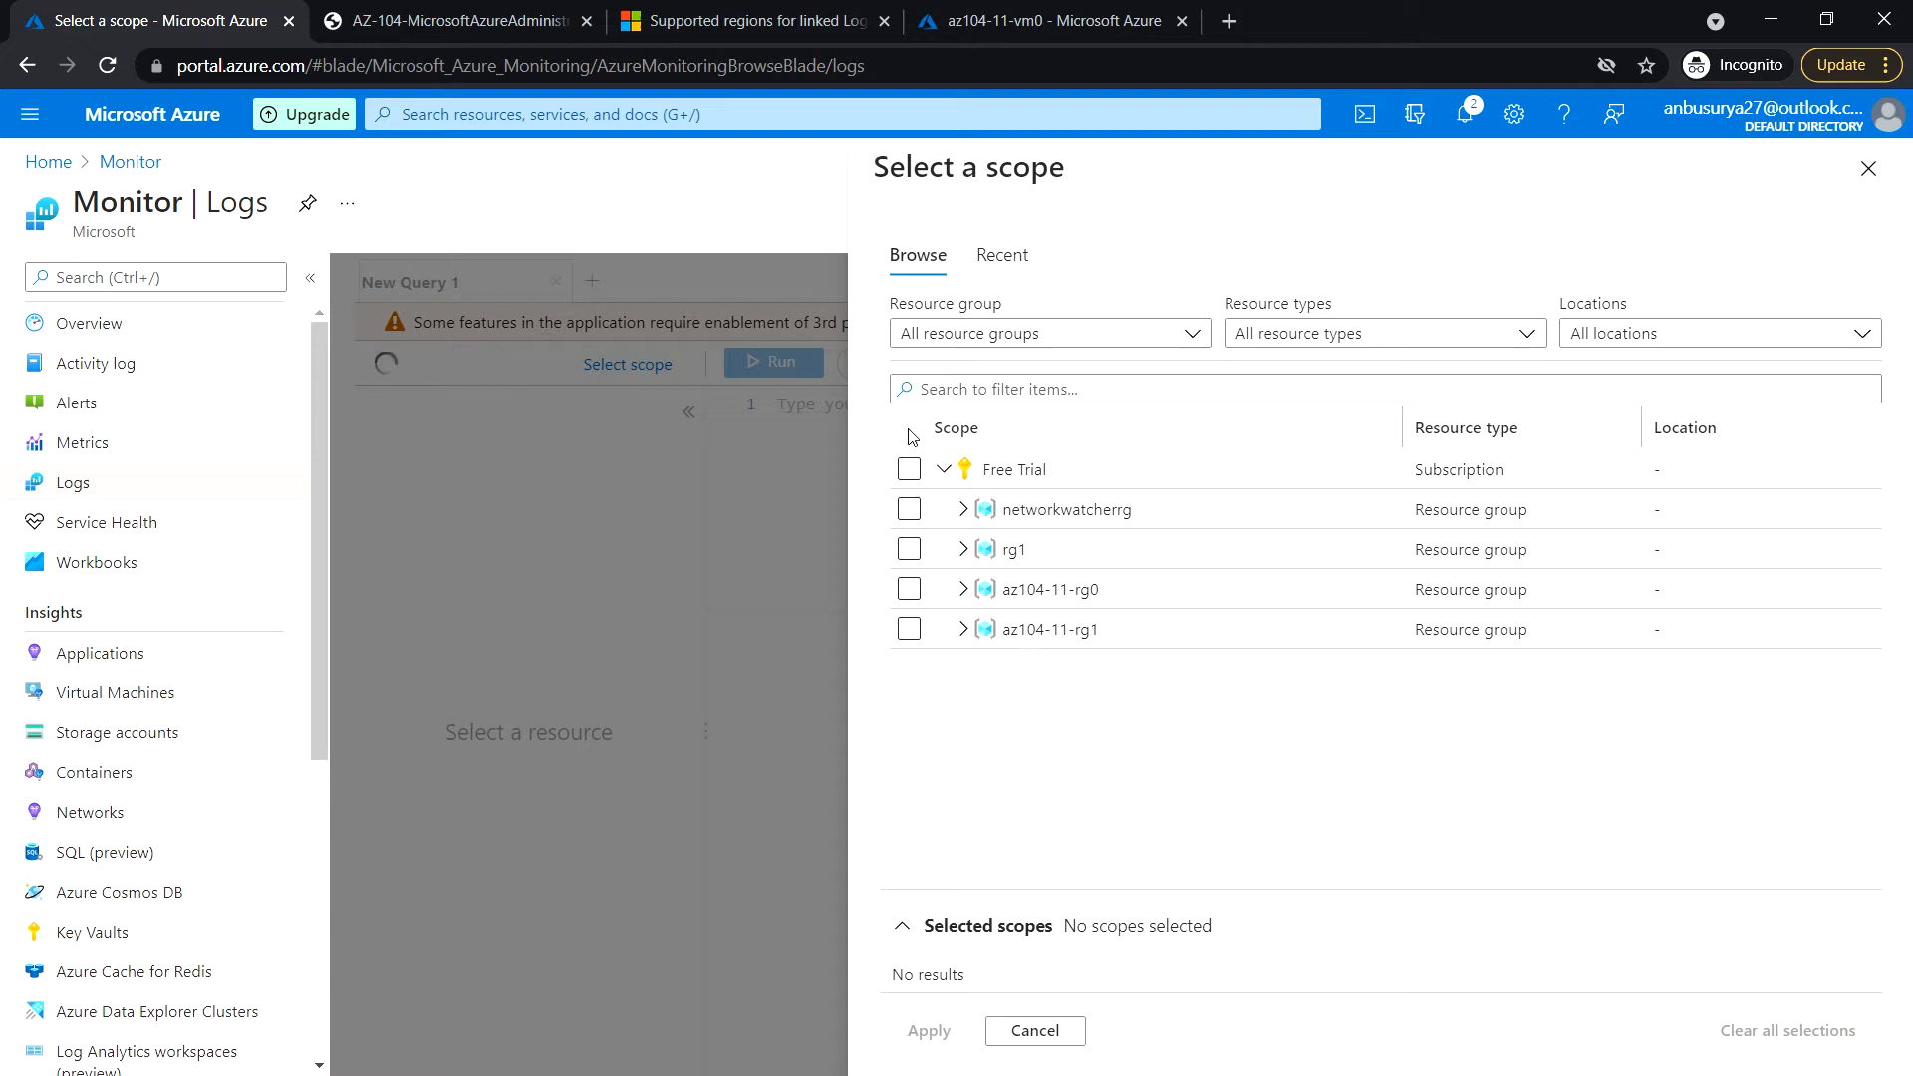
mouse_move(1216, 762)
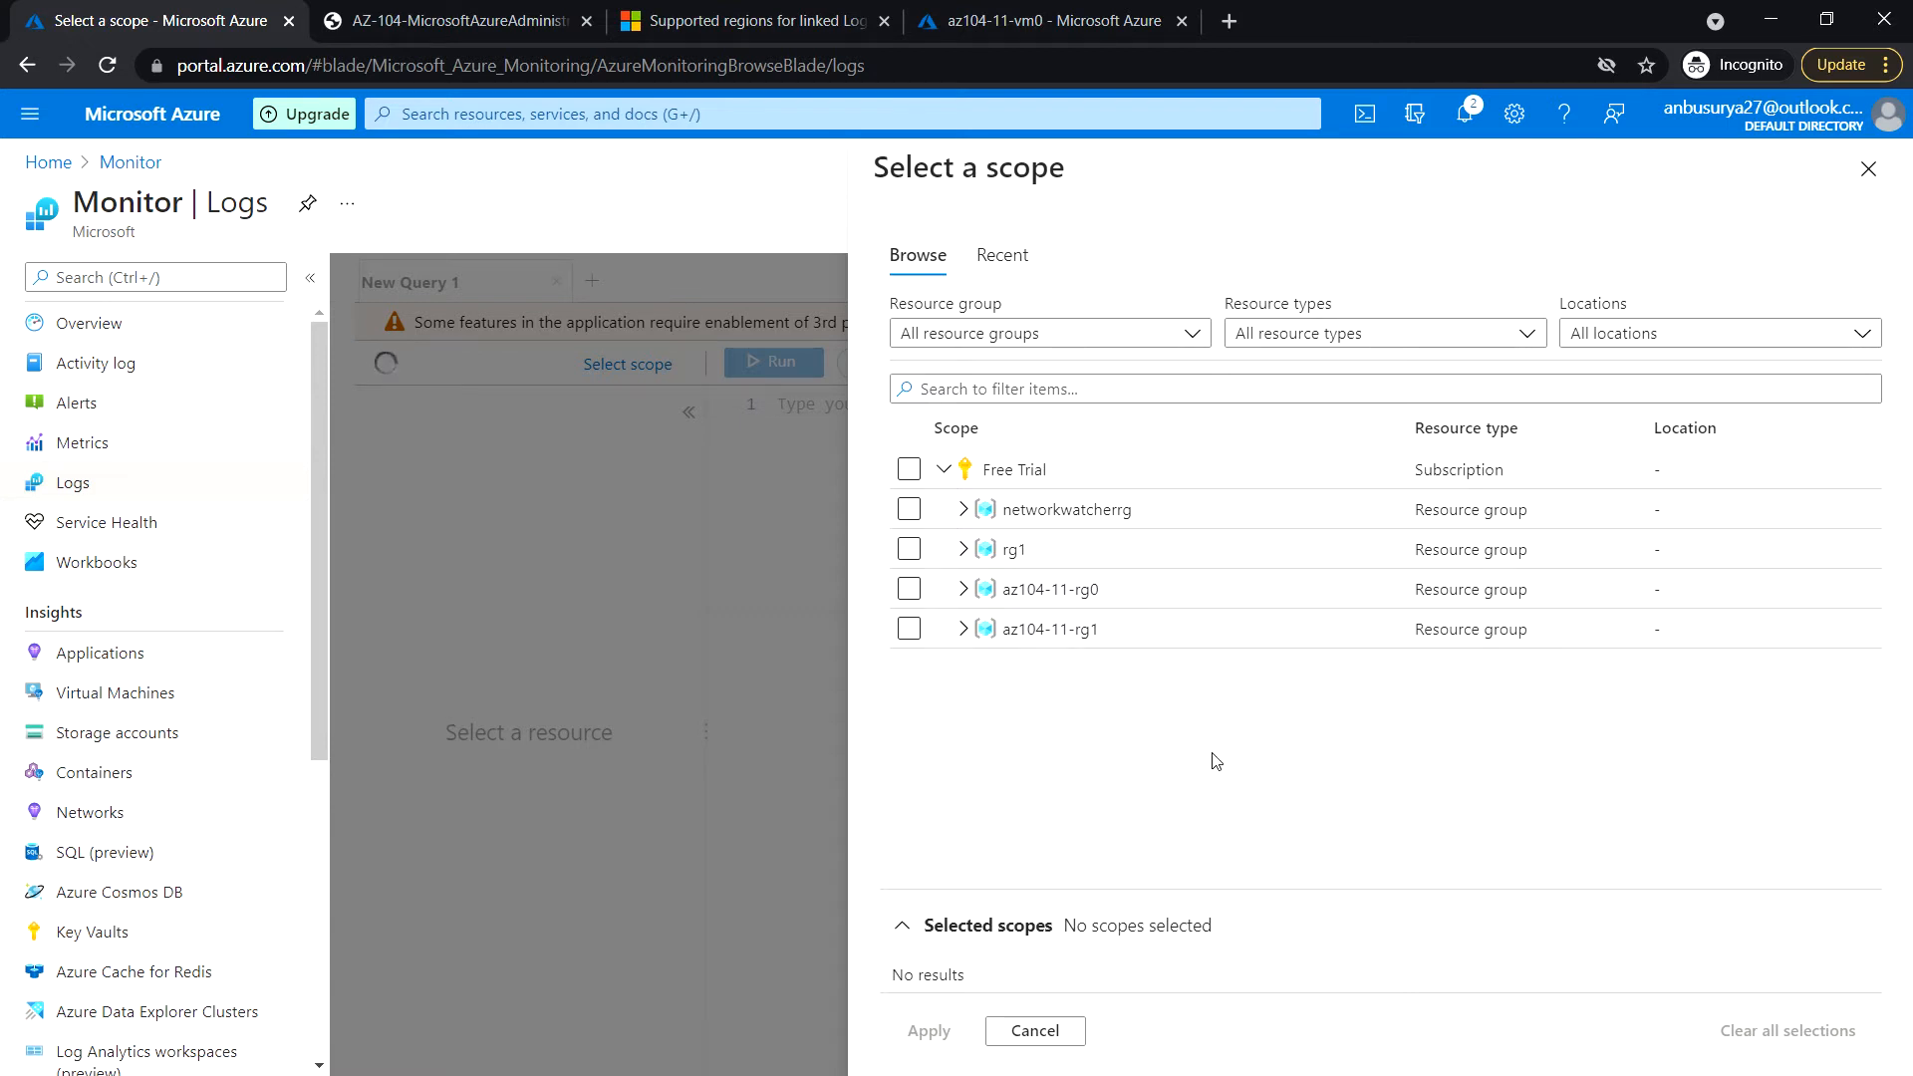
mouse_move(1017, 693)
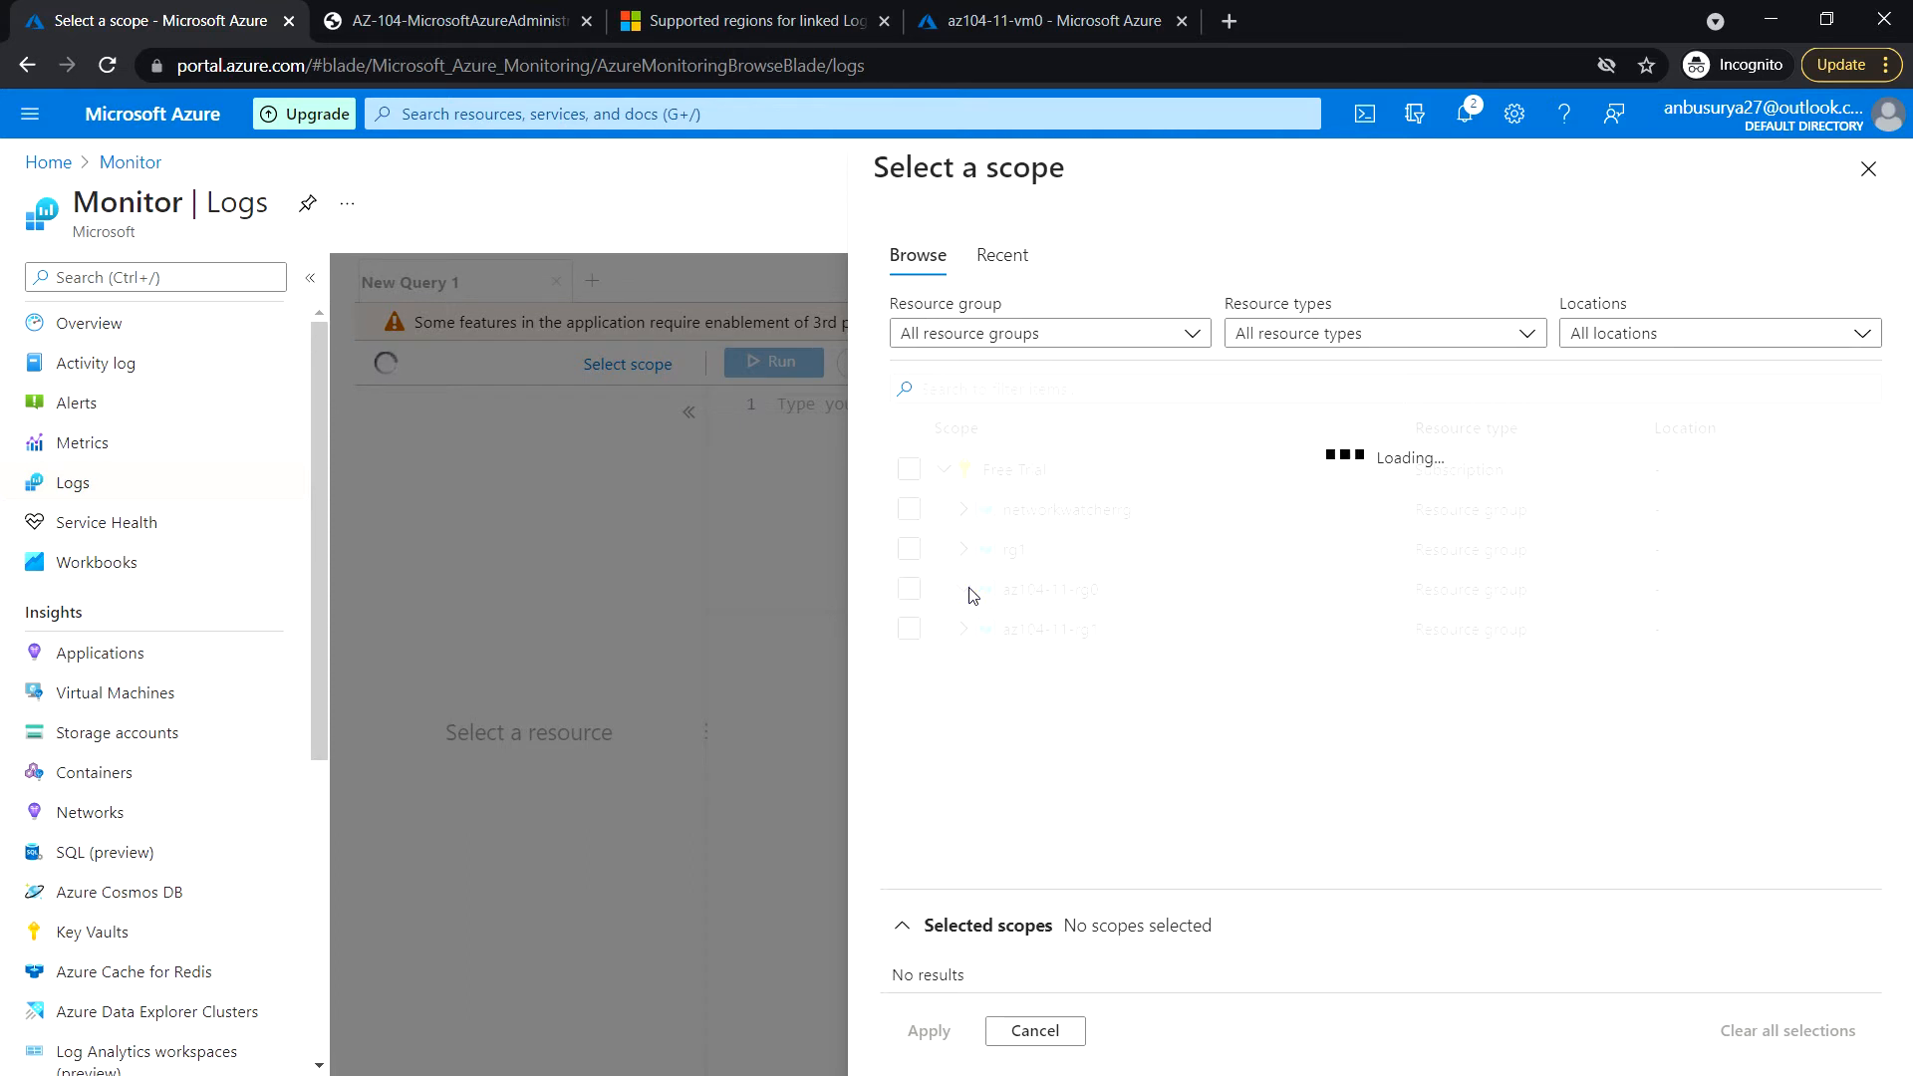
mouse_move(1090, 676)
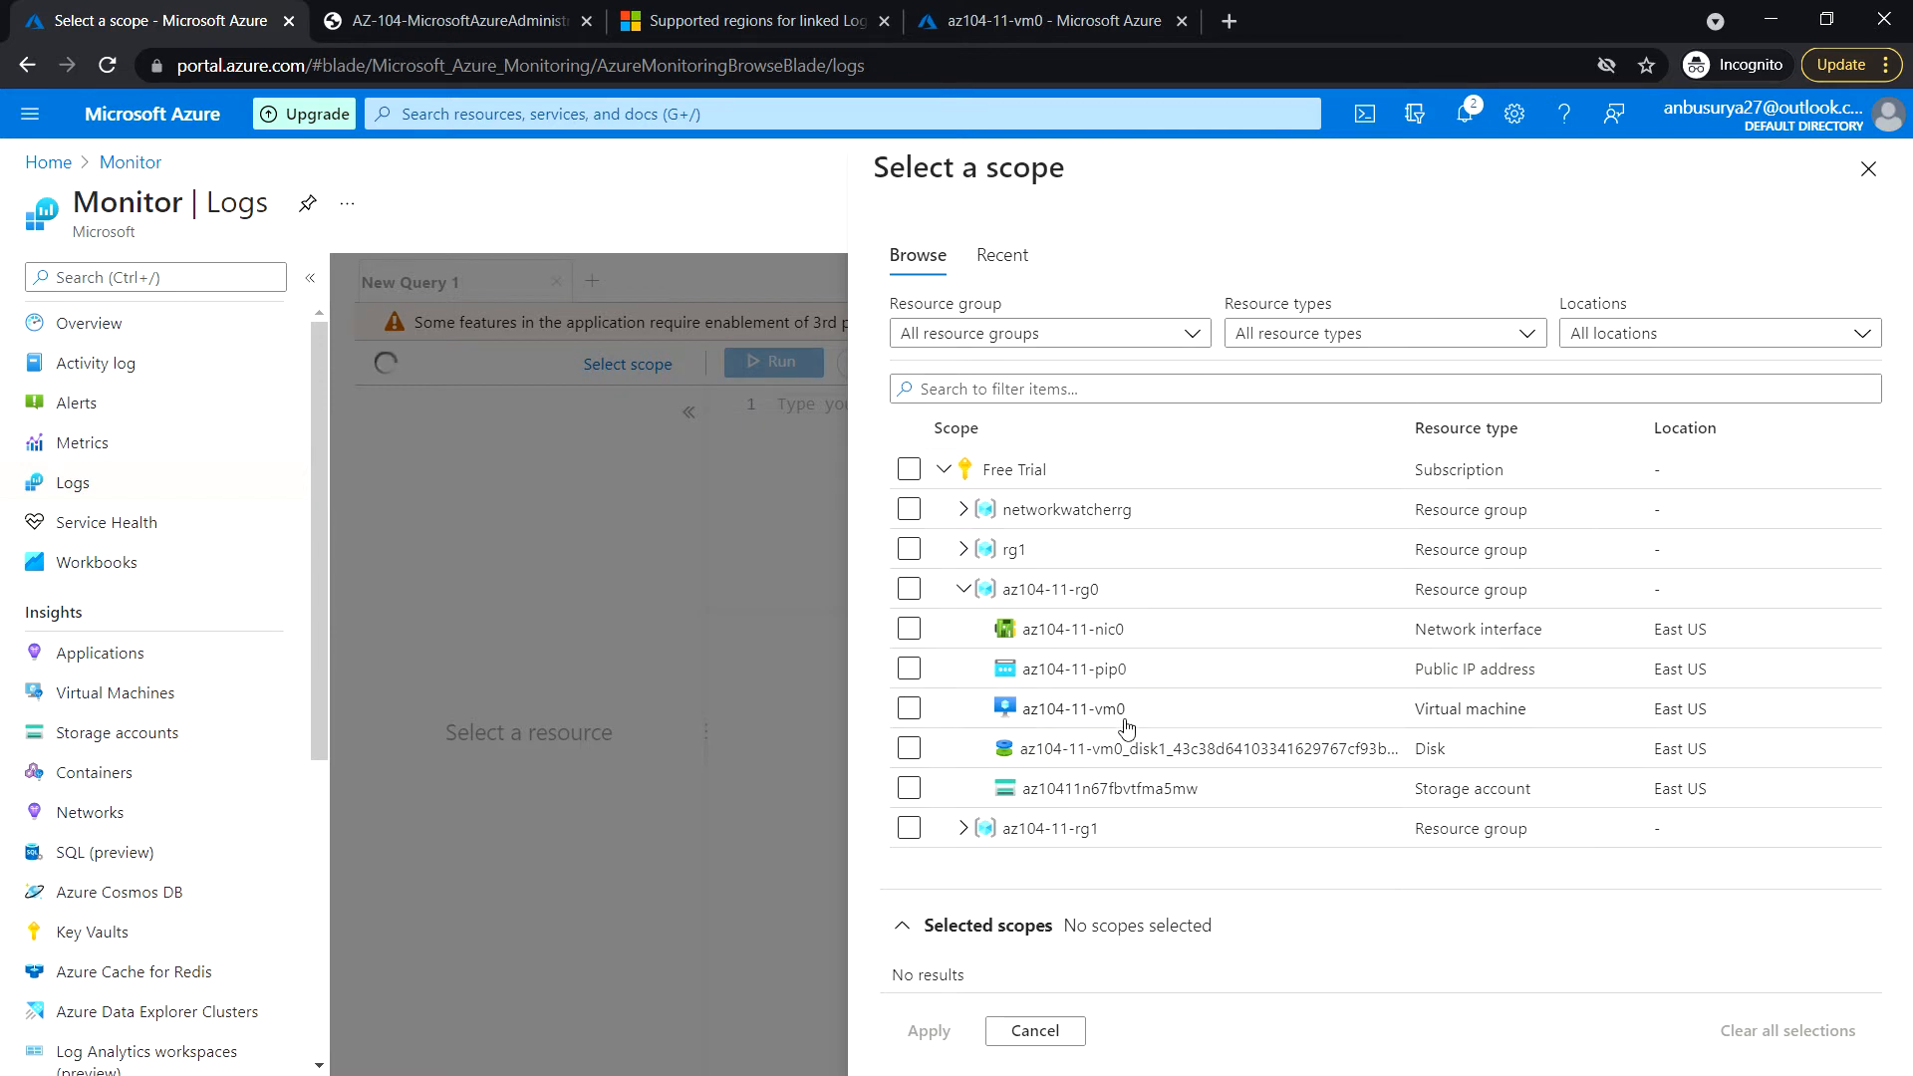
mouse_move(994, 670)
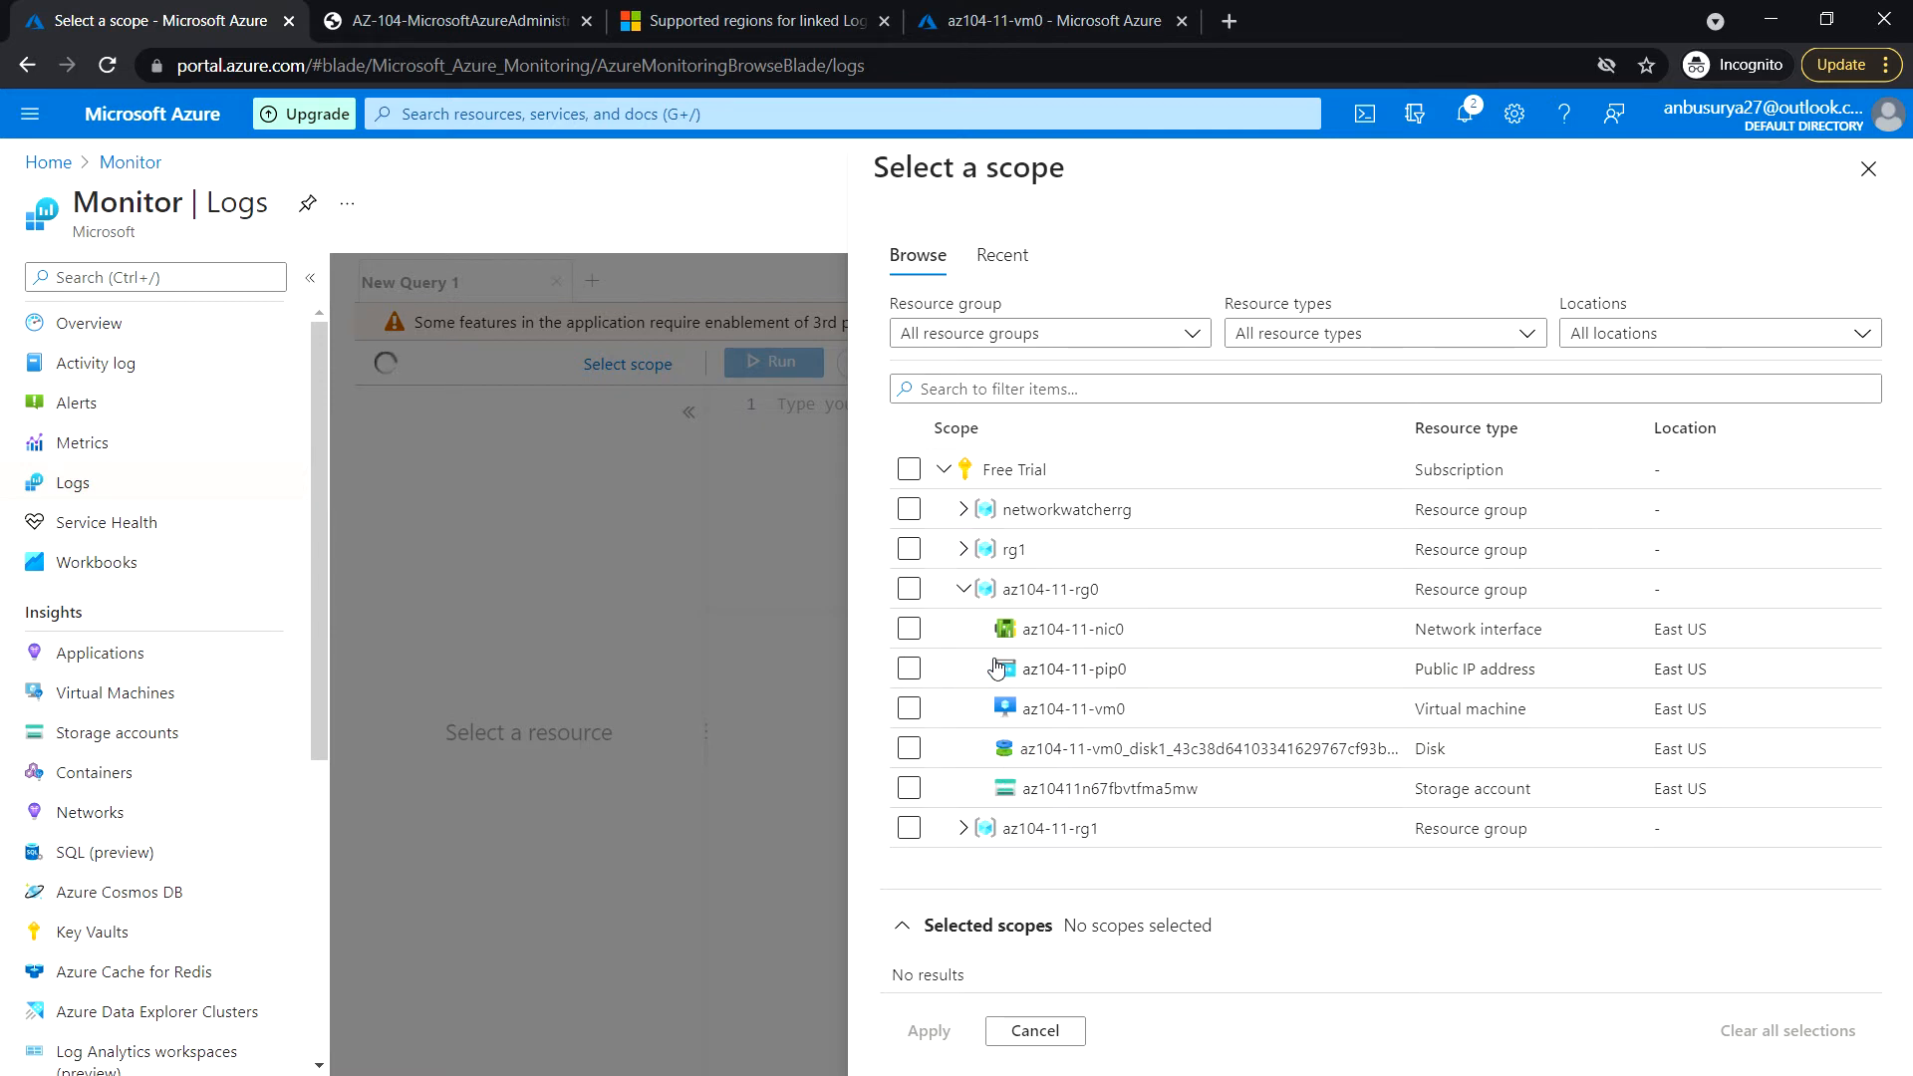
click(909, 590)
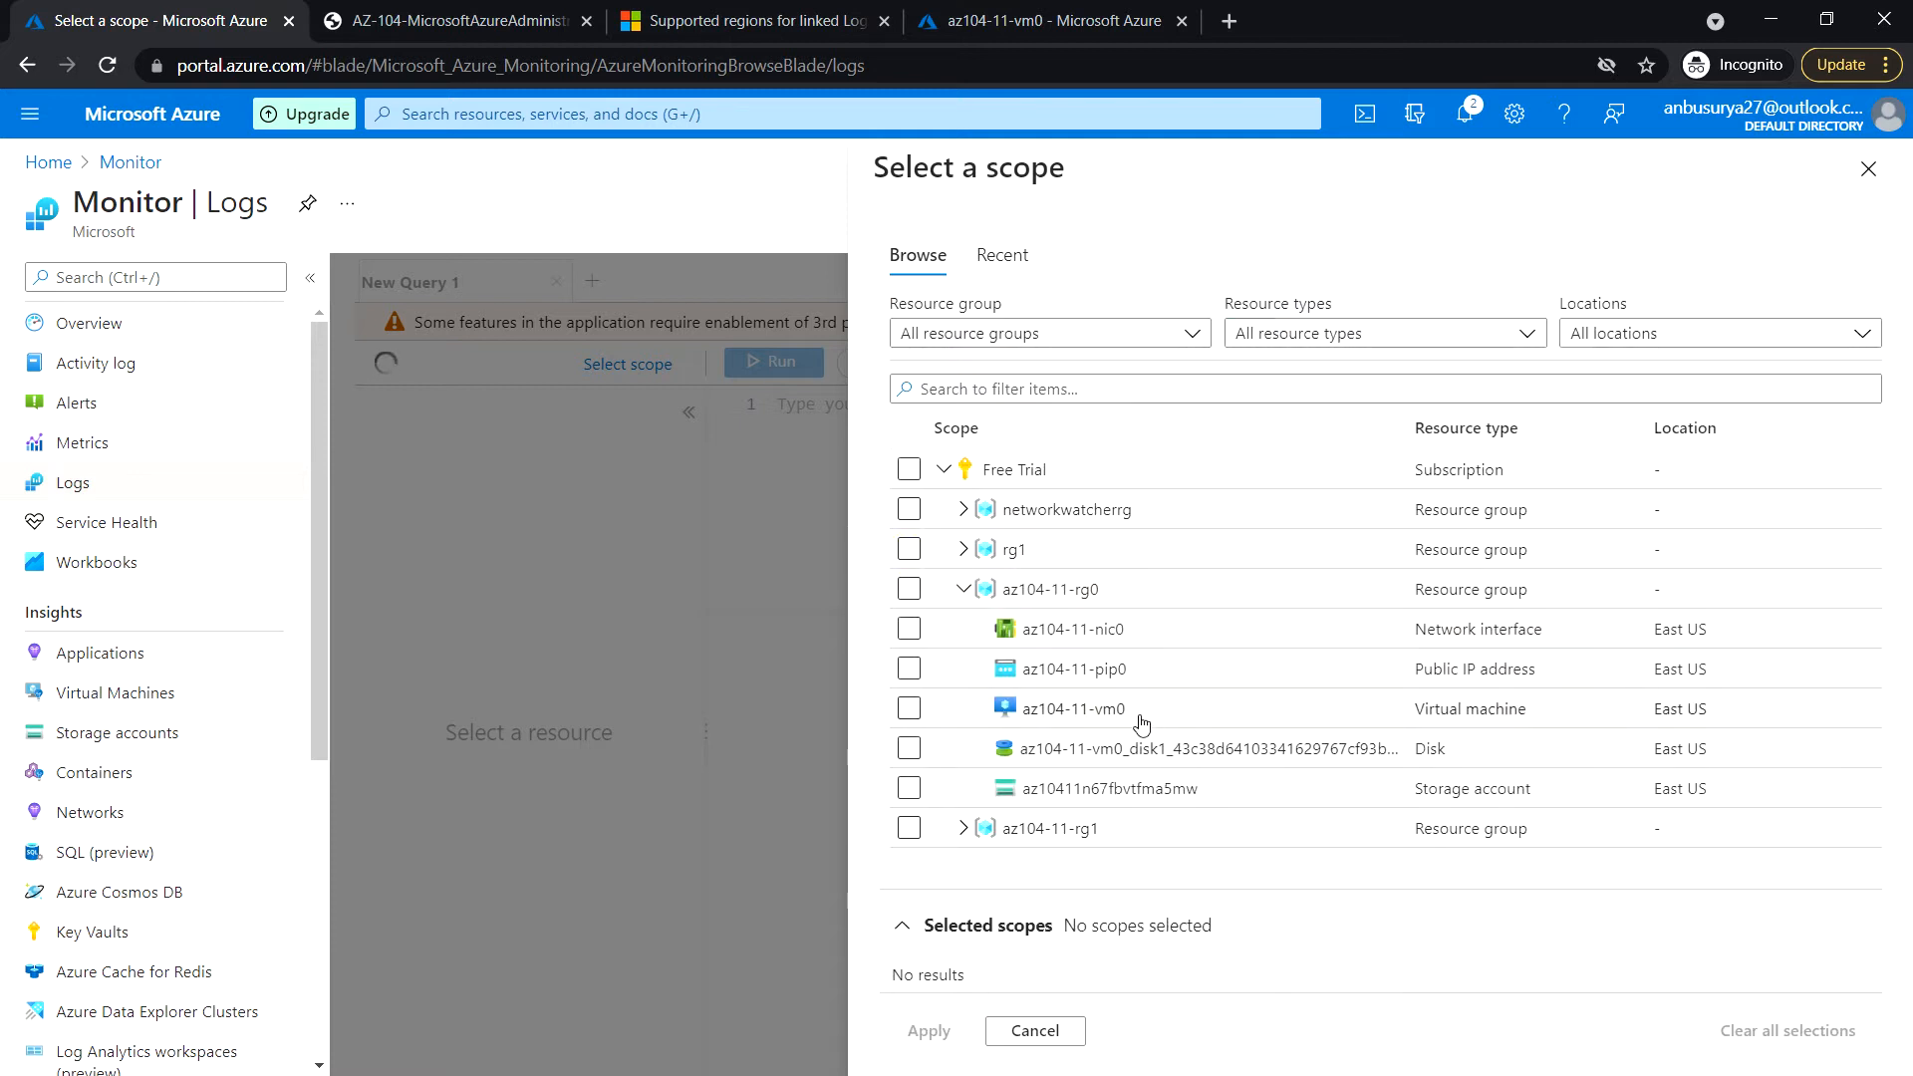
click(909, 709)
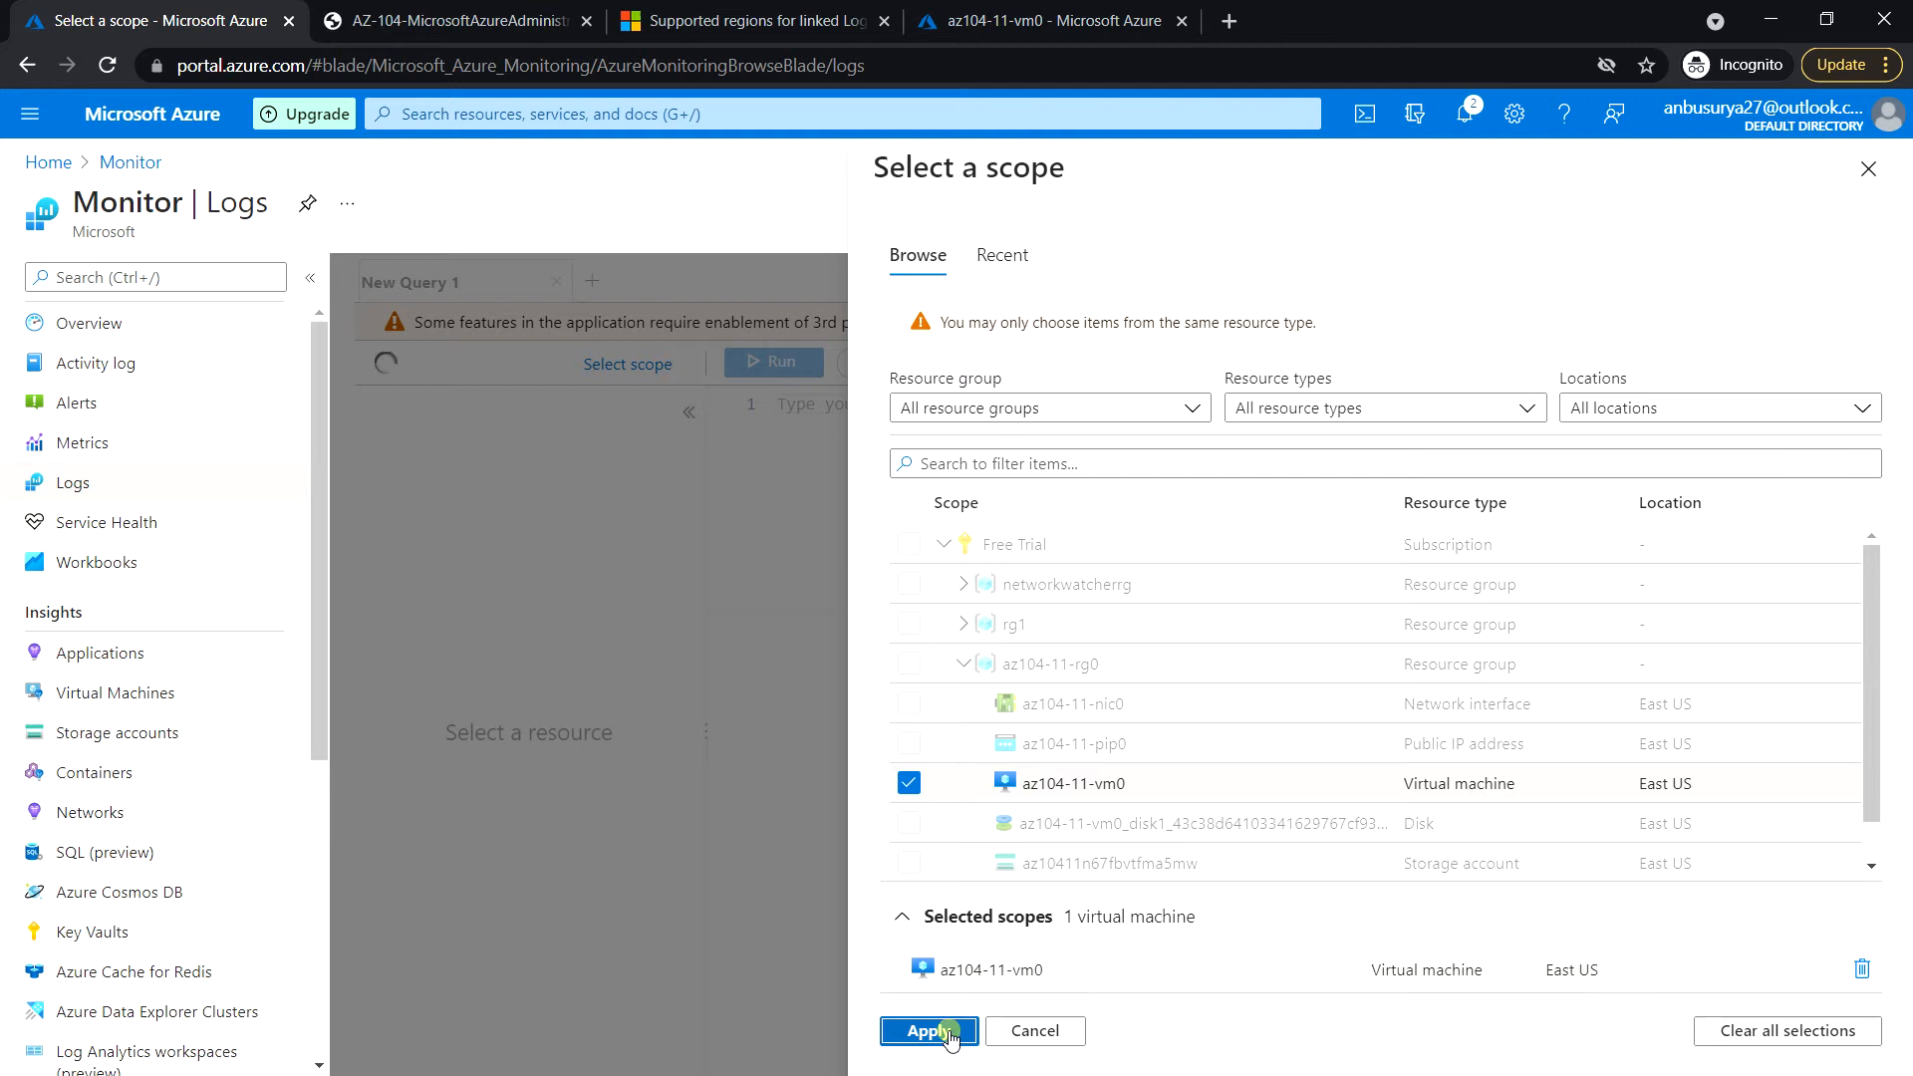
Apply the az104-11-vm0 scope so the InsightsMetrics memory query loads in the editor
click(929, 1031)
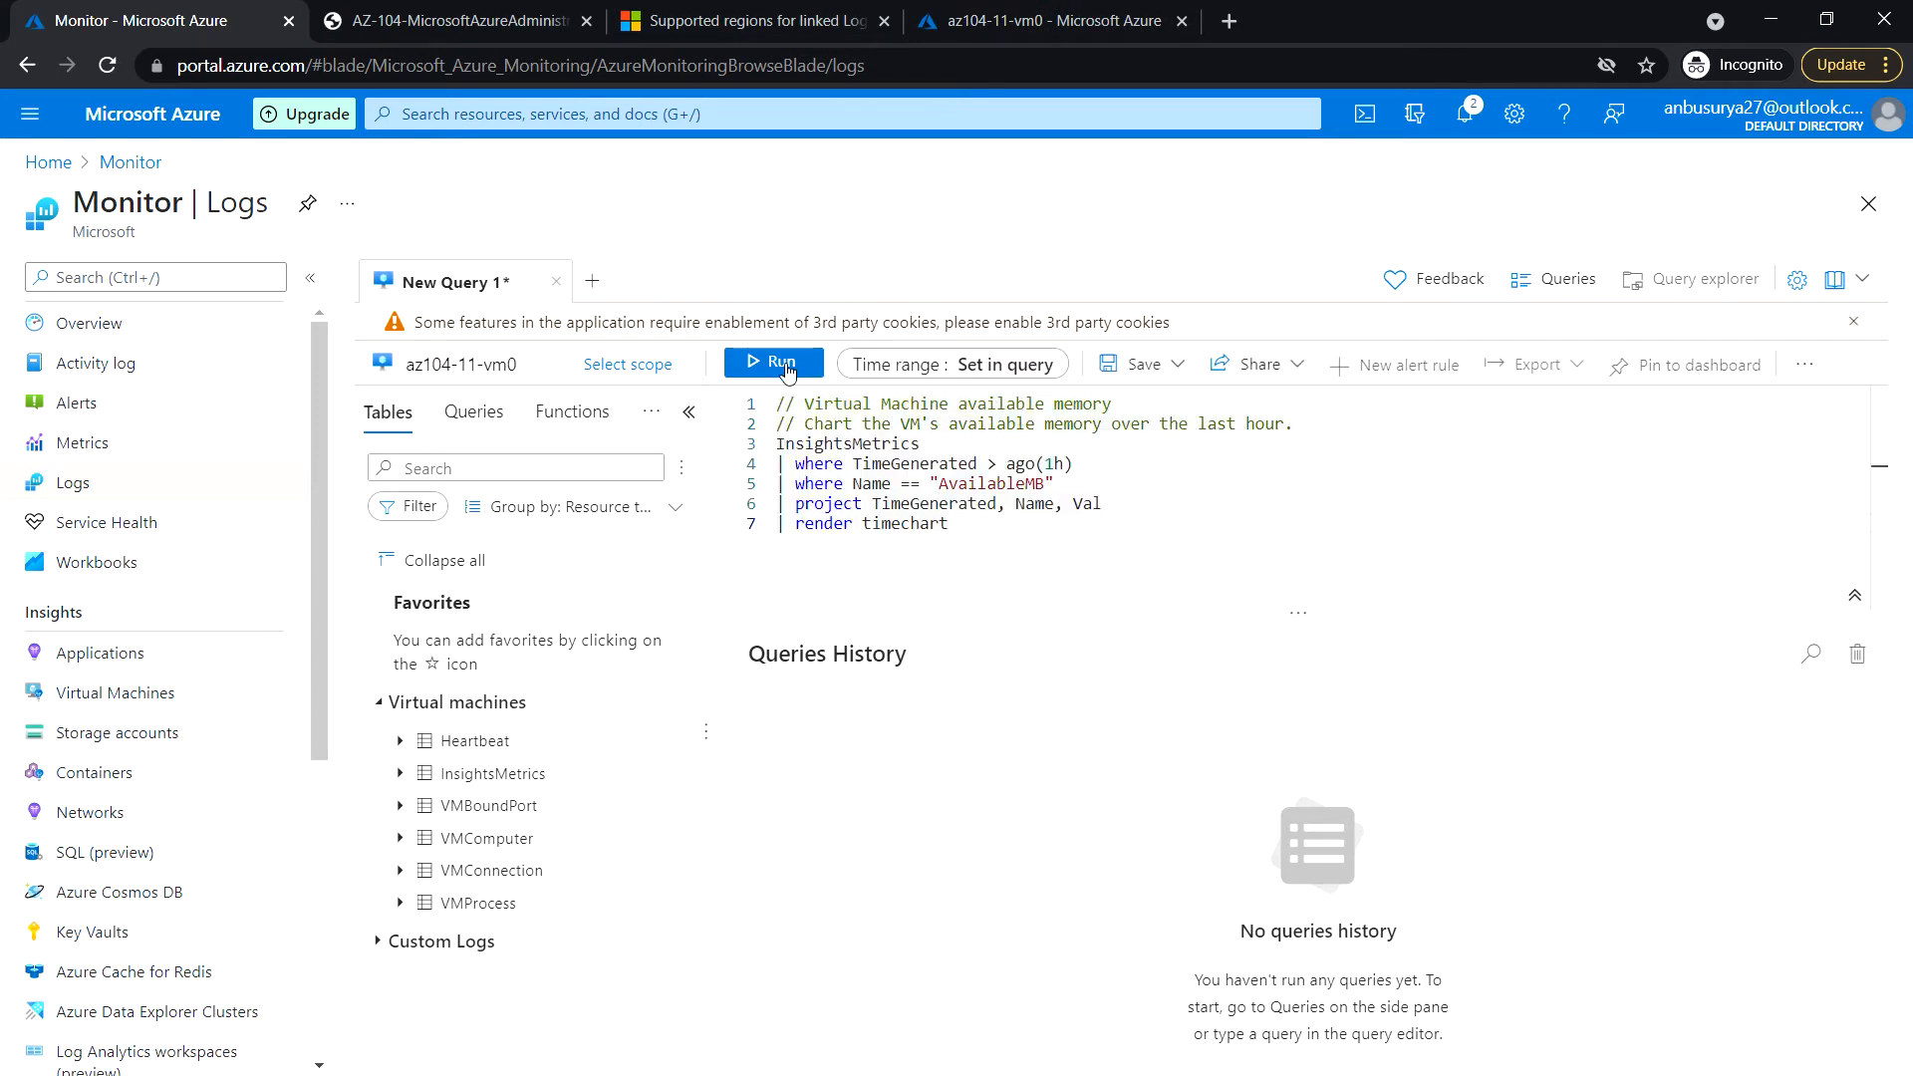
Run the available memory query, charting 37 AvailableMB records over the last hour
click(773, 362)
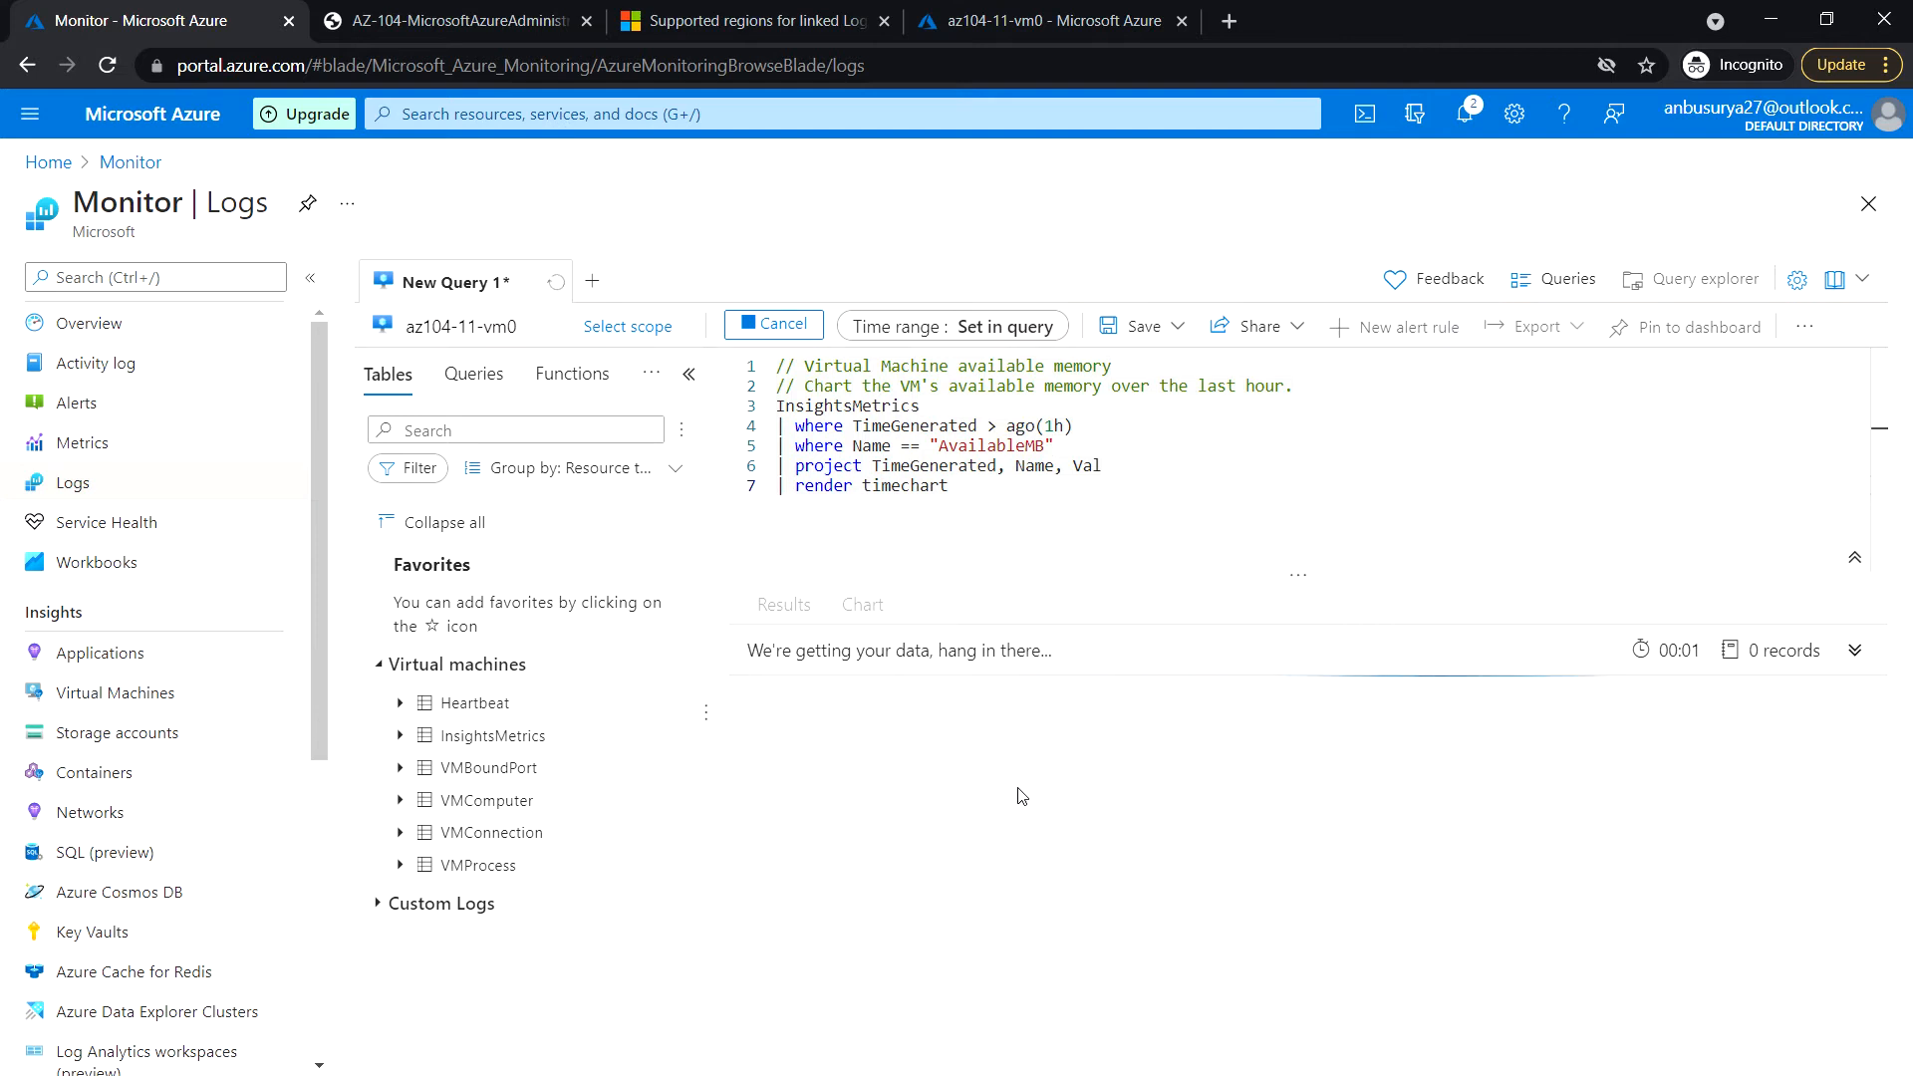
click(774, 325)
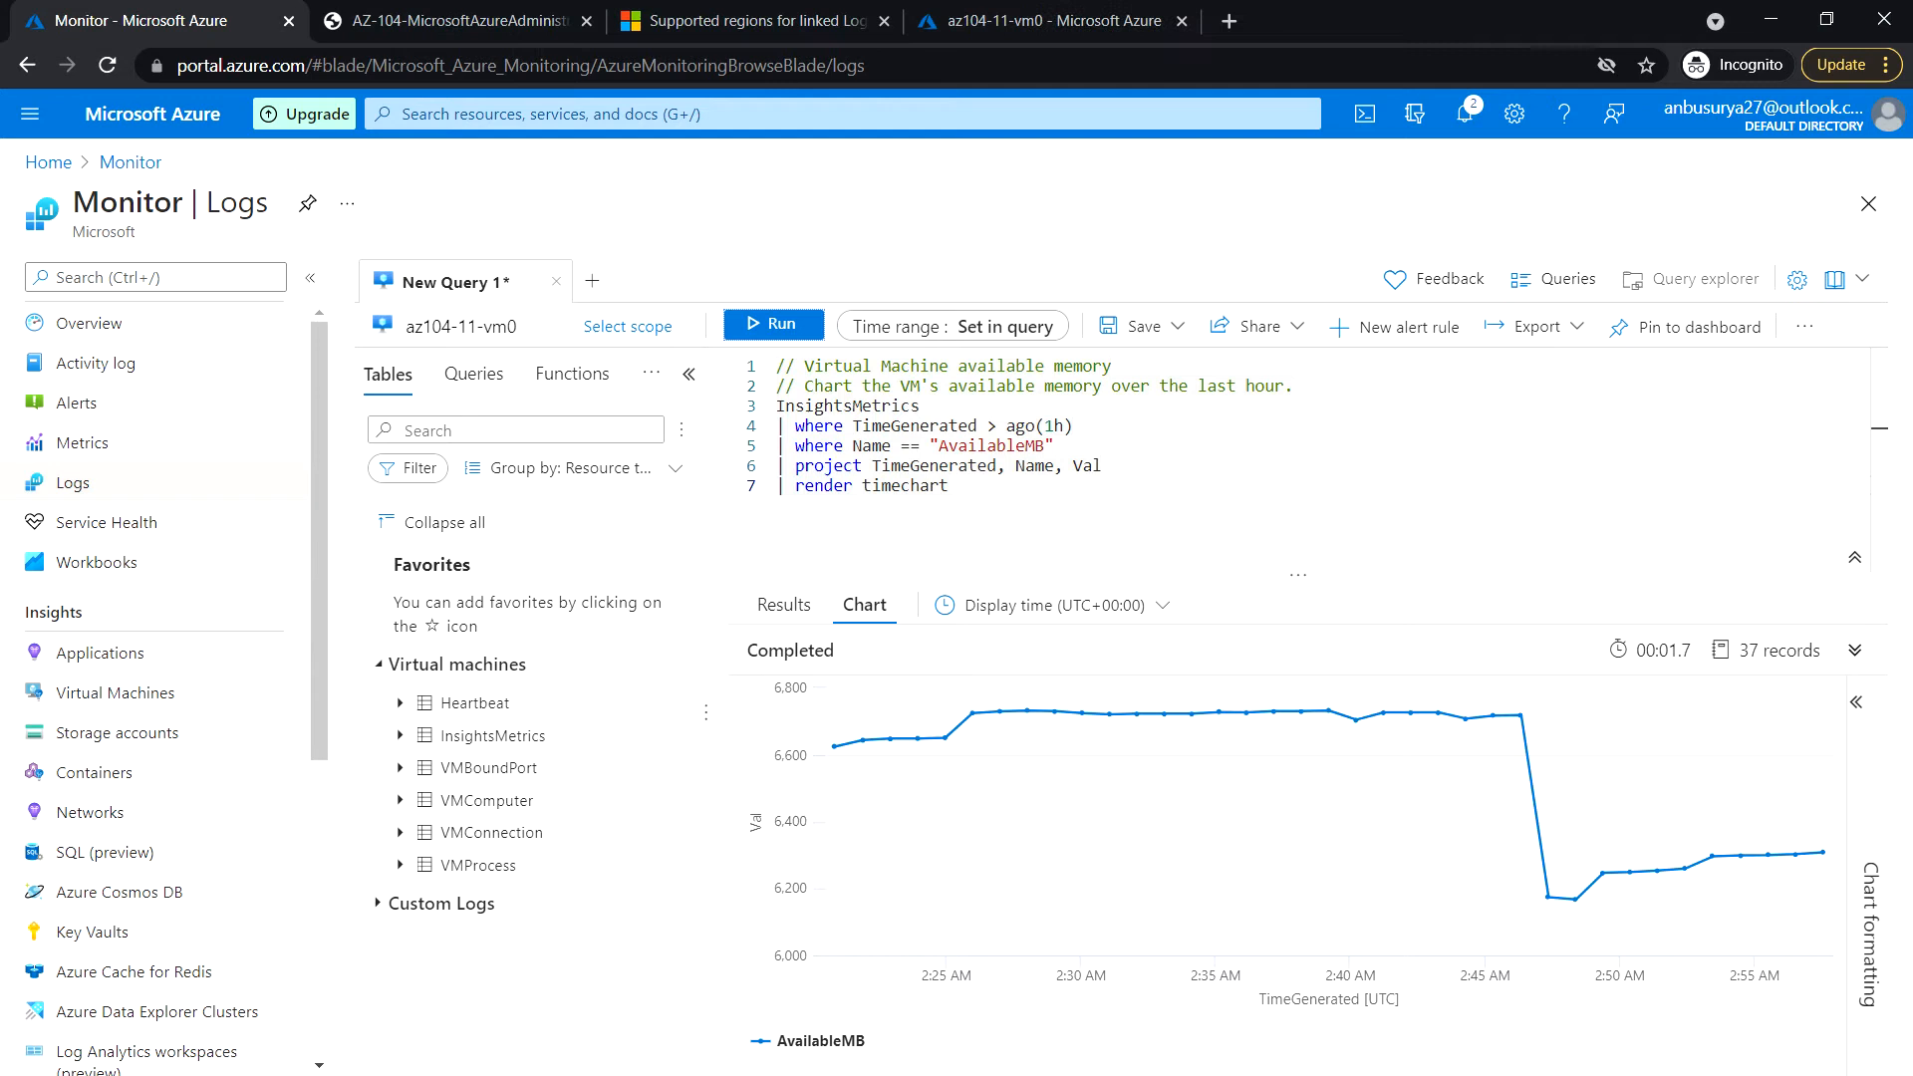
mouse_move(474, 373)
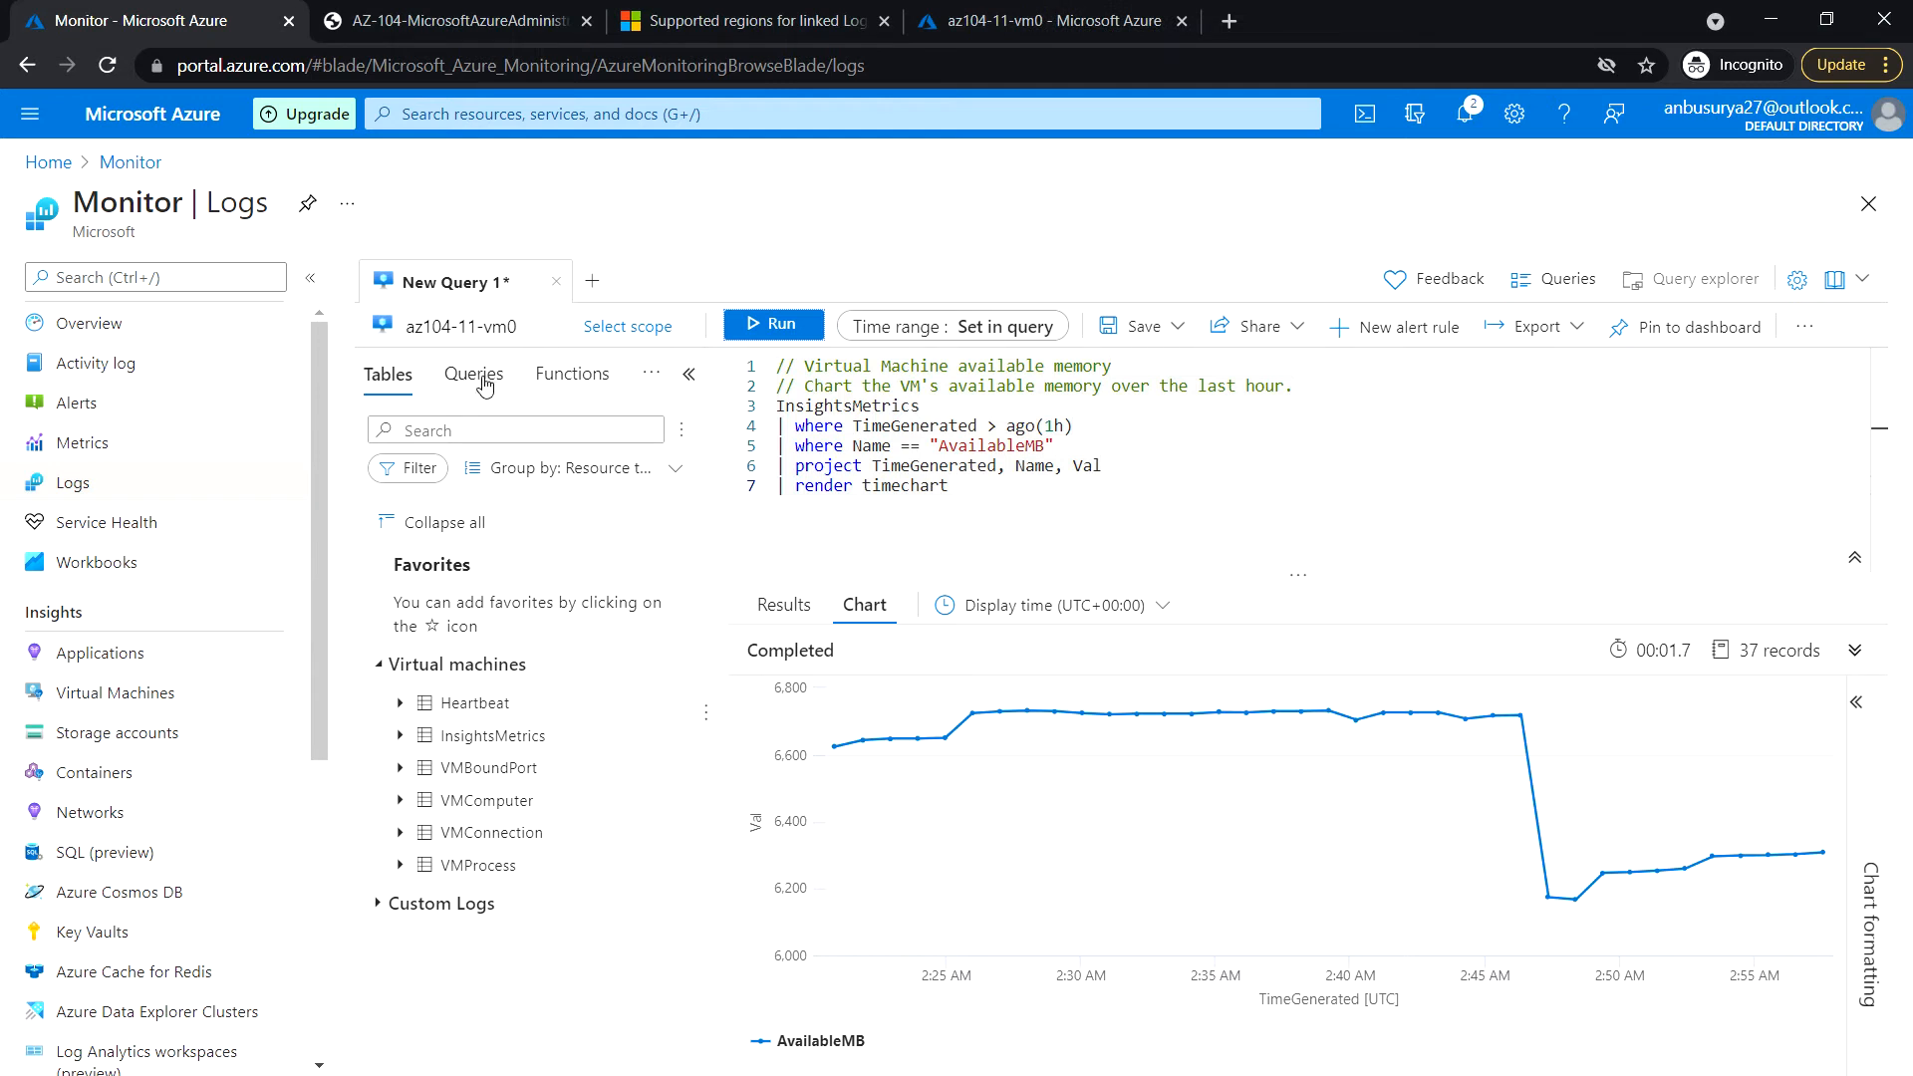
From the Queries library, expand Availability and load Track VM availability into the editor
click(474, 373)
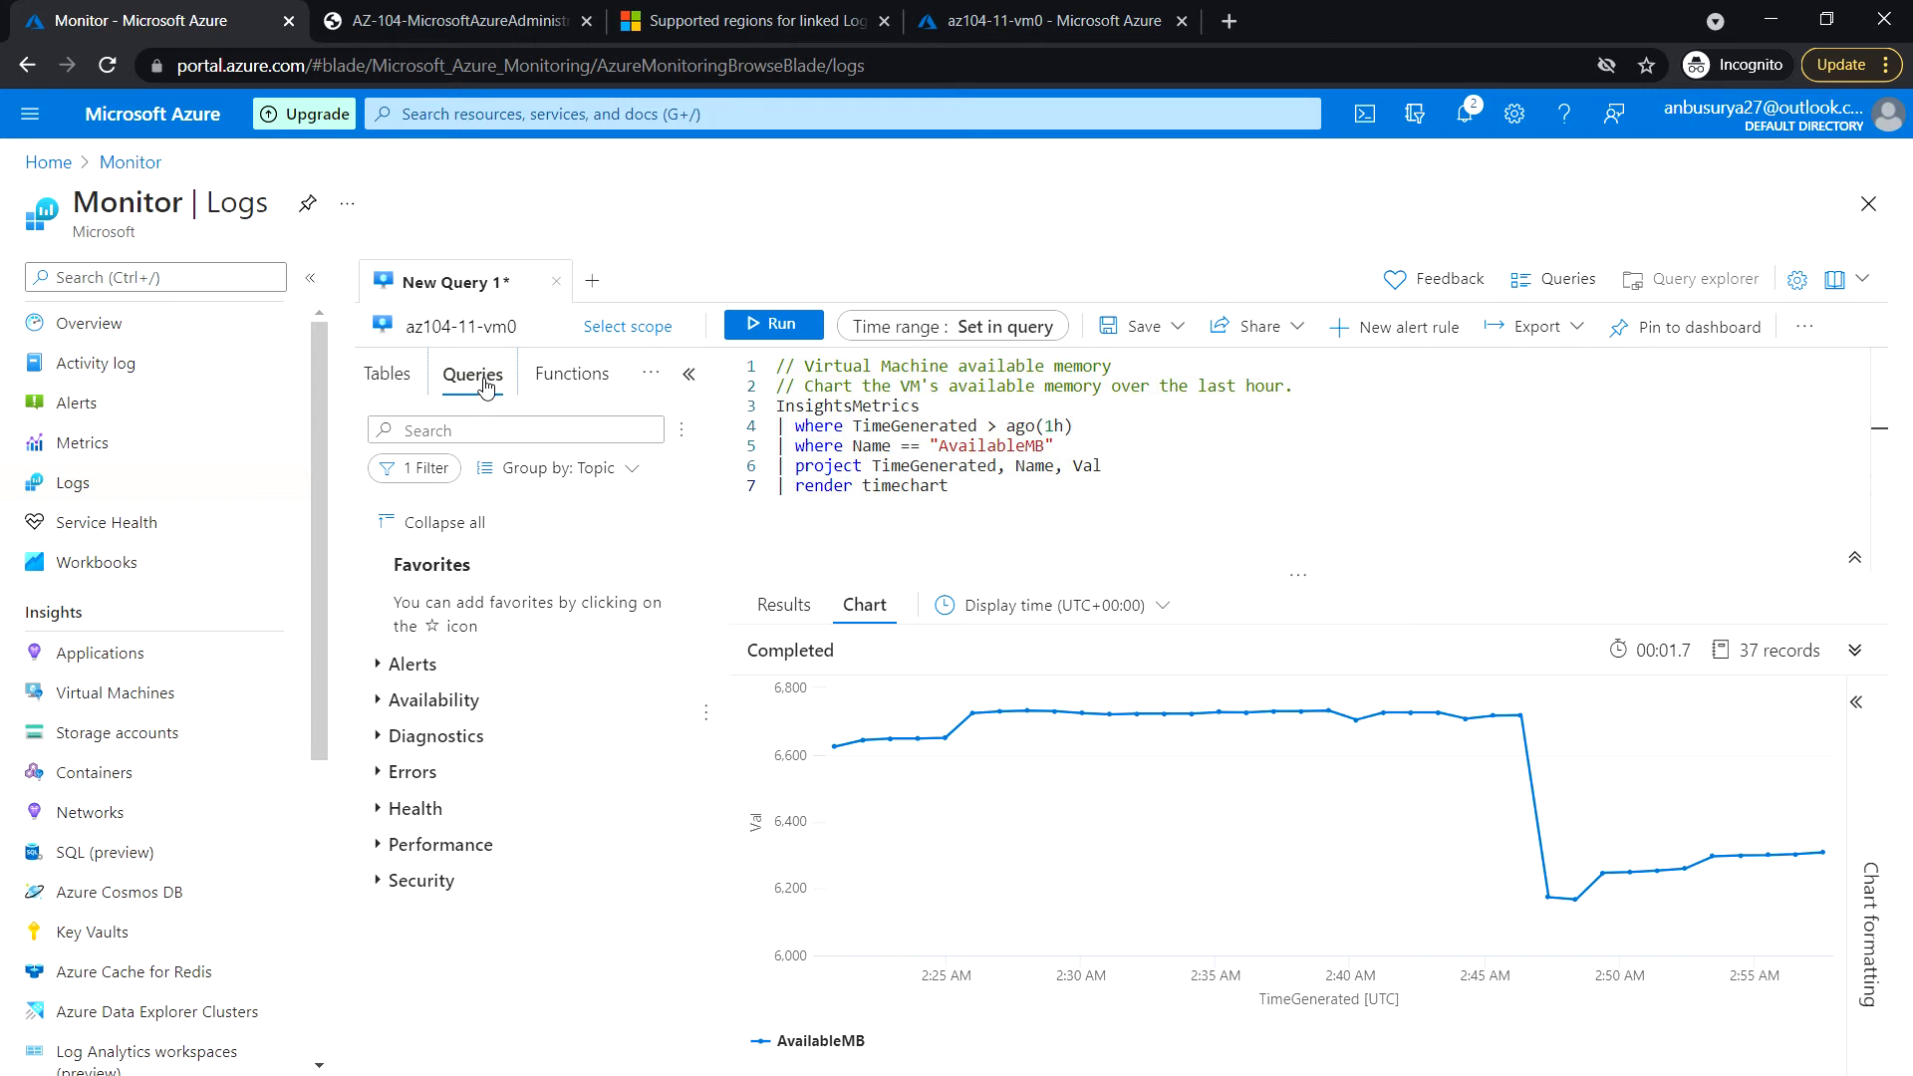
mouse_move(473, 373)
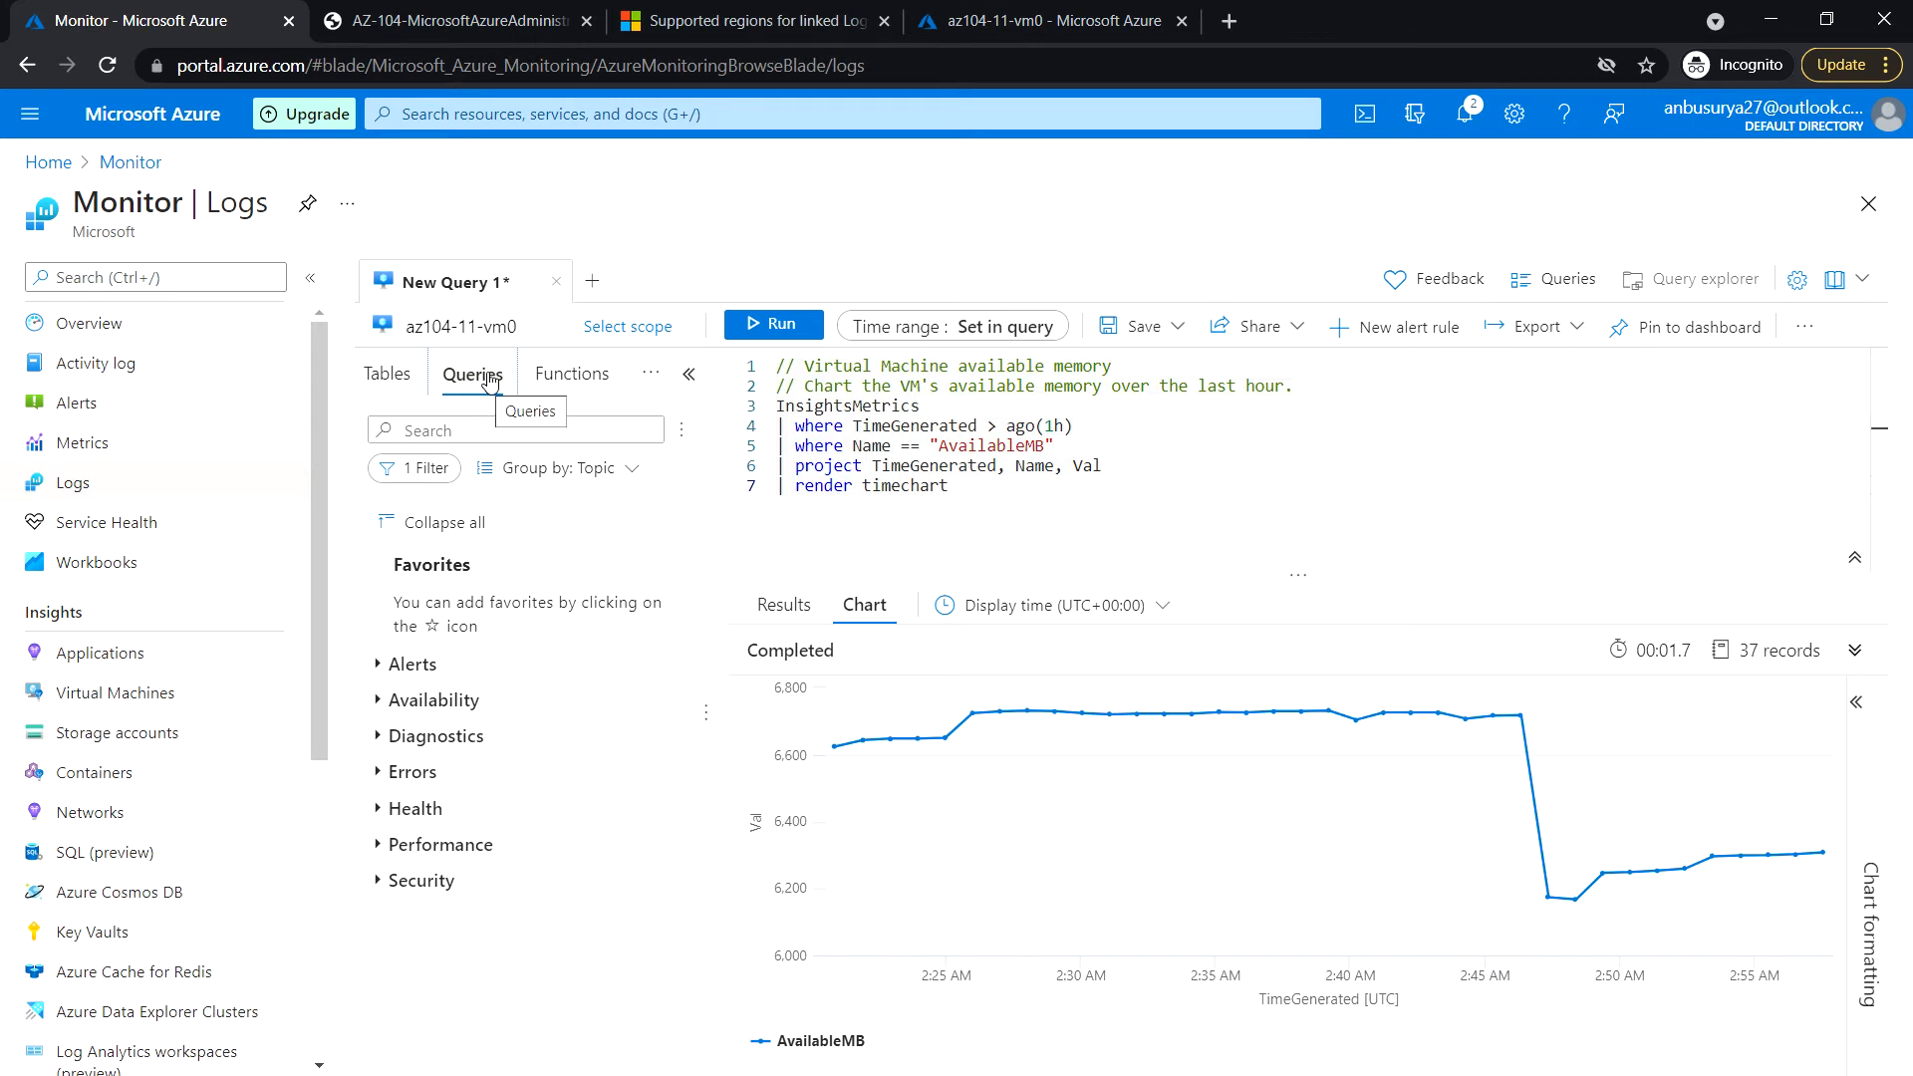
mouse_move(633, 668)
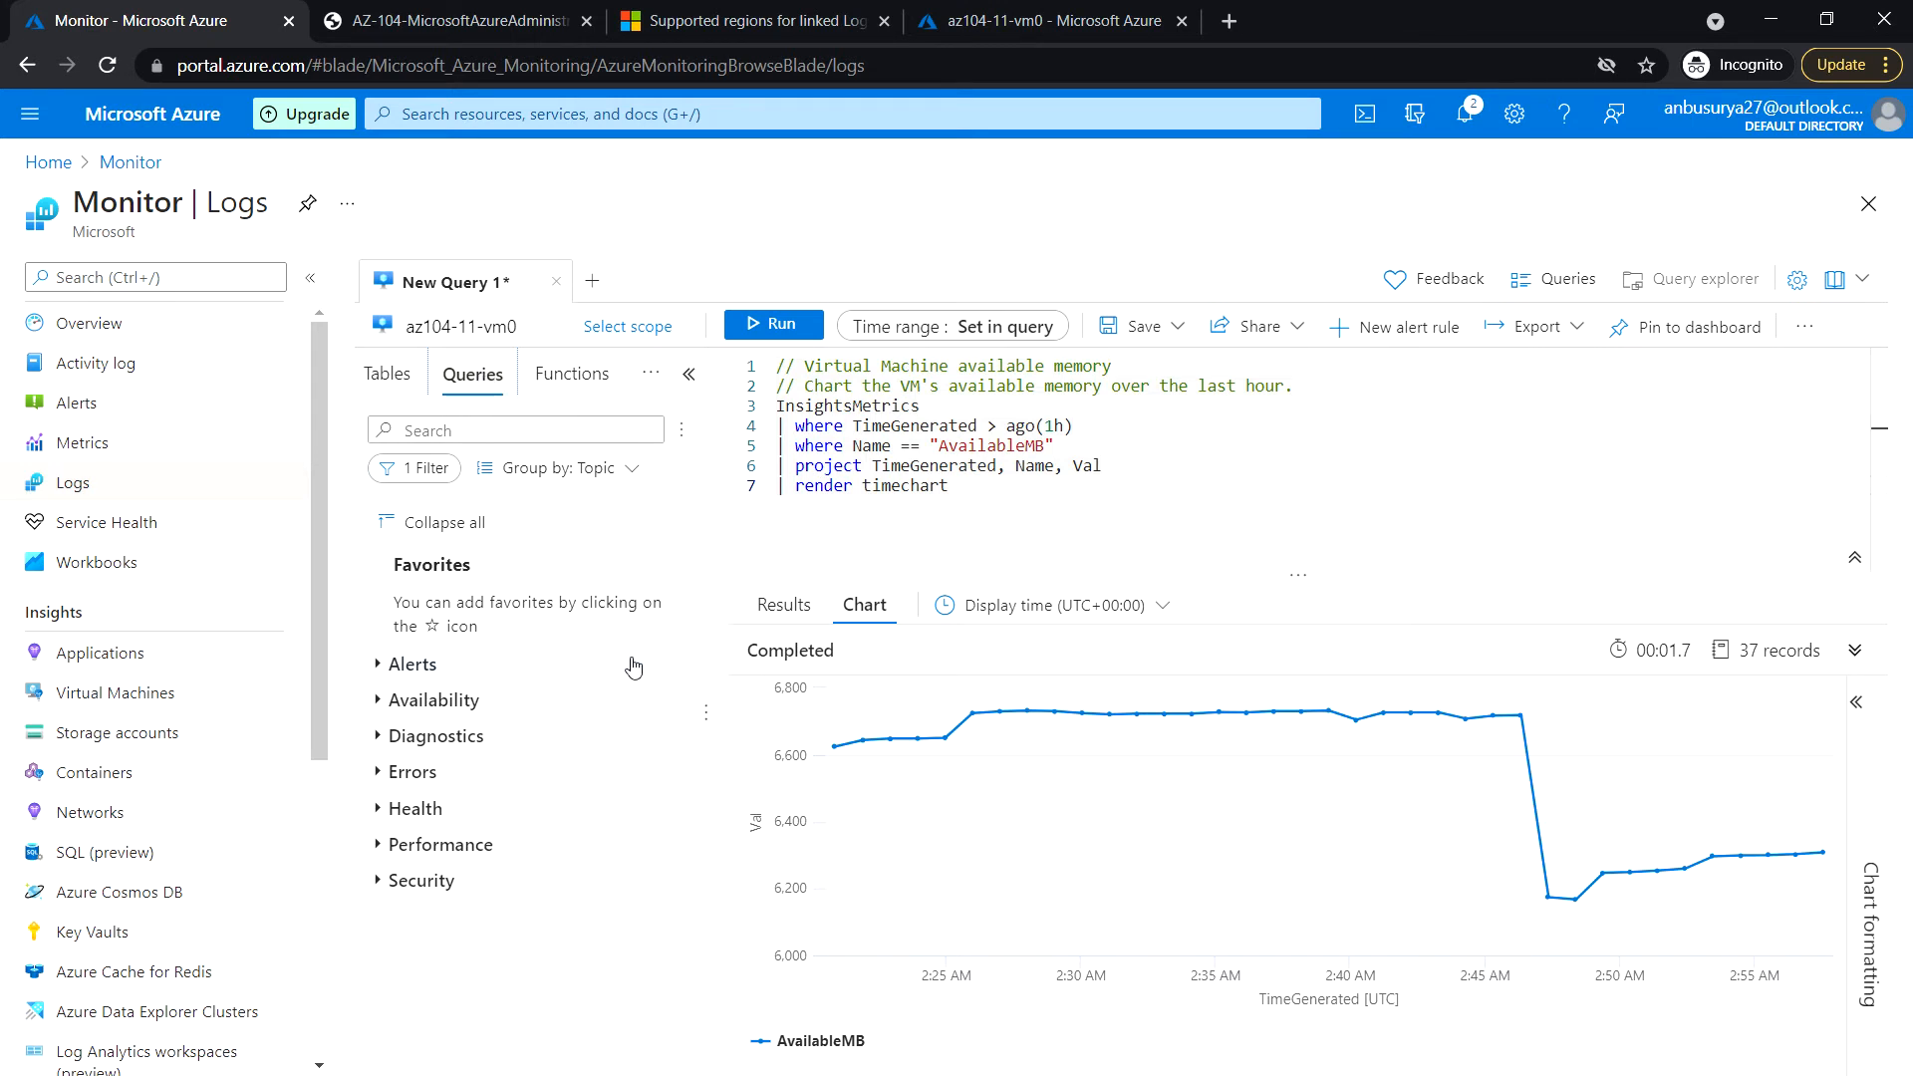
mouse_move(476, 738)
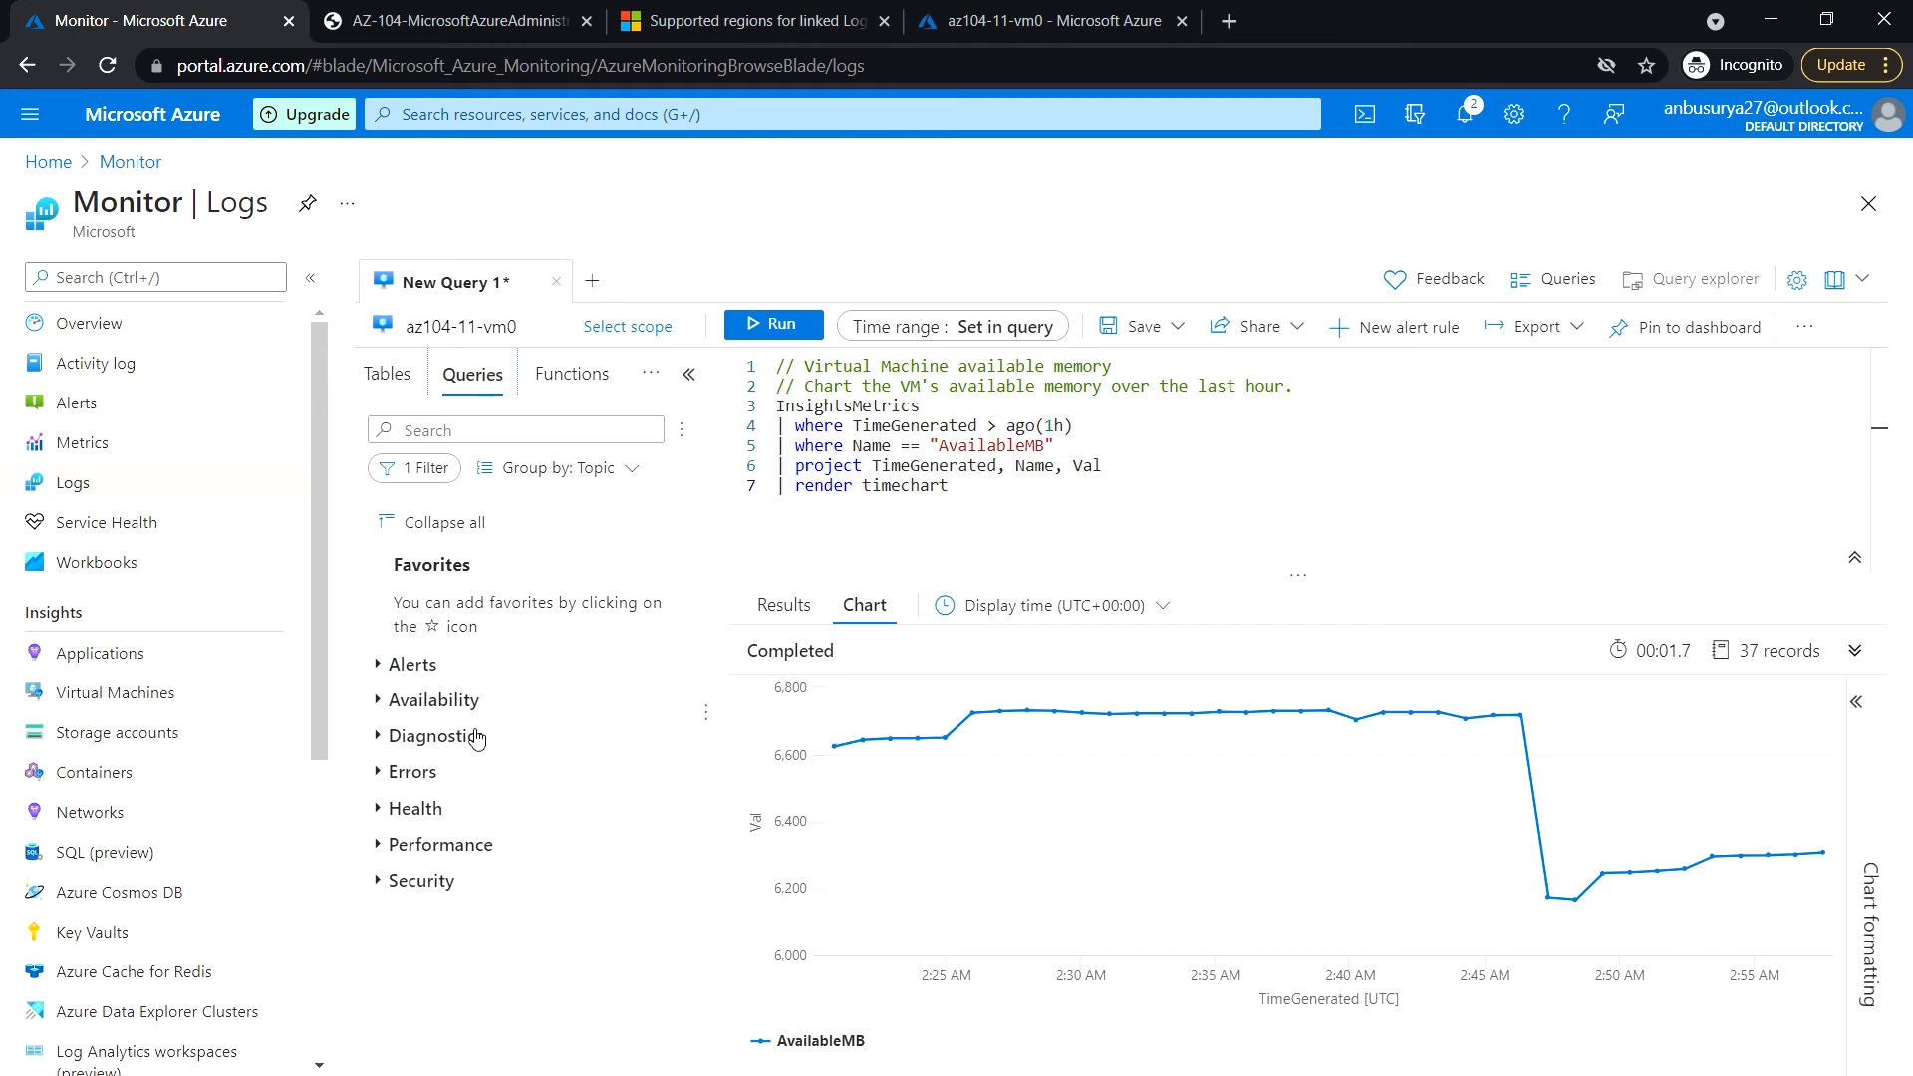
click(435, 699)
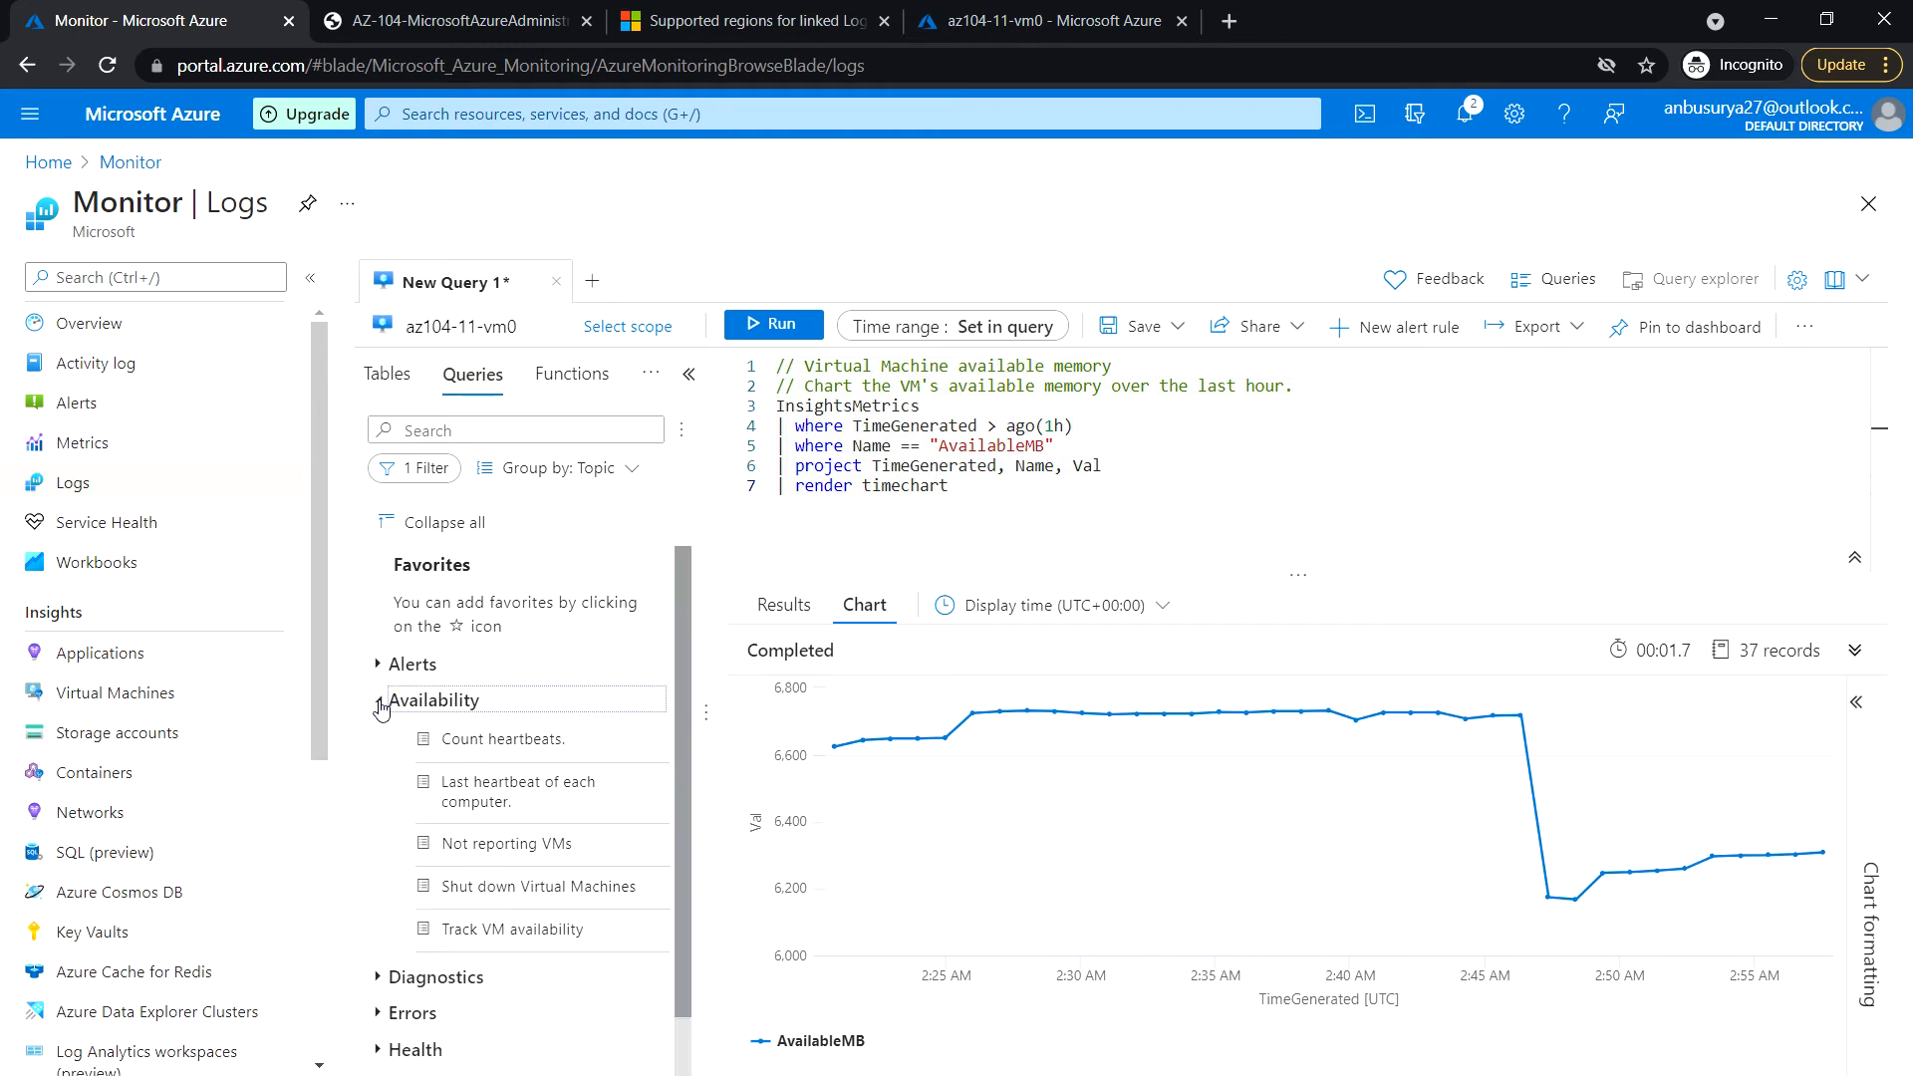
mouse_move(512, 938)
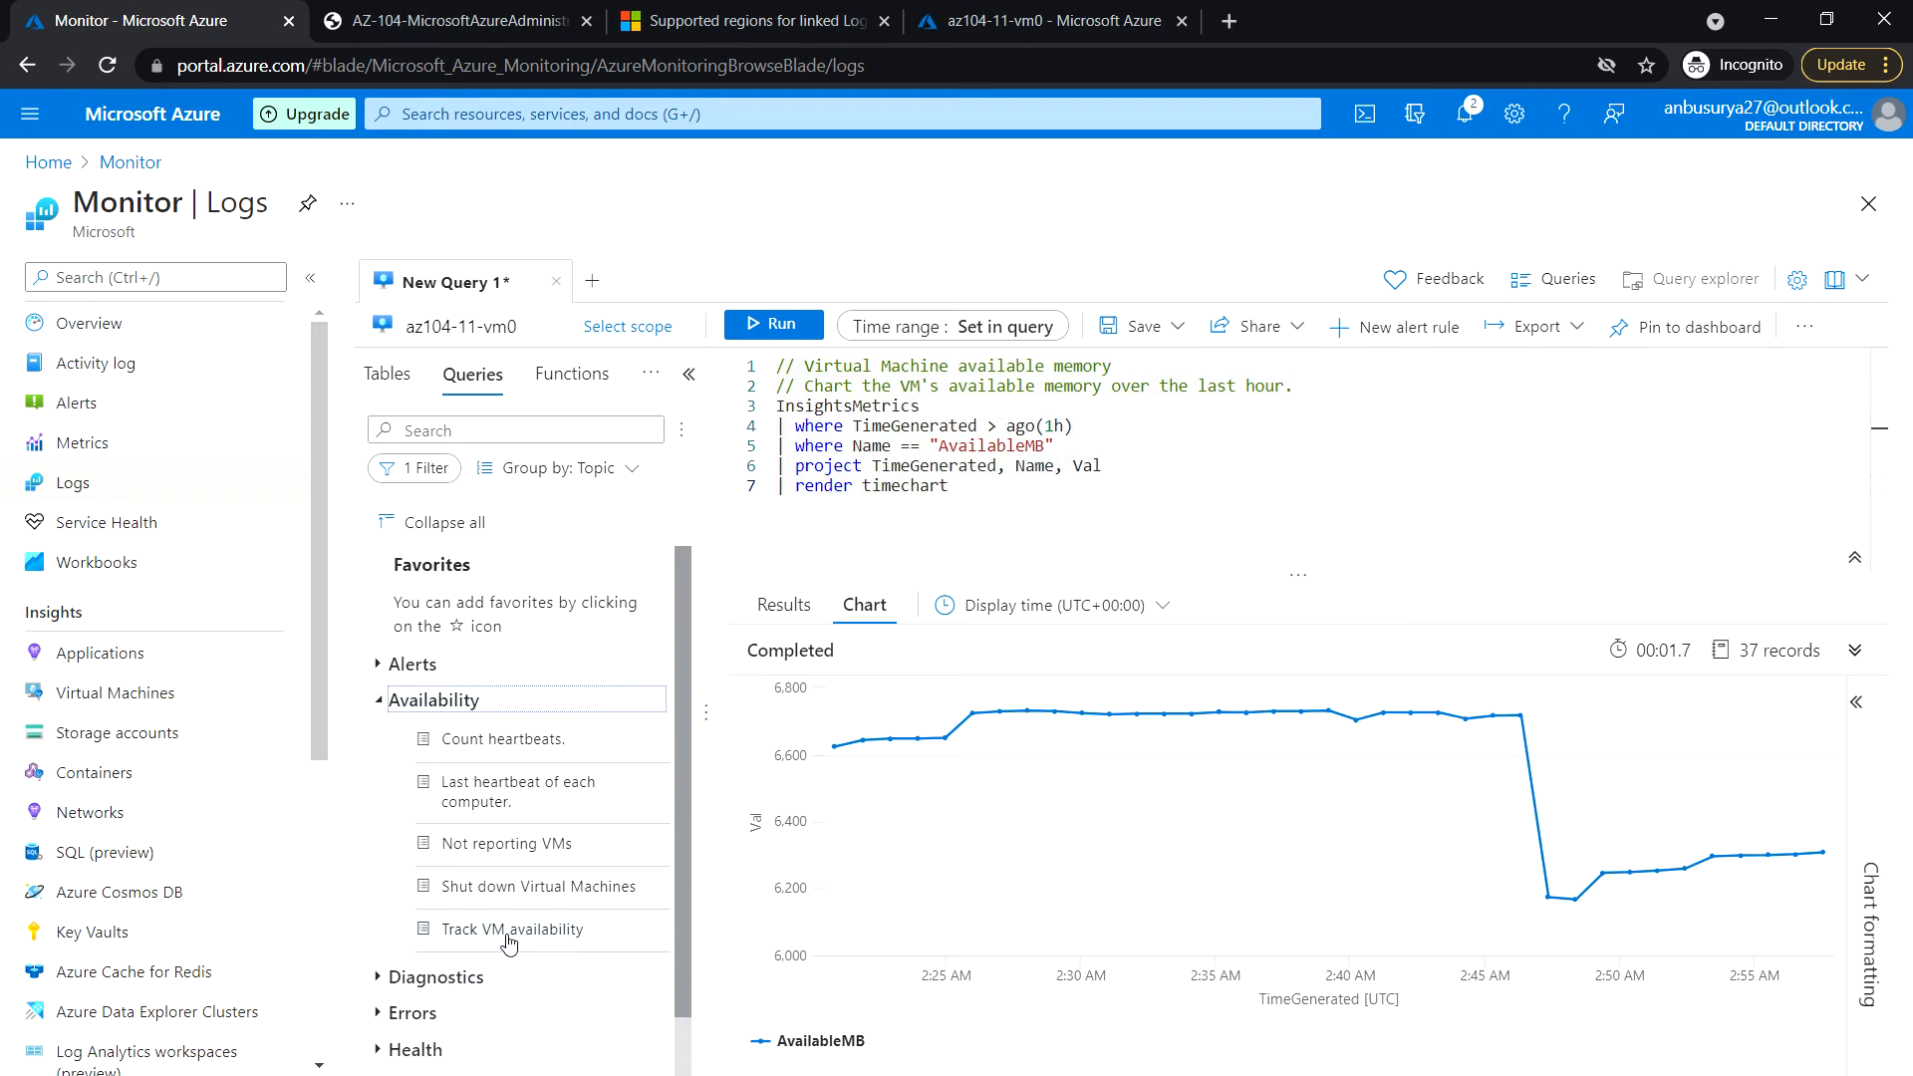
click(512, 929)
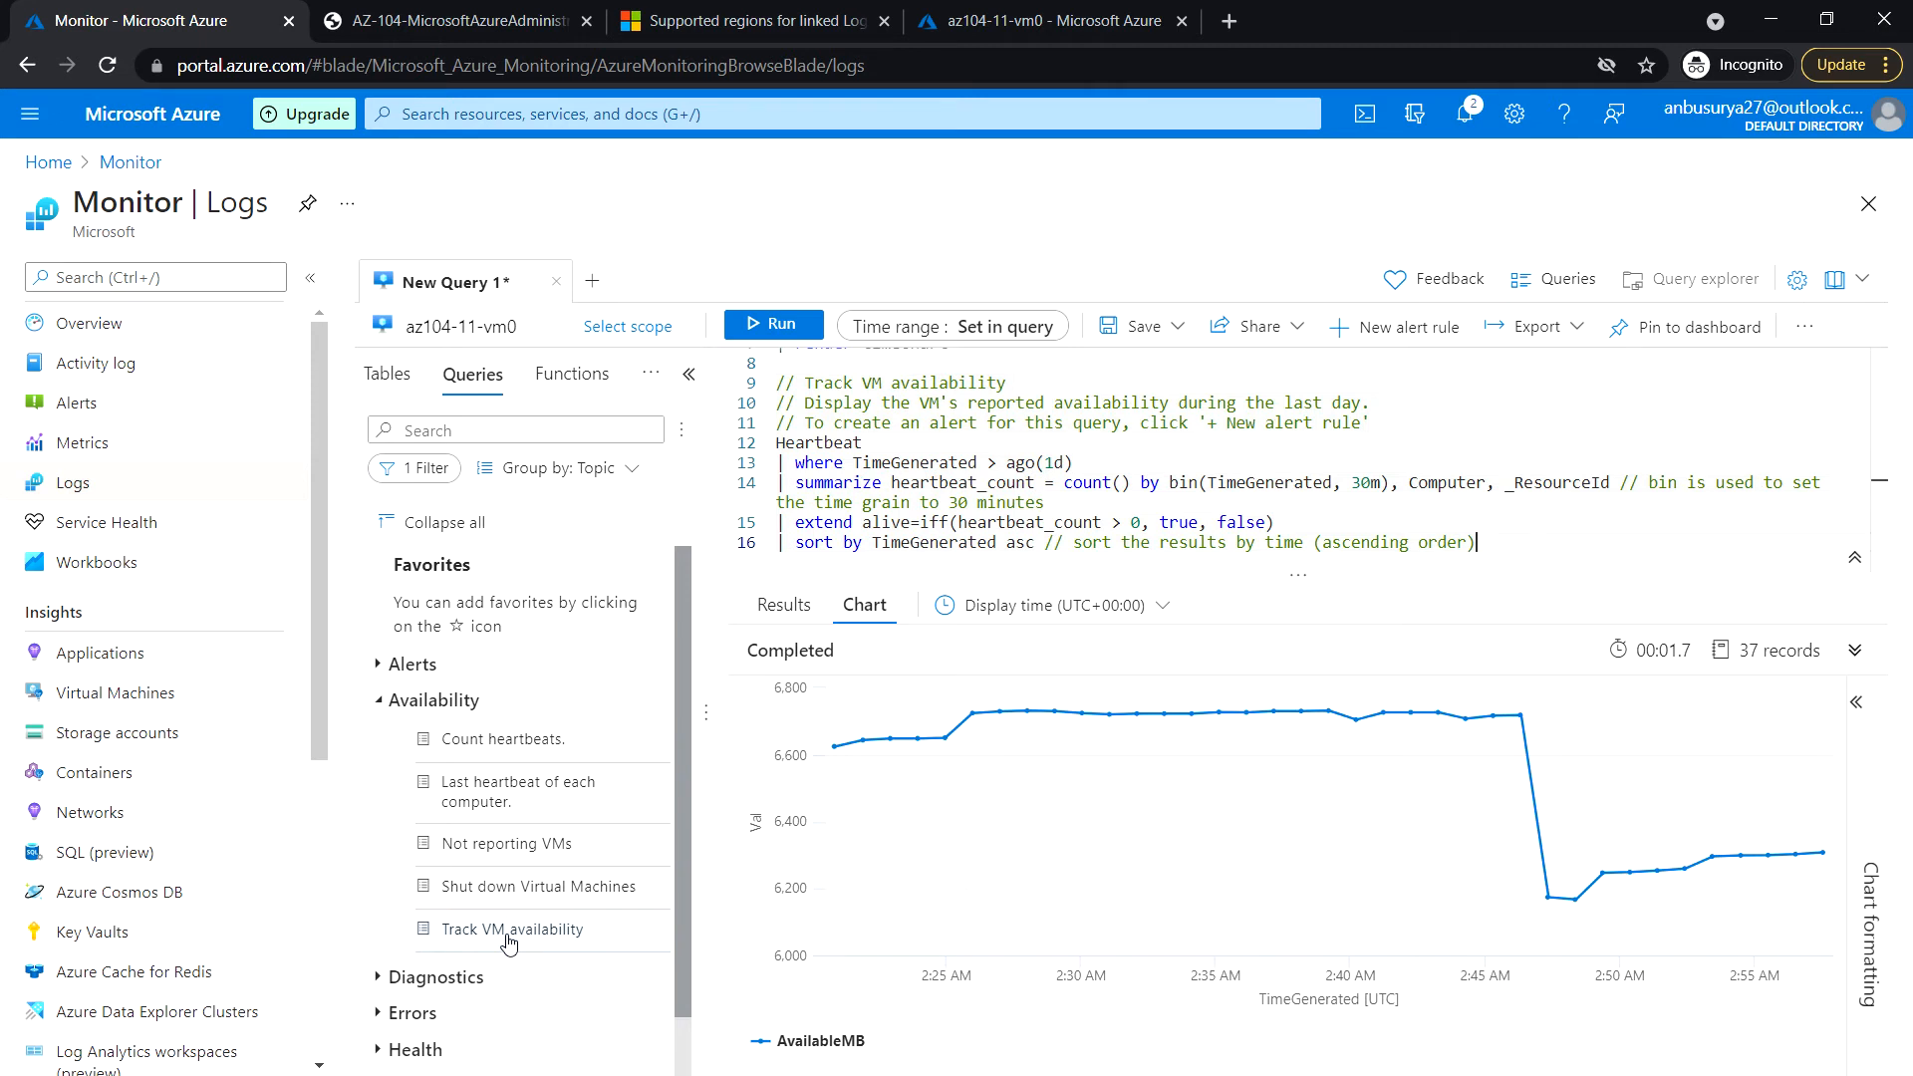
mouse_move(558, 941)
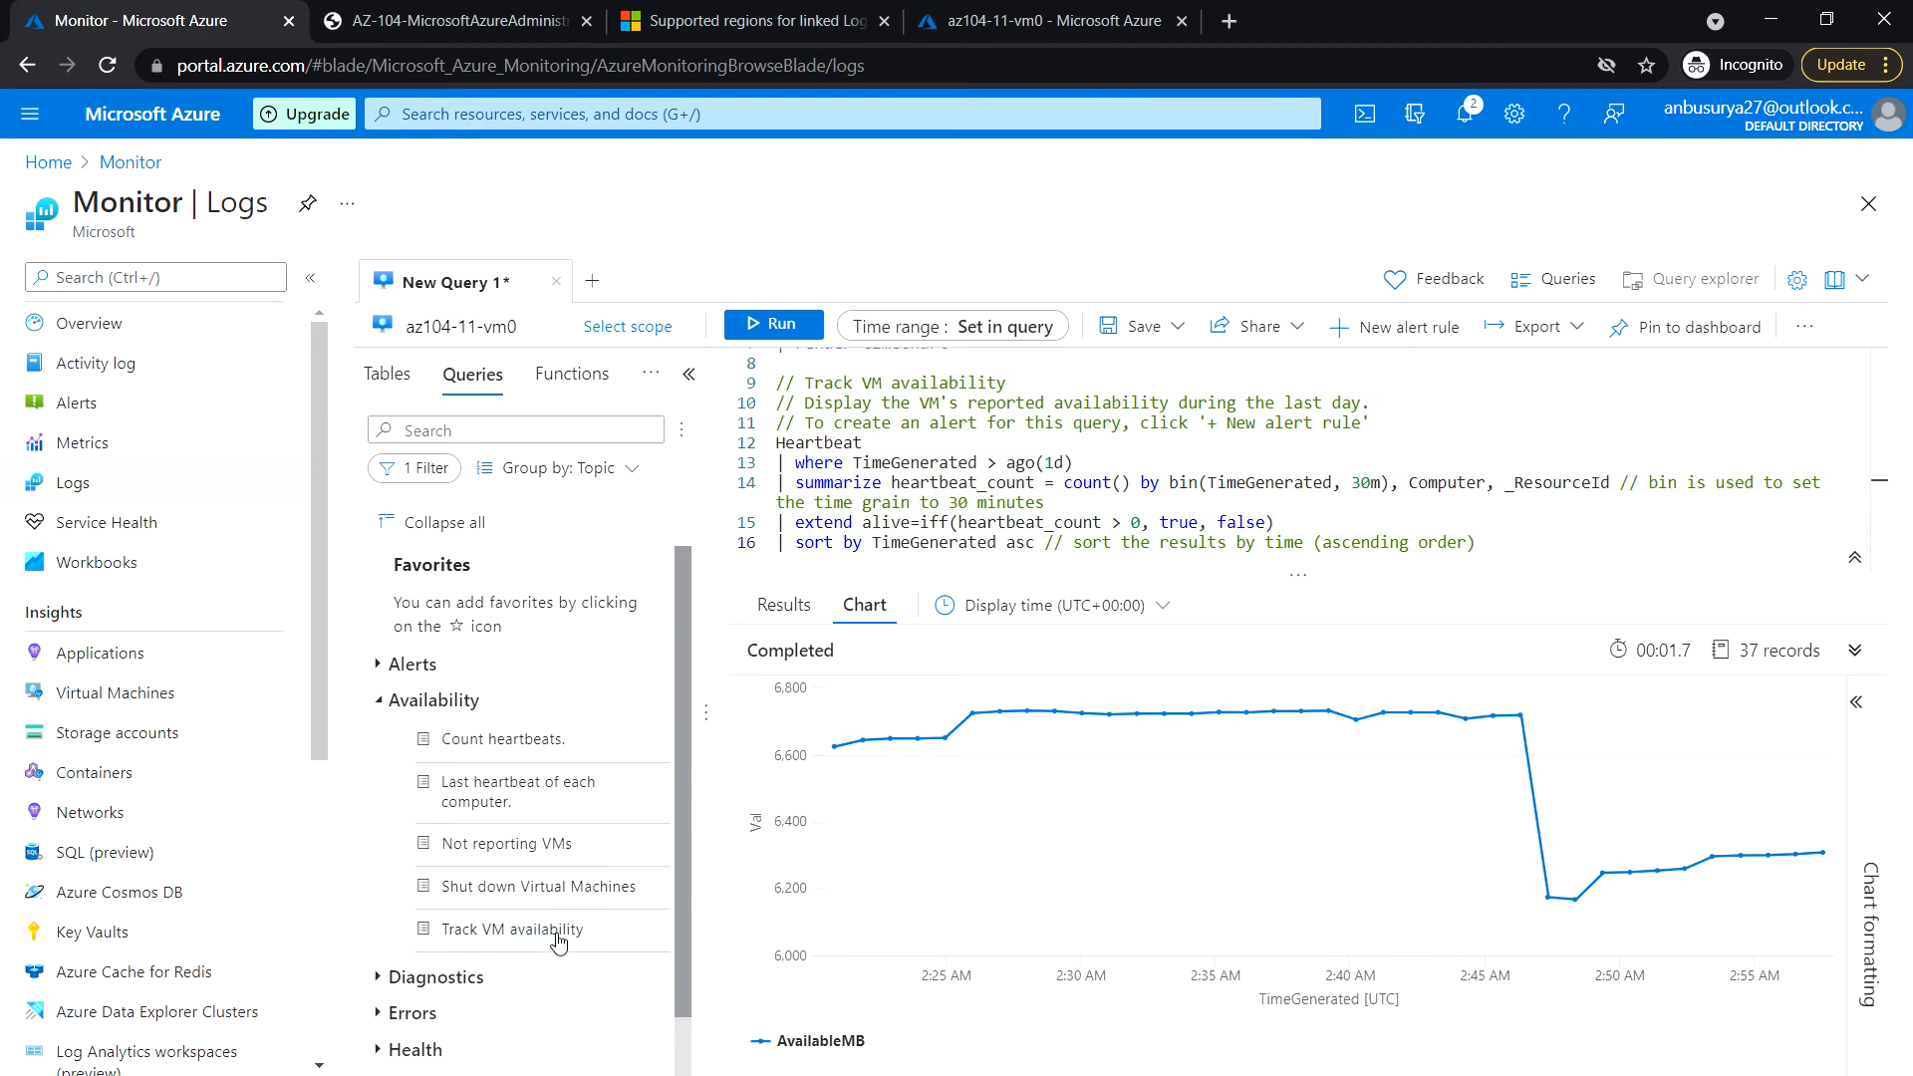
mouse_move(863, 359)
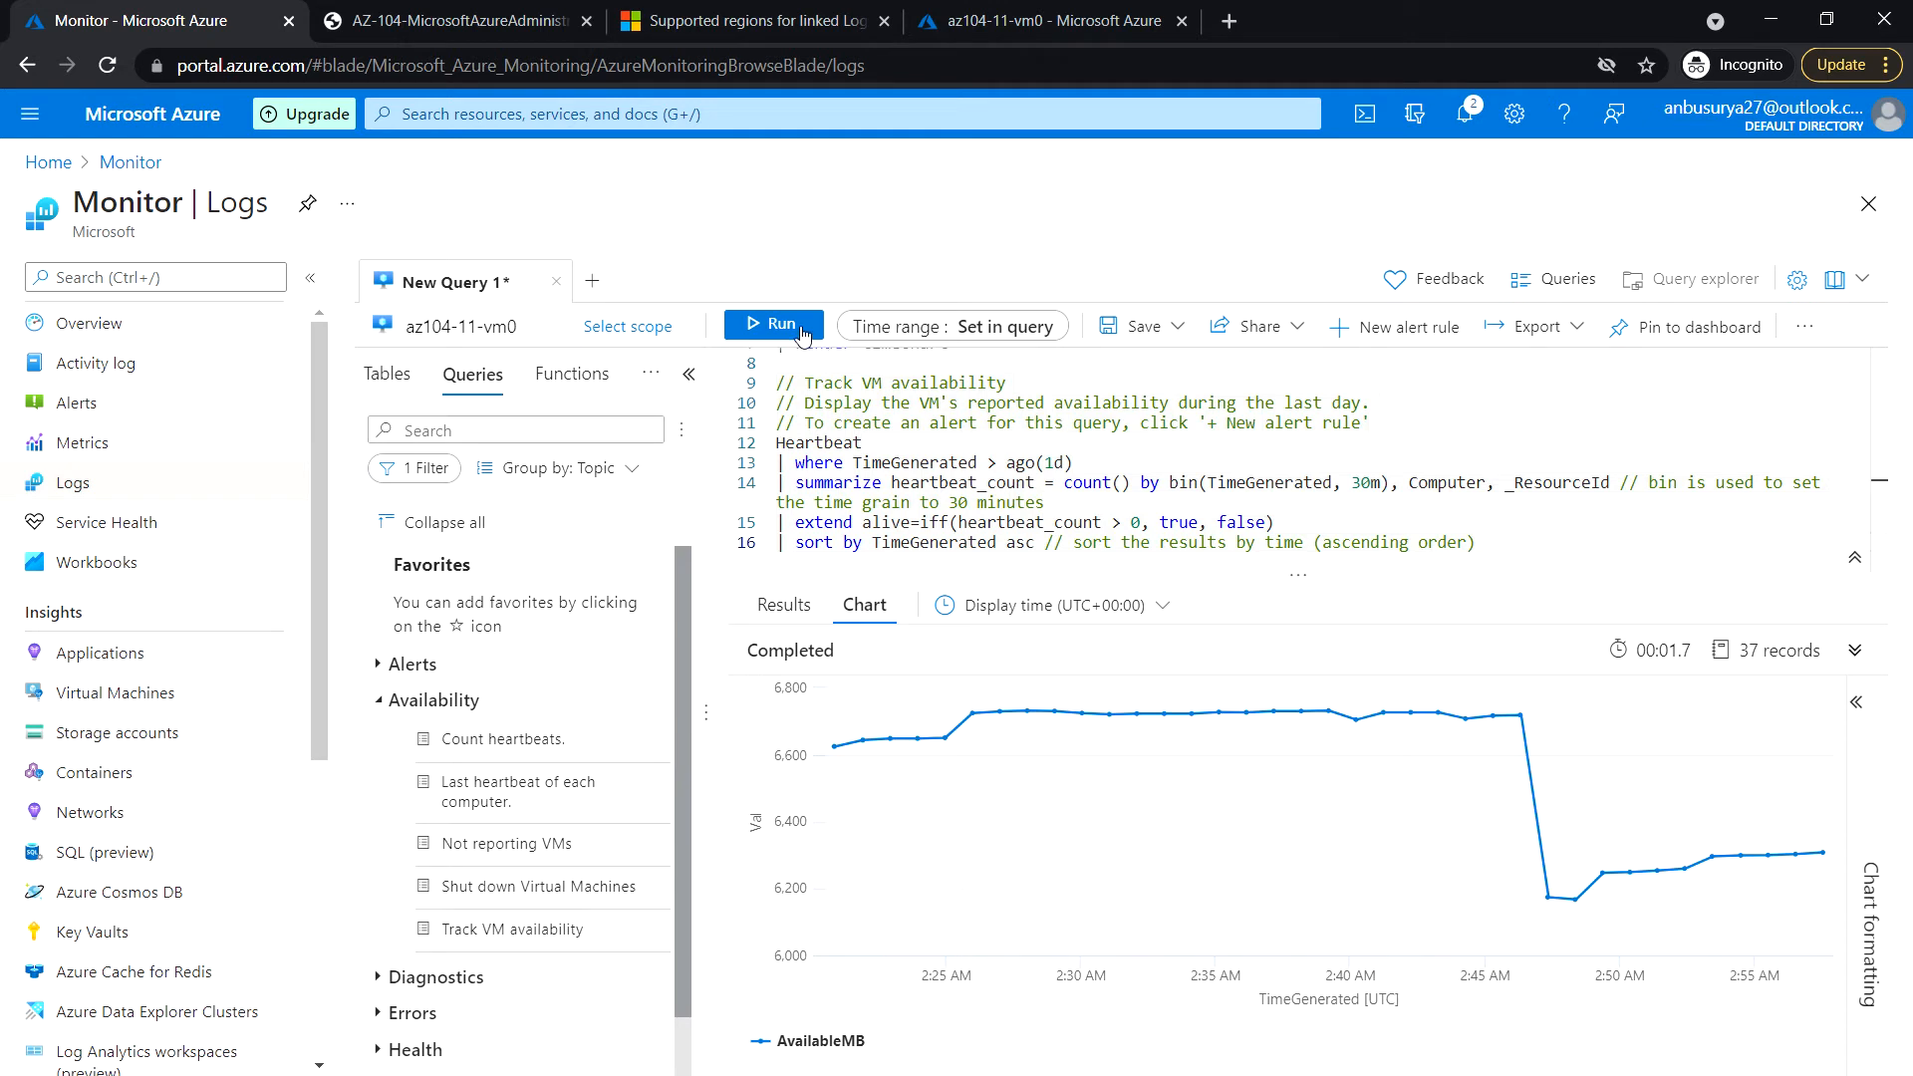
Run the Heartbeat query, returning 2 records showing az104-11-vm0 alive
click(773, 325)
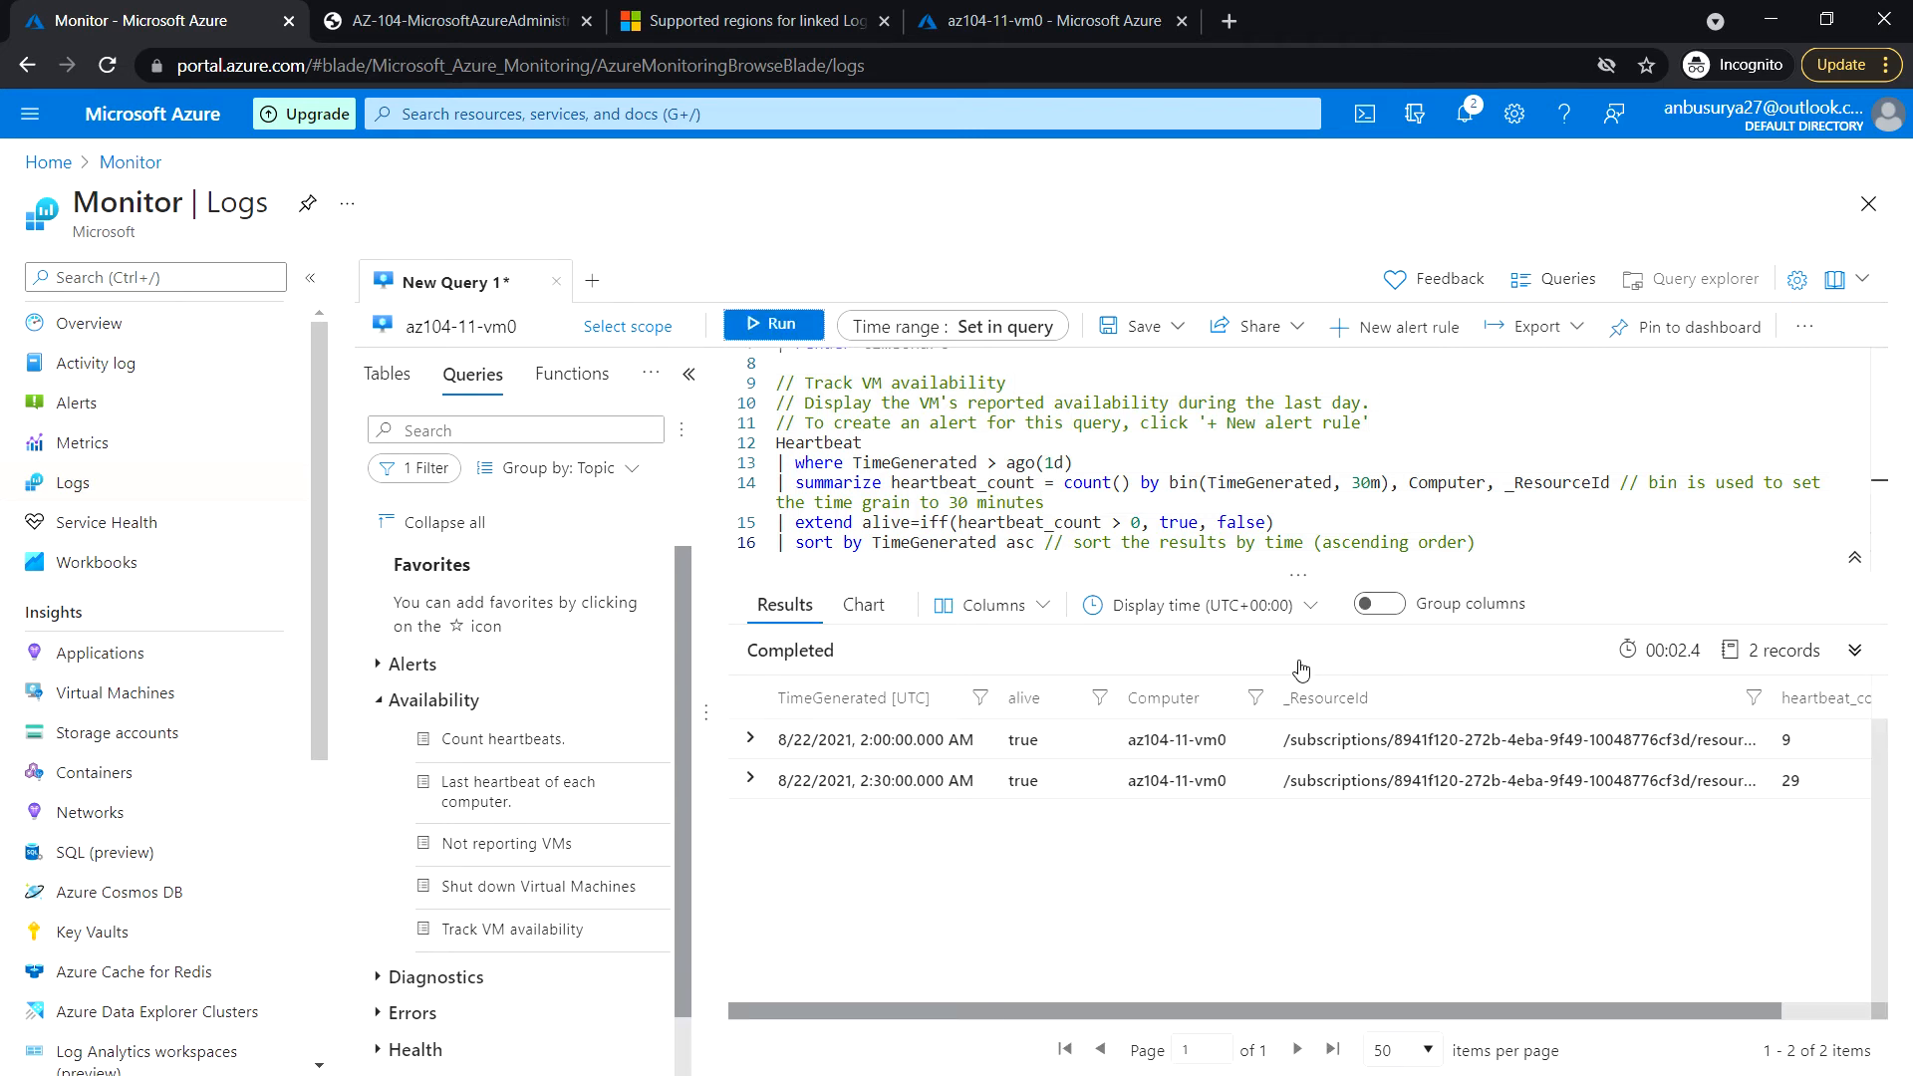
mouse_move(145, 339)
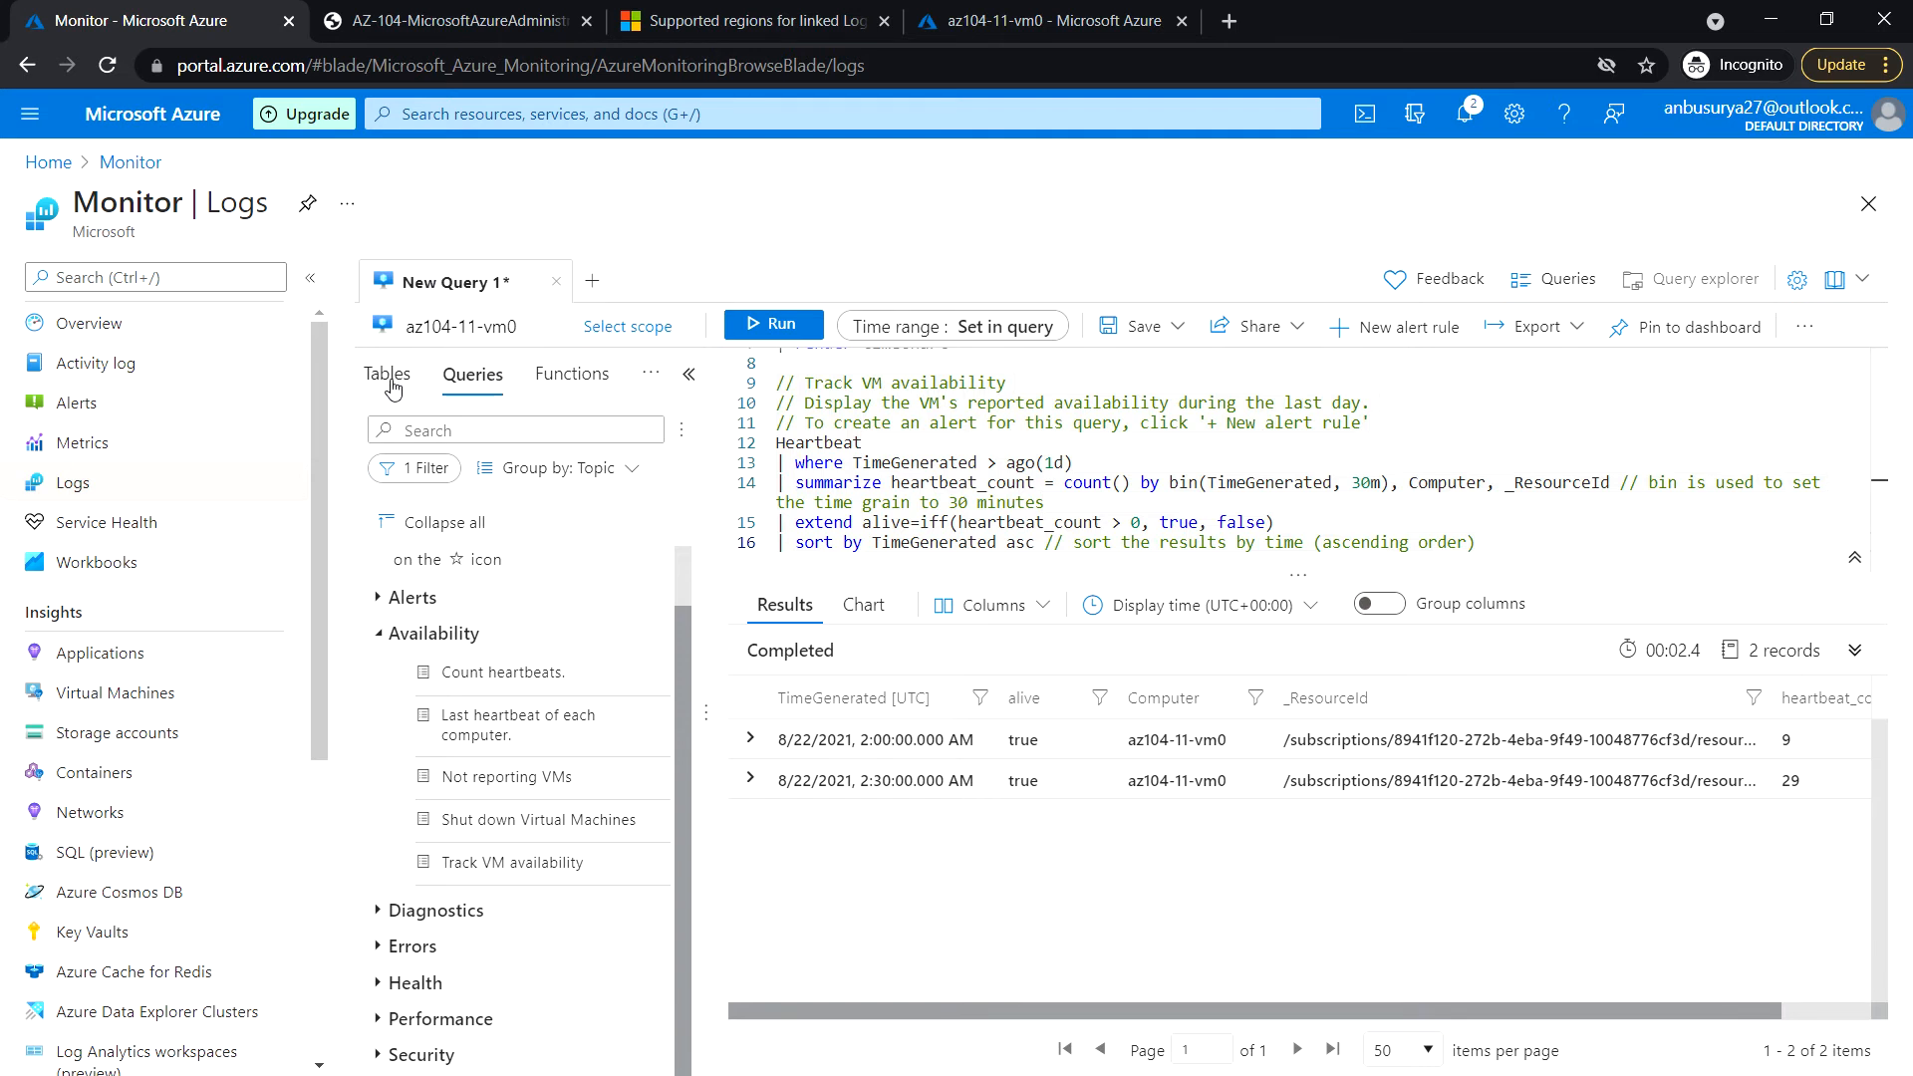
Show the Tables list with Virtual machines tables such as Heartbeat, InsightsMetrics and VMProcess
click(387, 372)
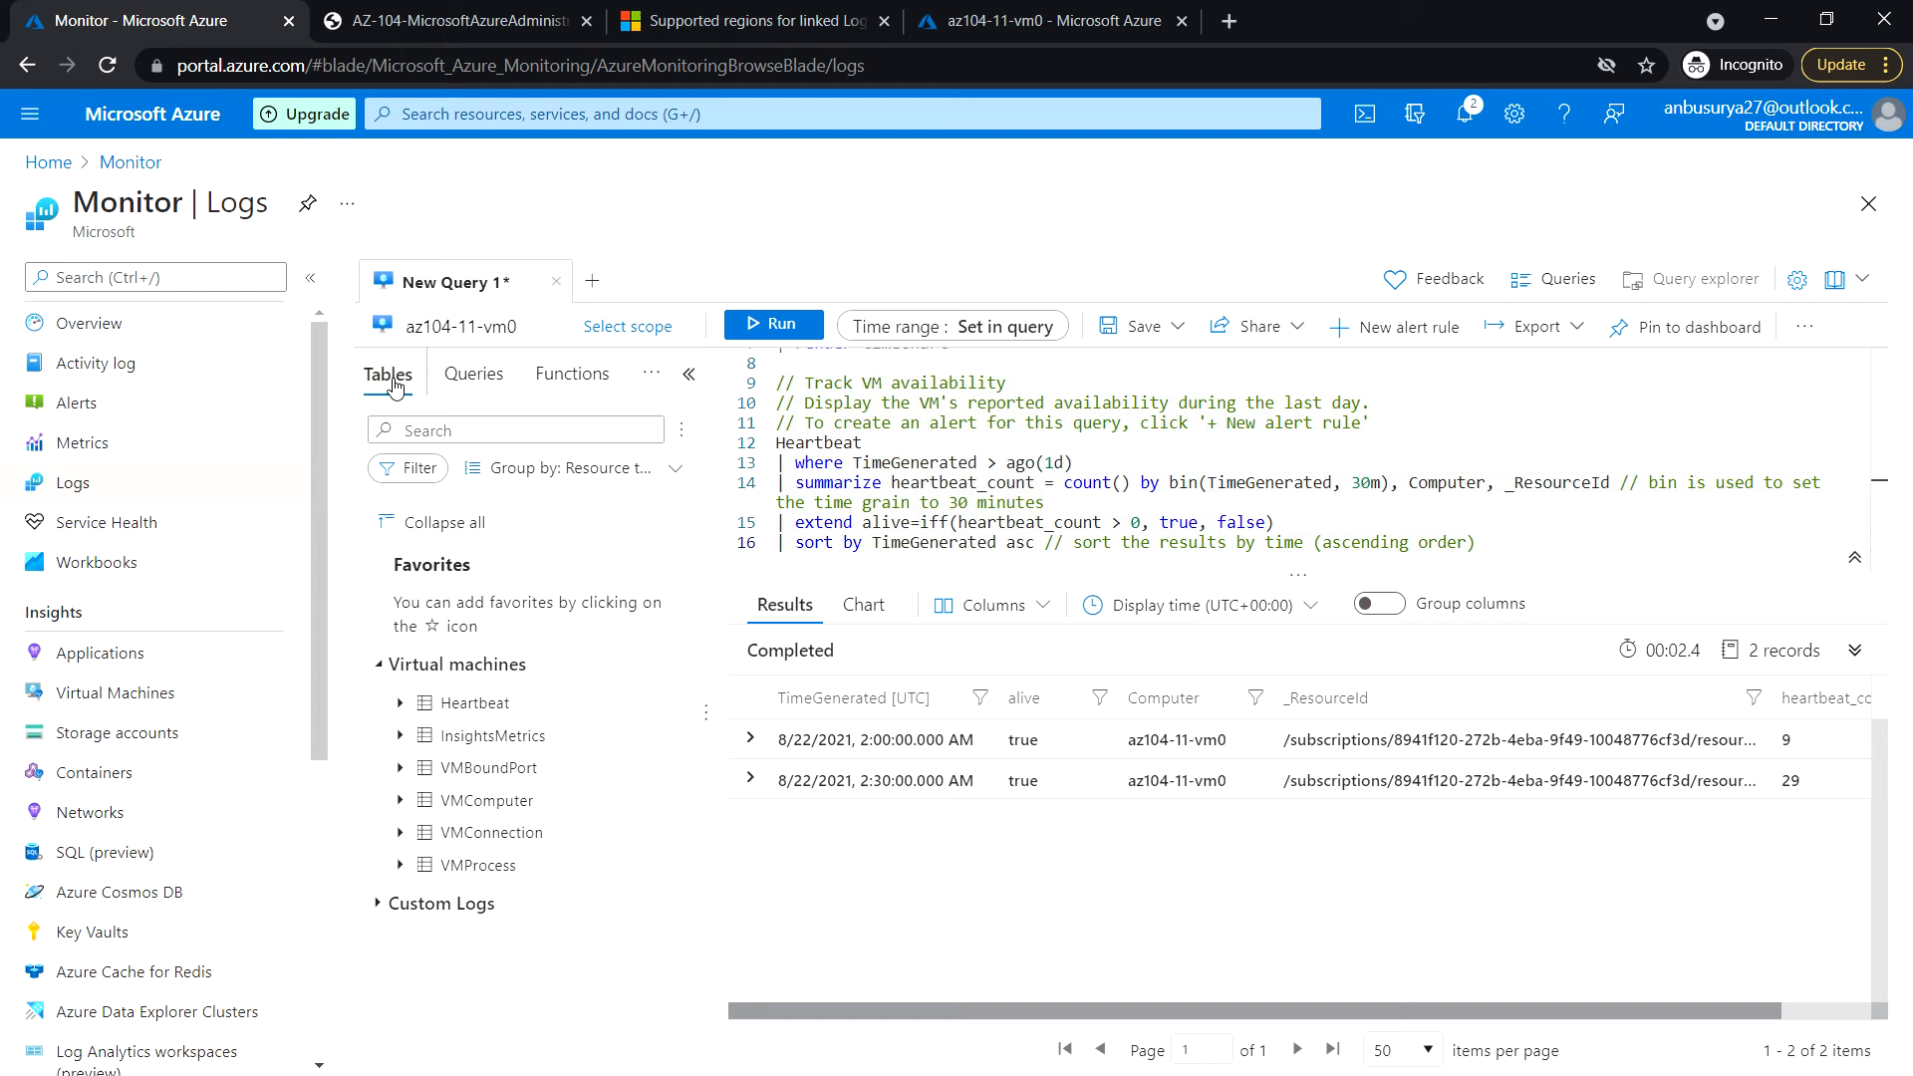
mouse_move(483, 684)
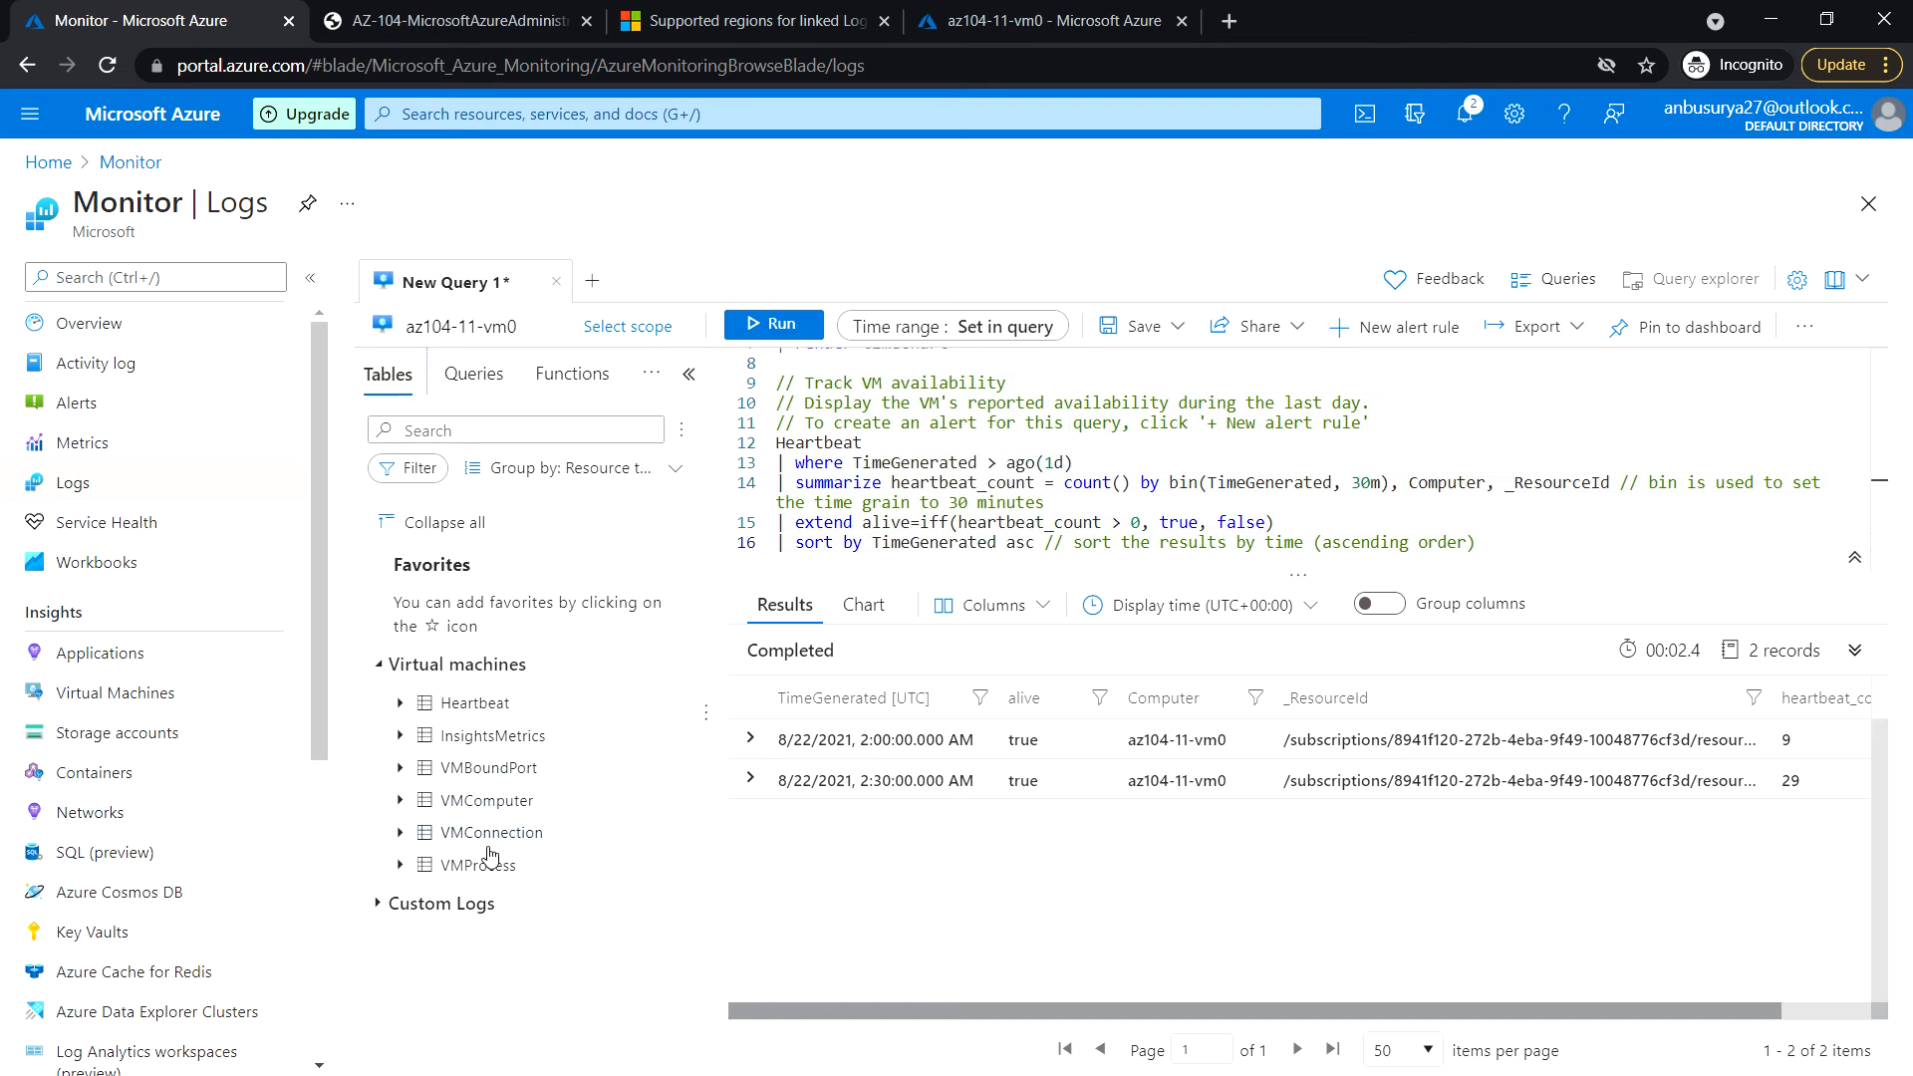
mouse_move(602, 855)
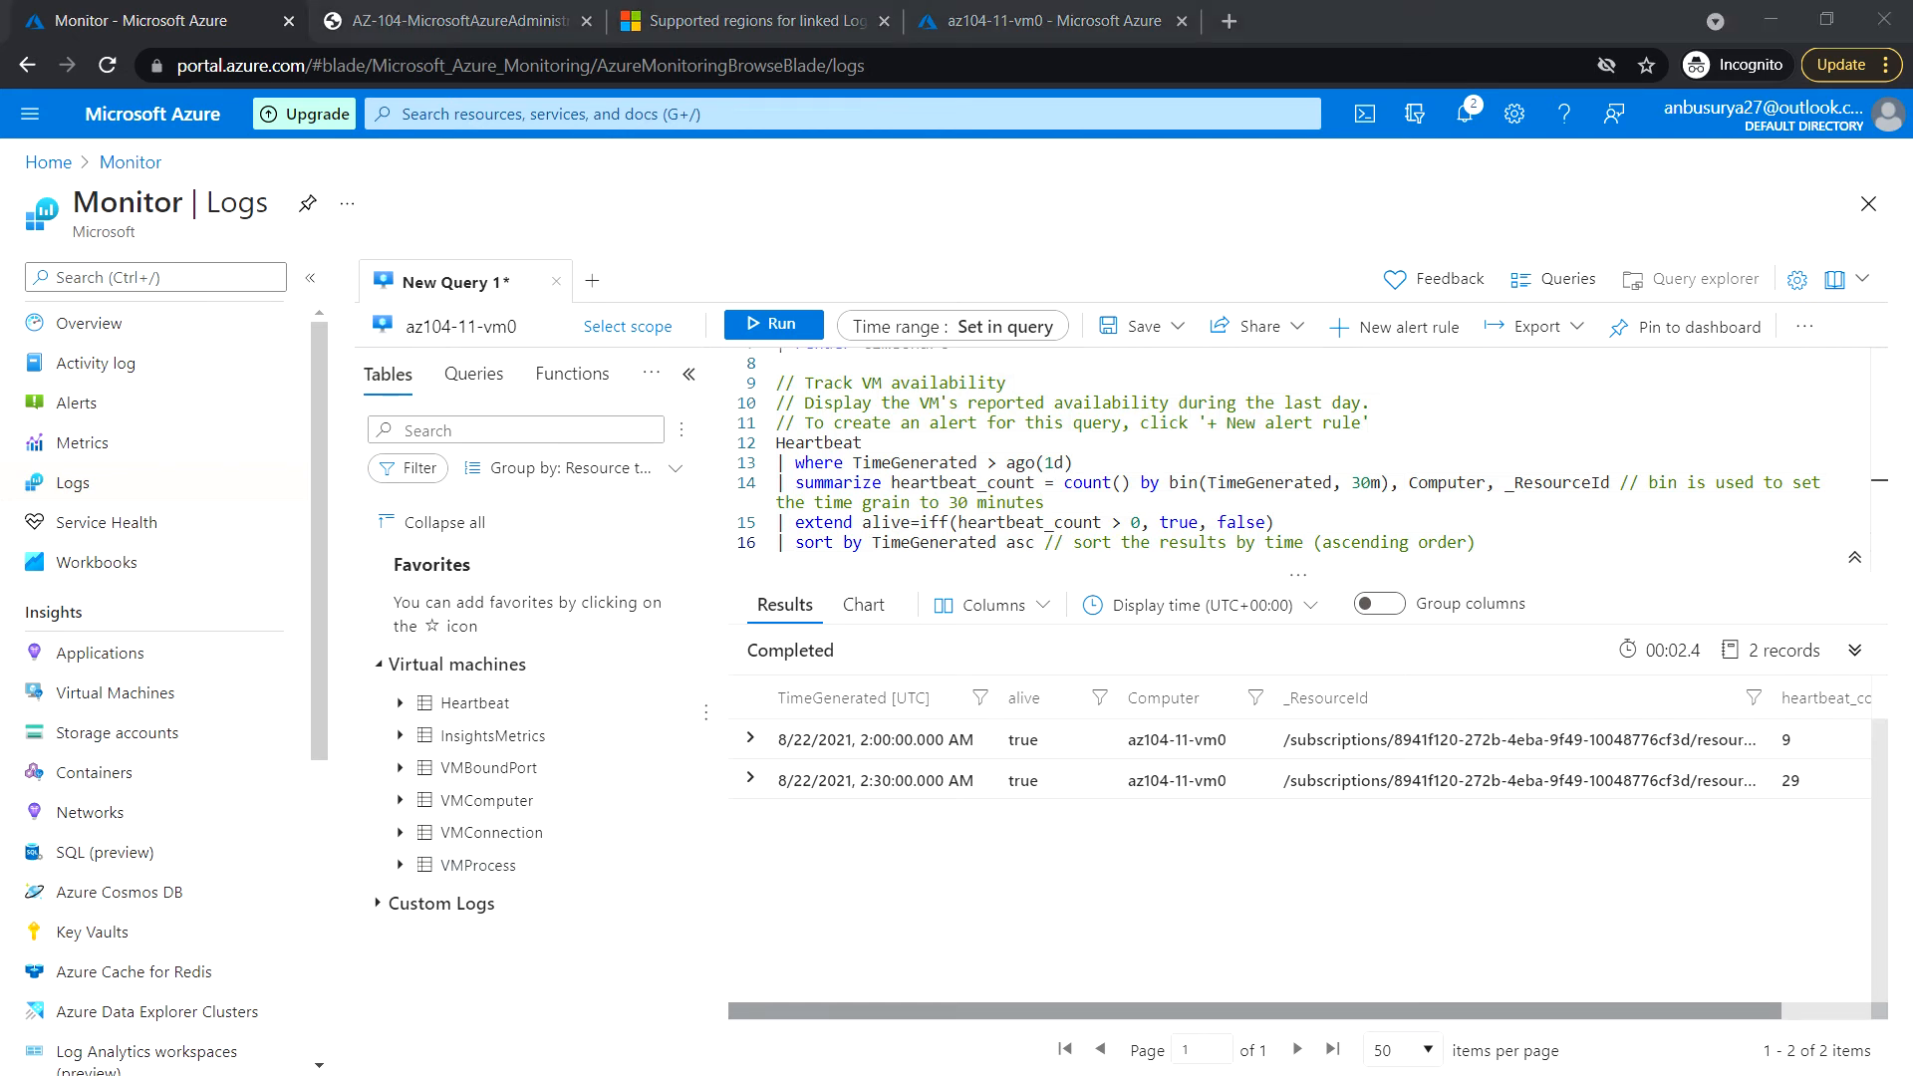
mouse_move(490, 834)
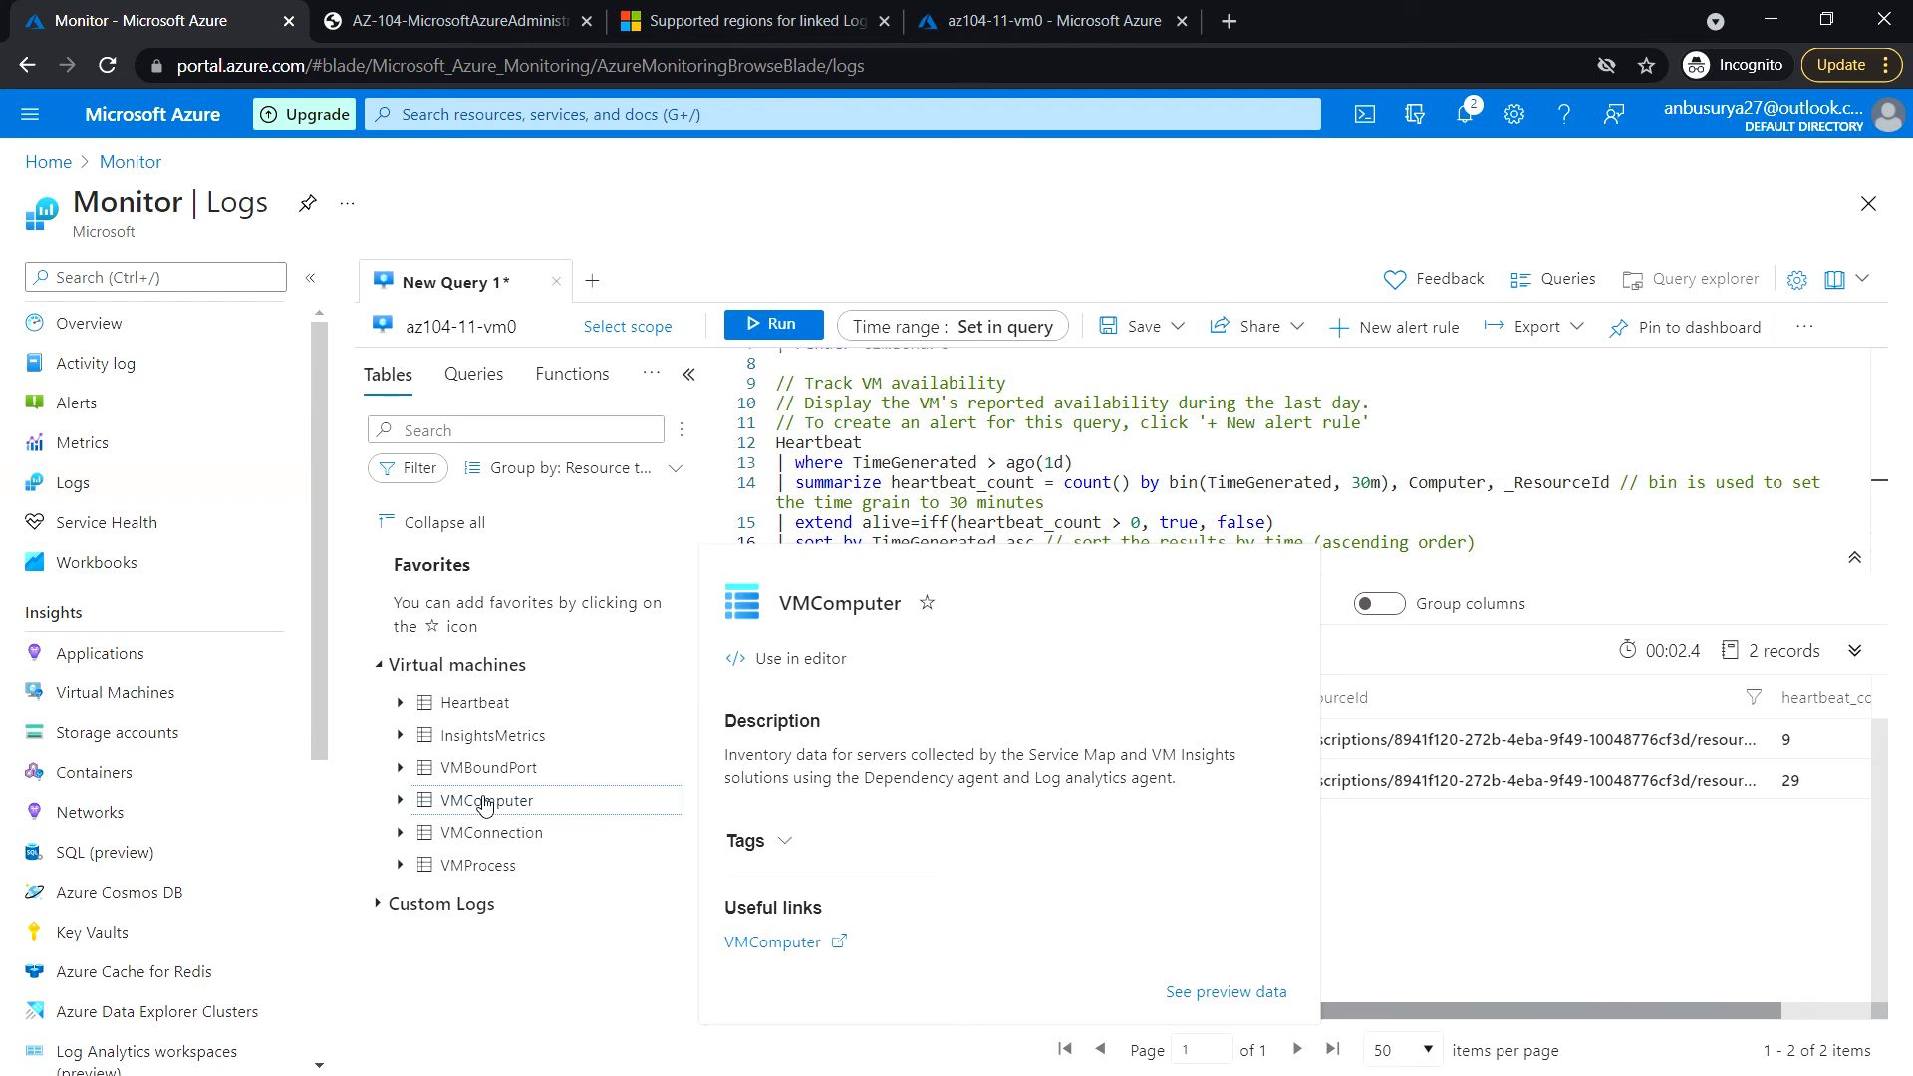
mouse_move(897, 807)
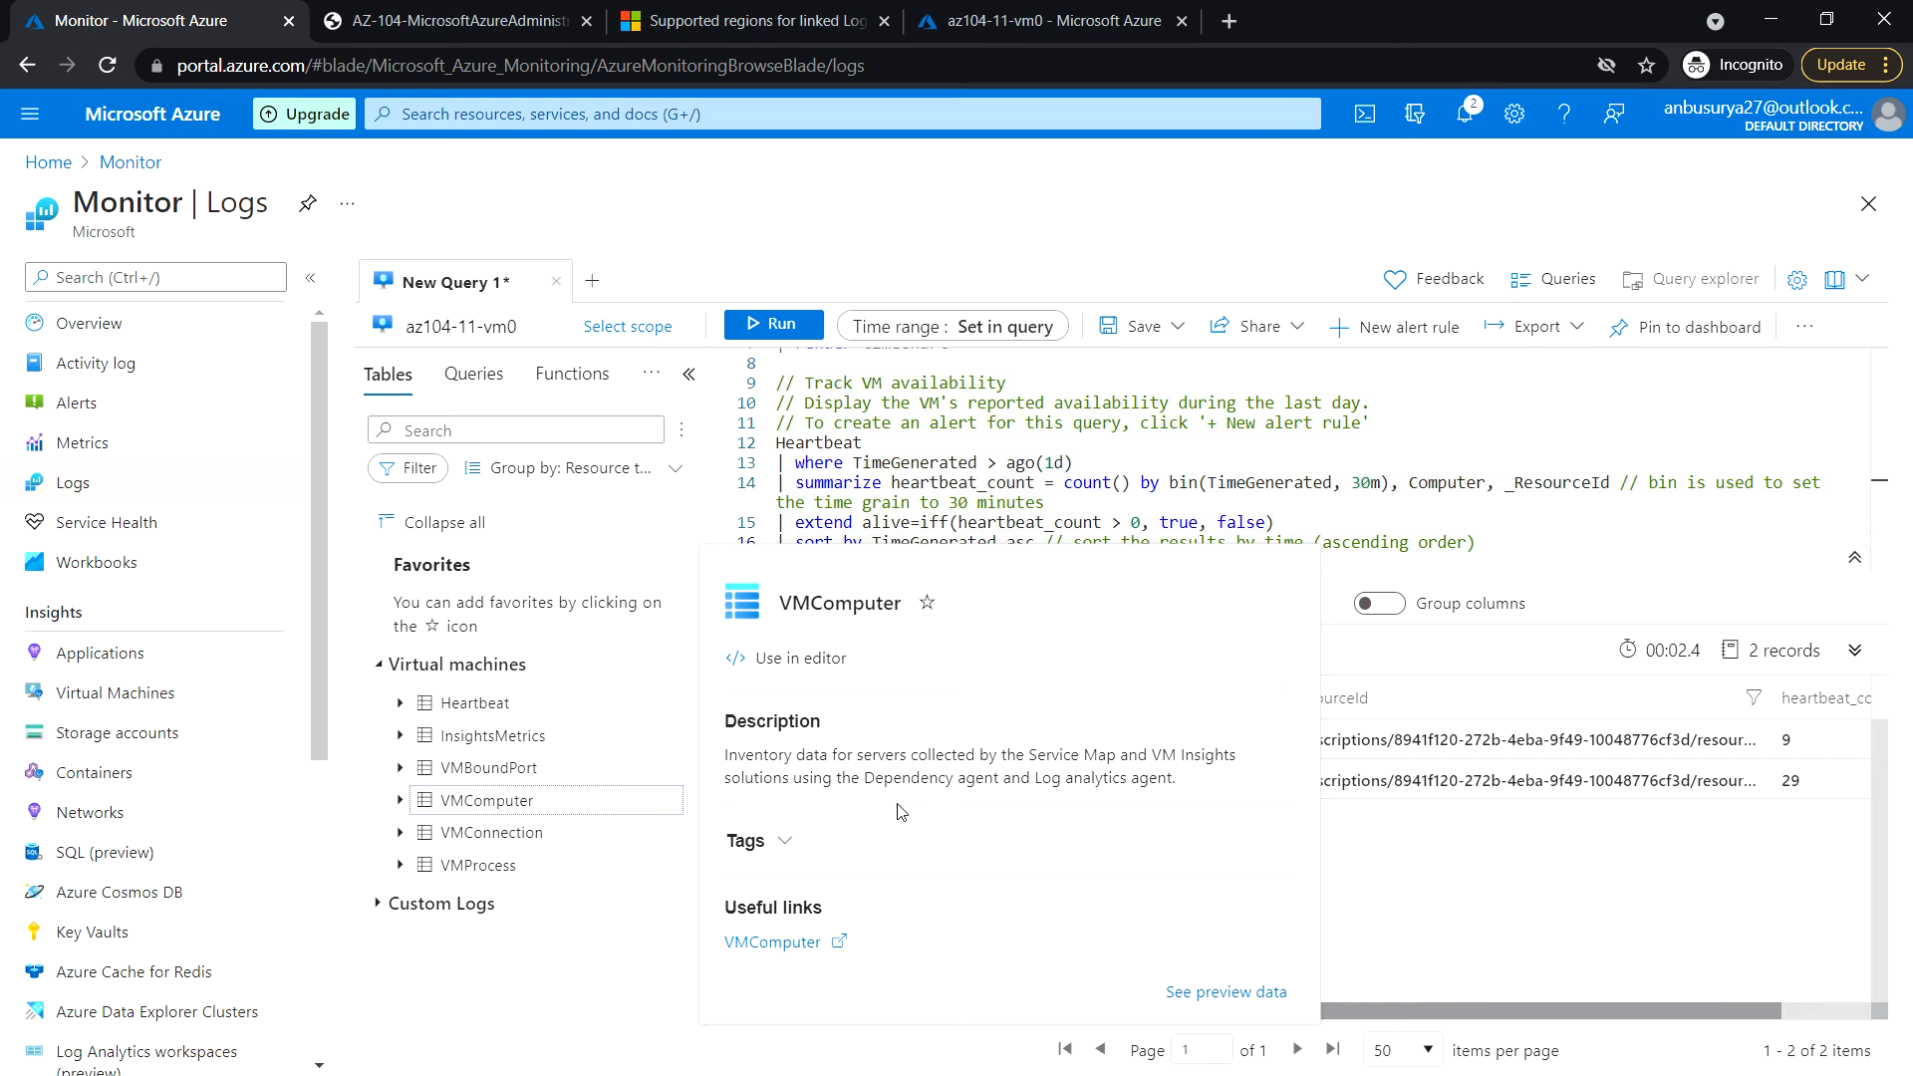
mouse_move(959, 883)
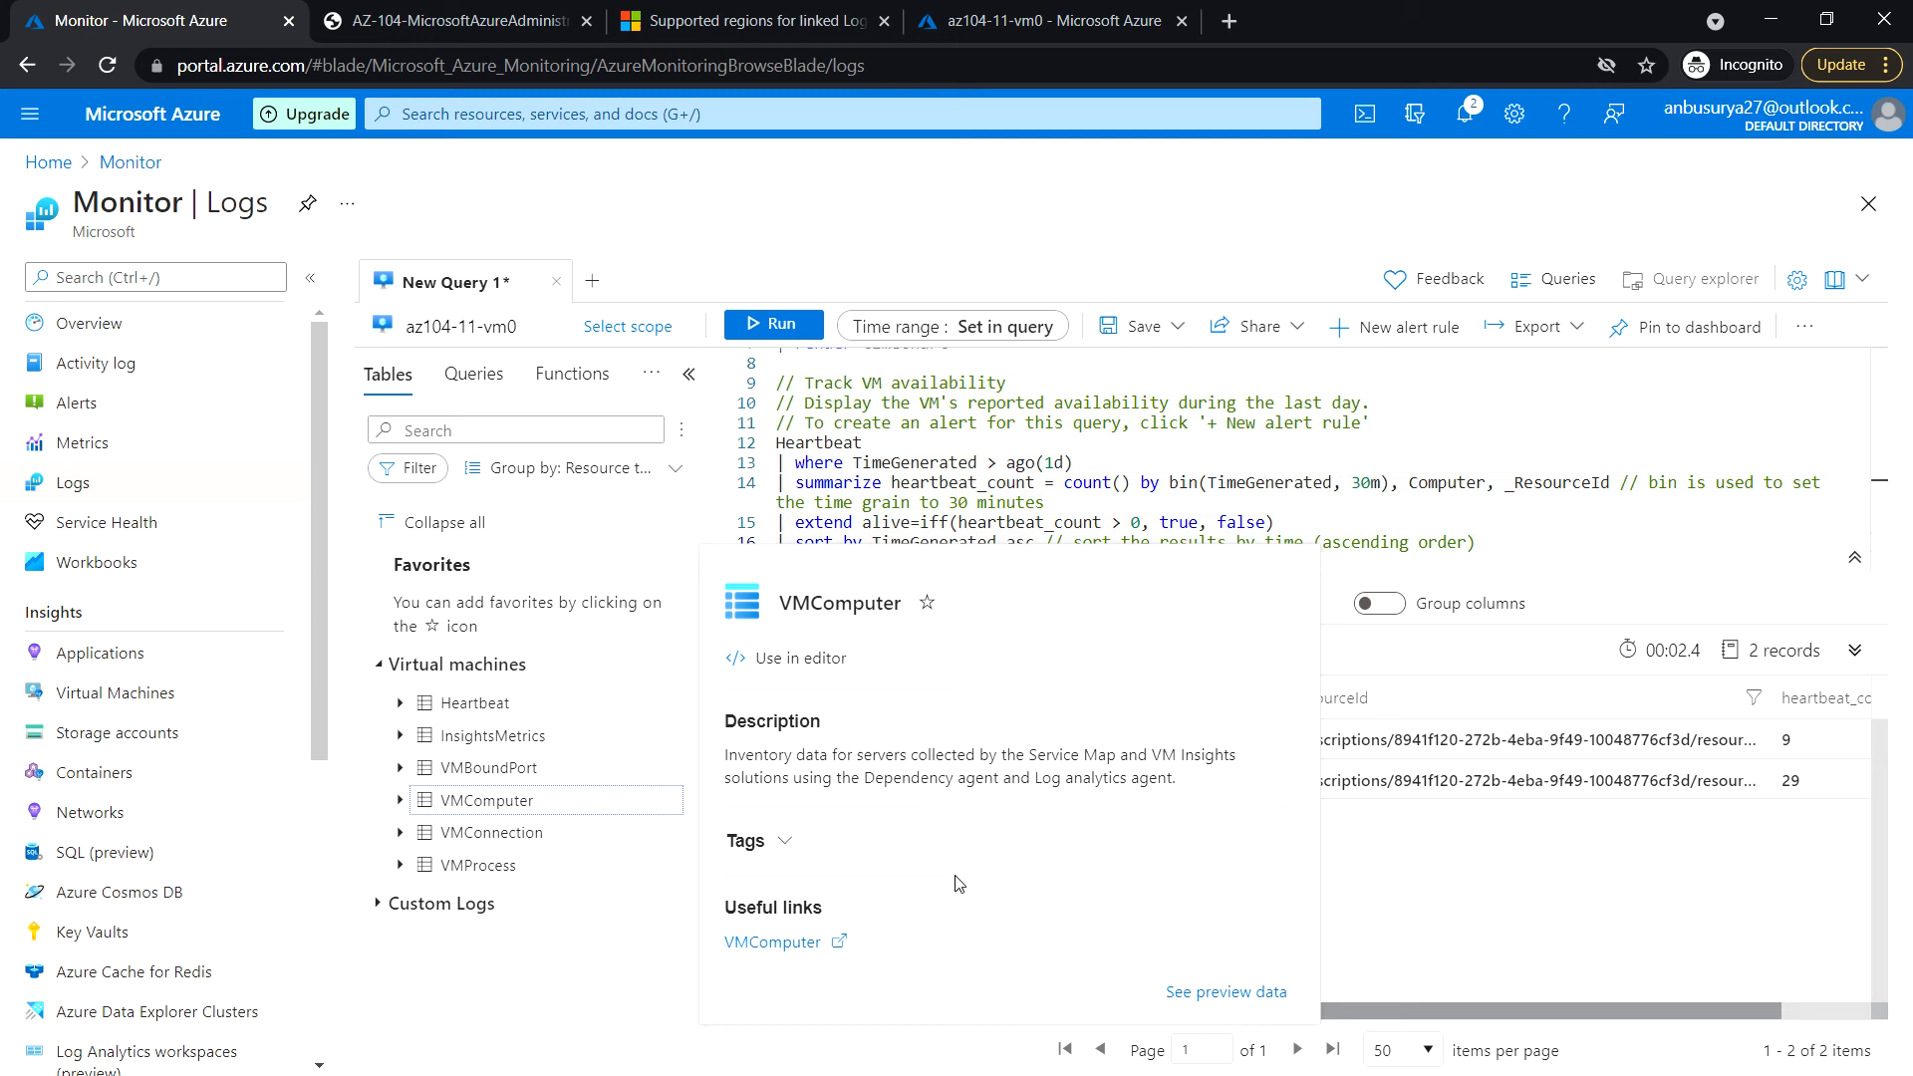
mouse_move(840, 964)
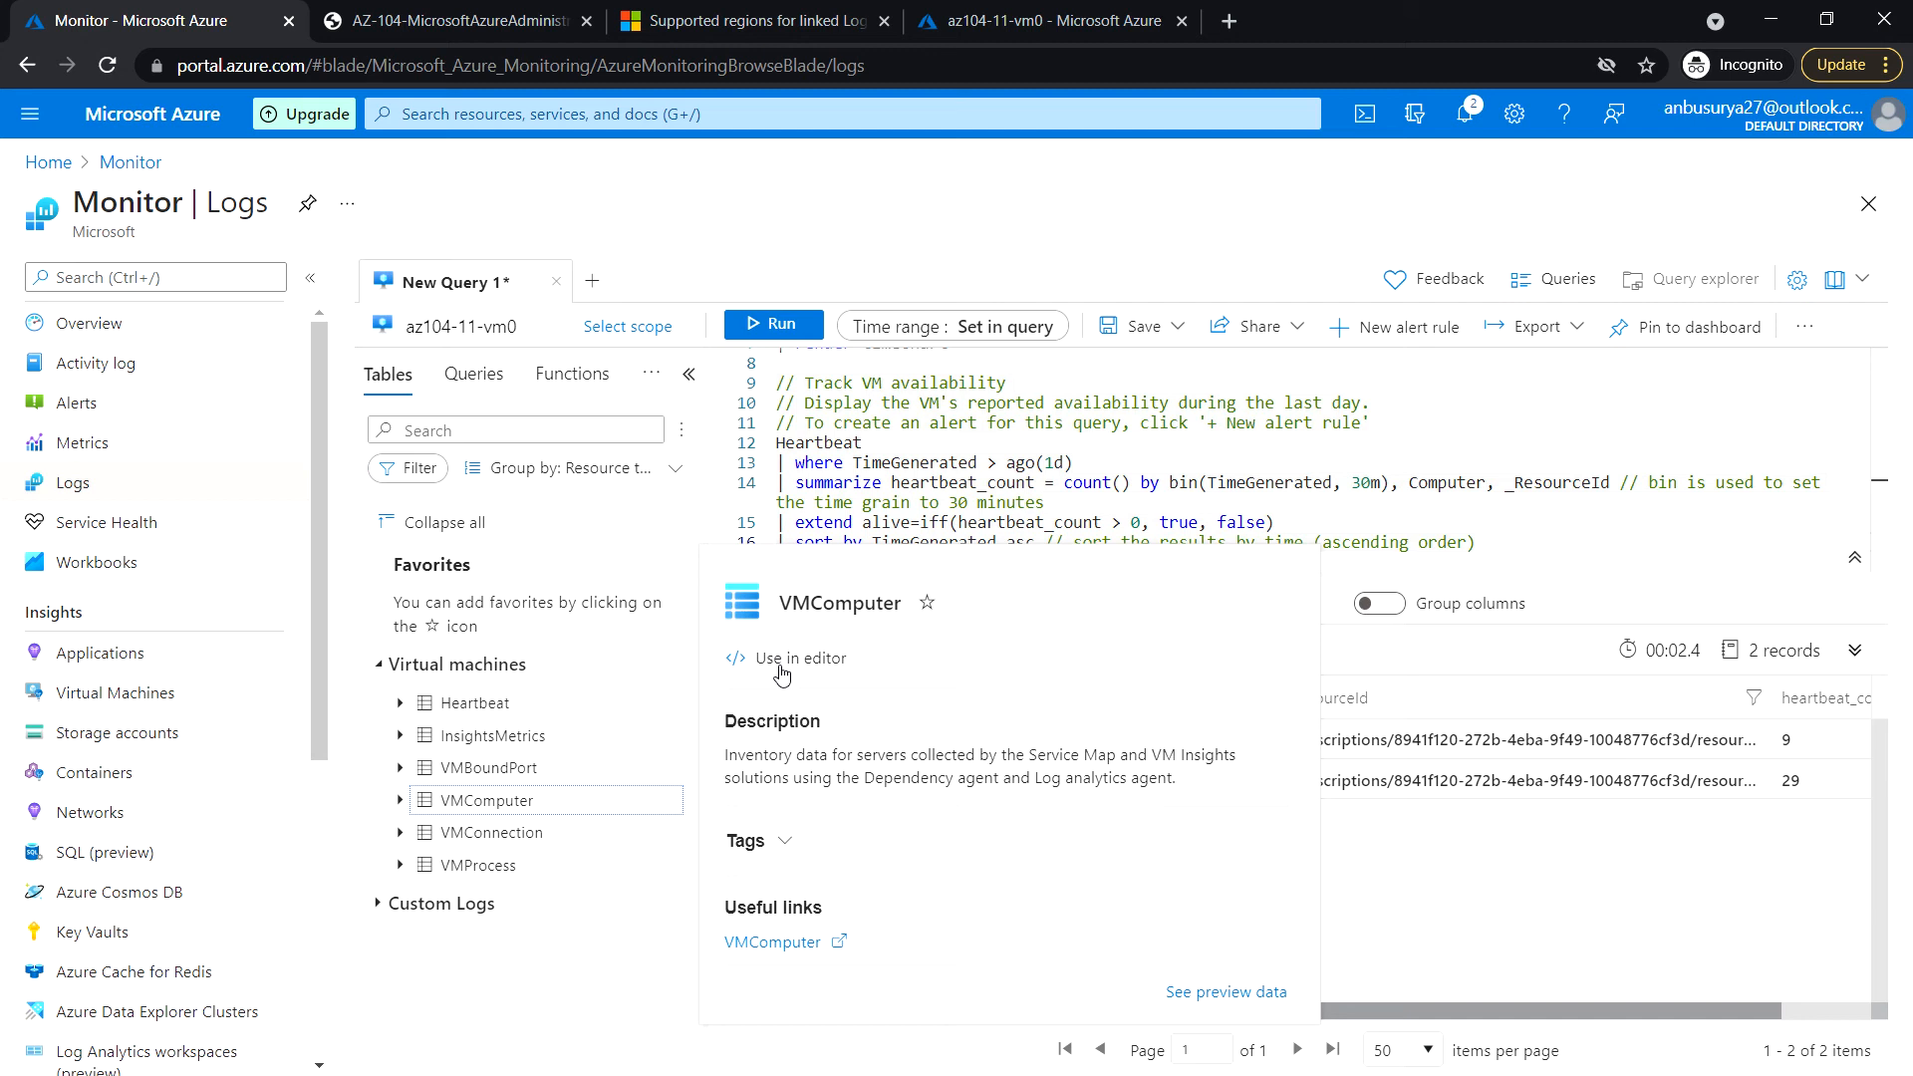
mouse_move(849, 729)
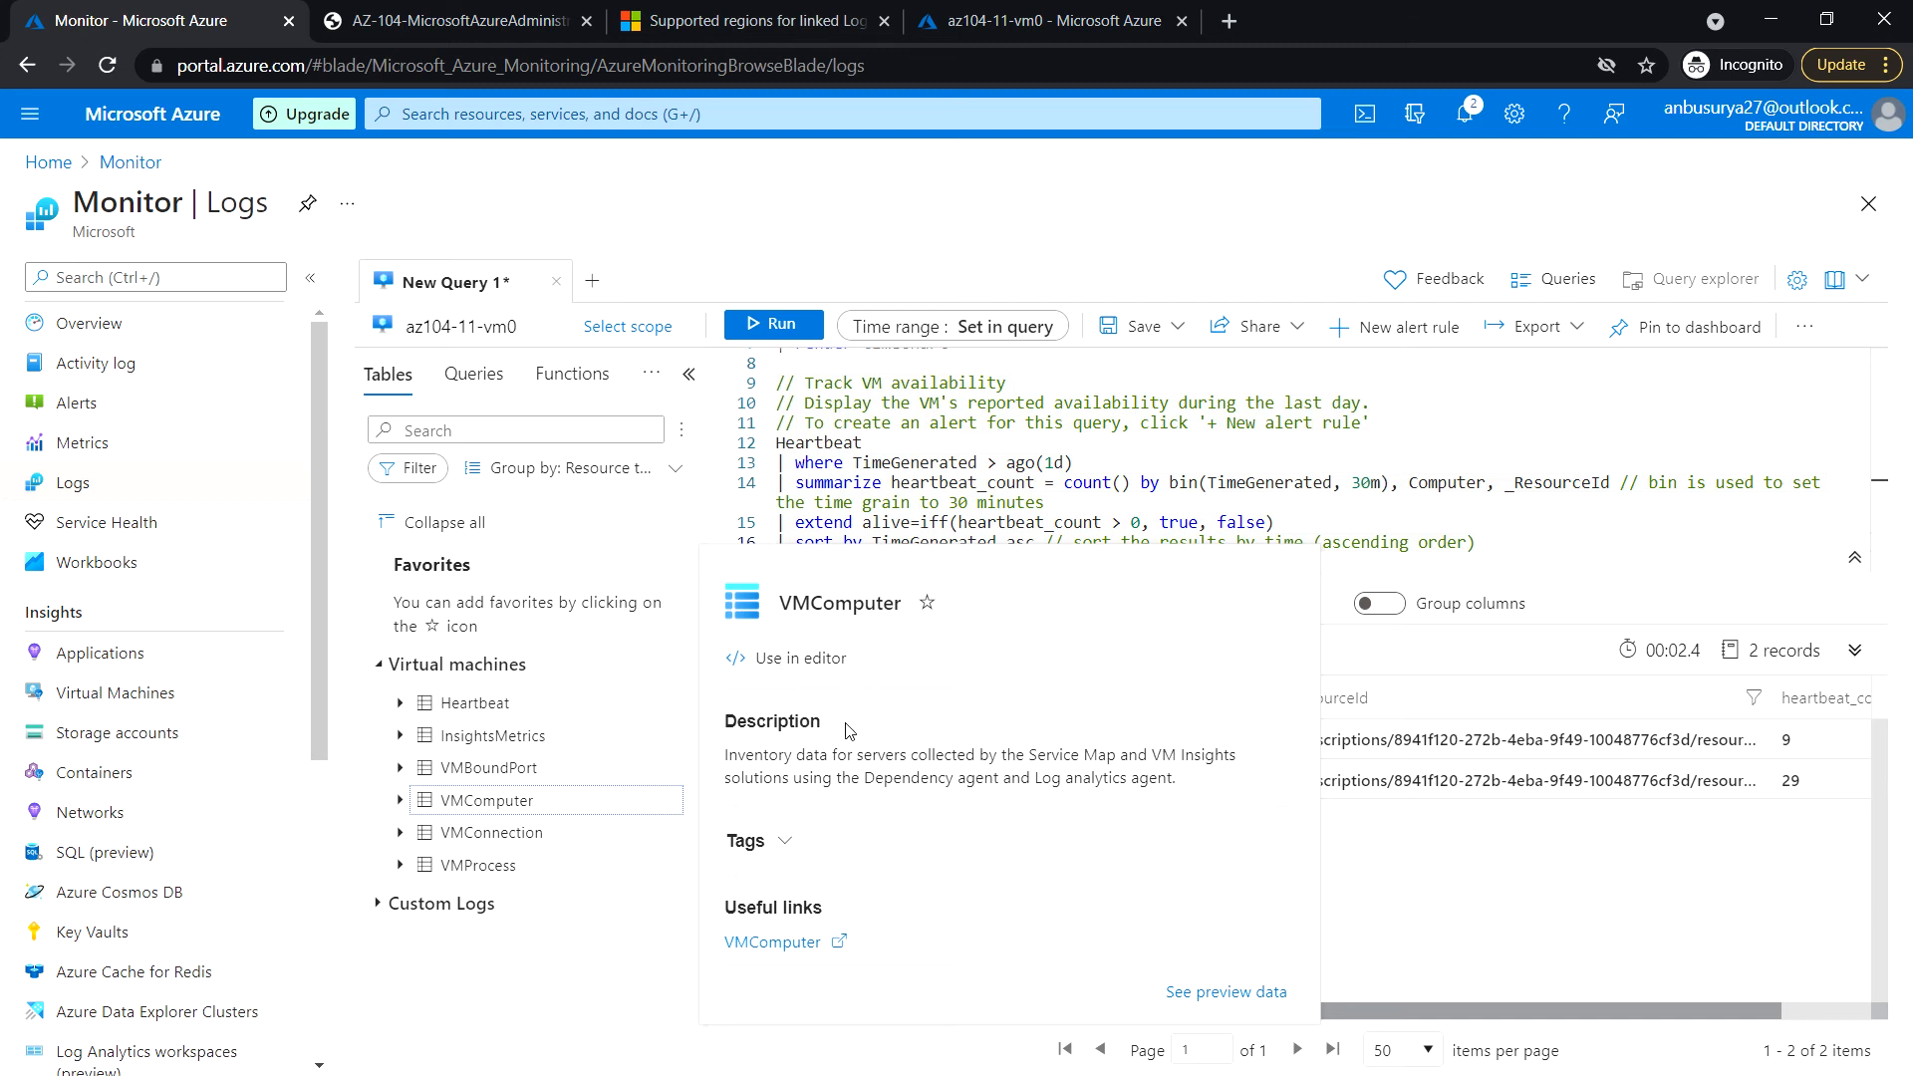
mouse_move(887, 674)
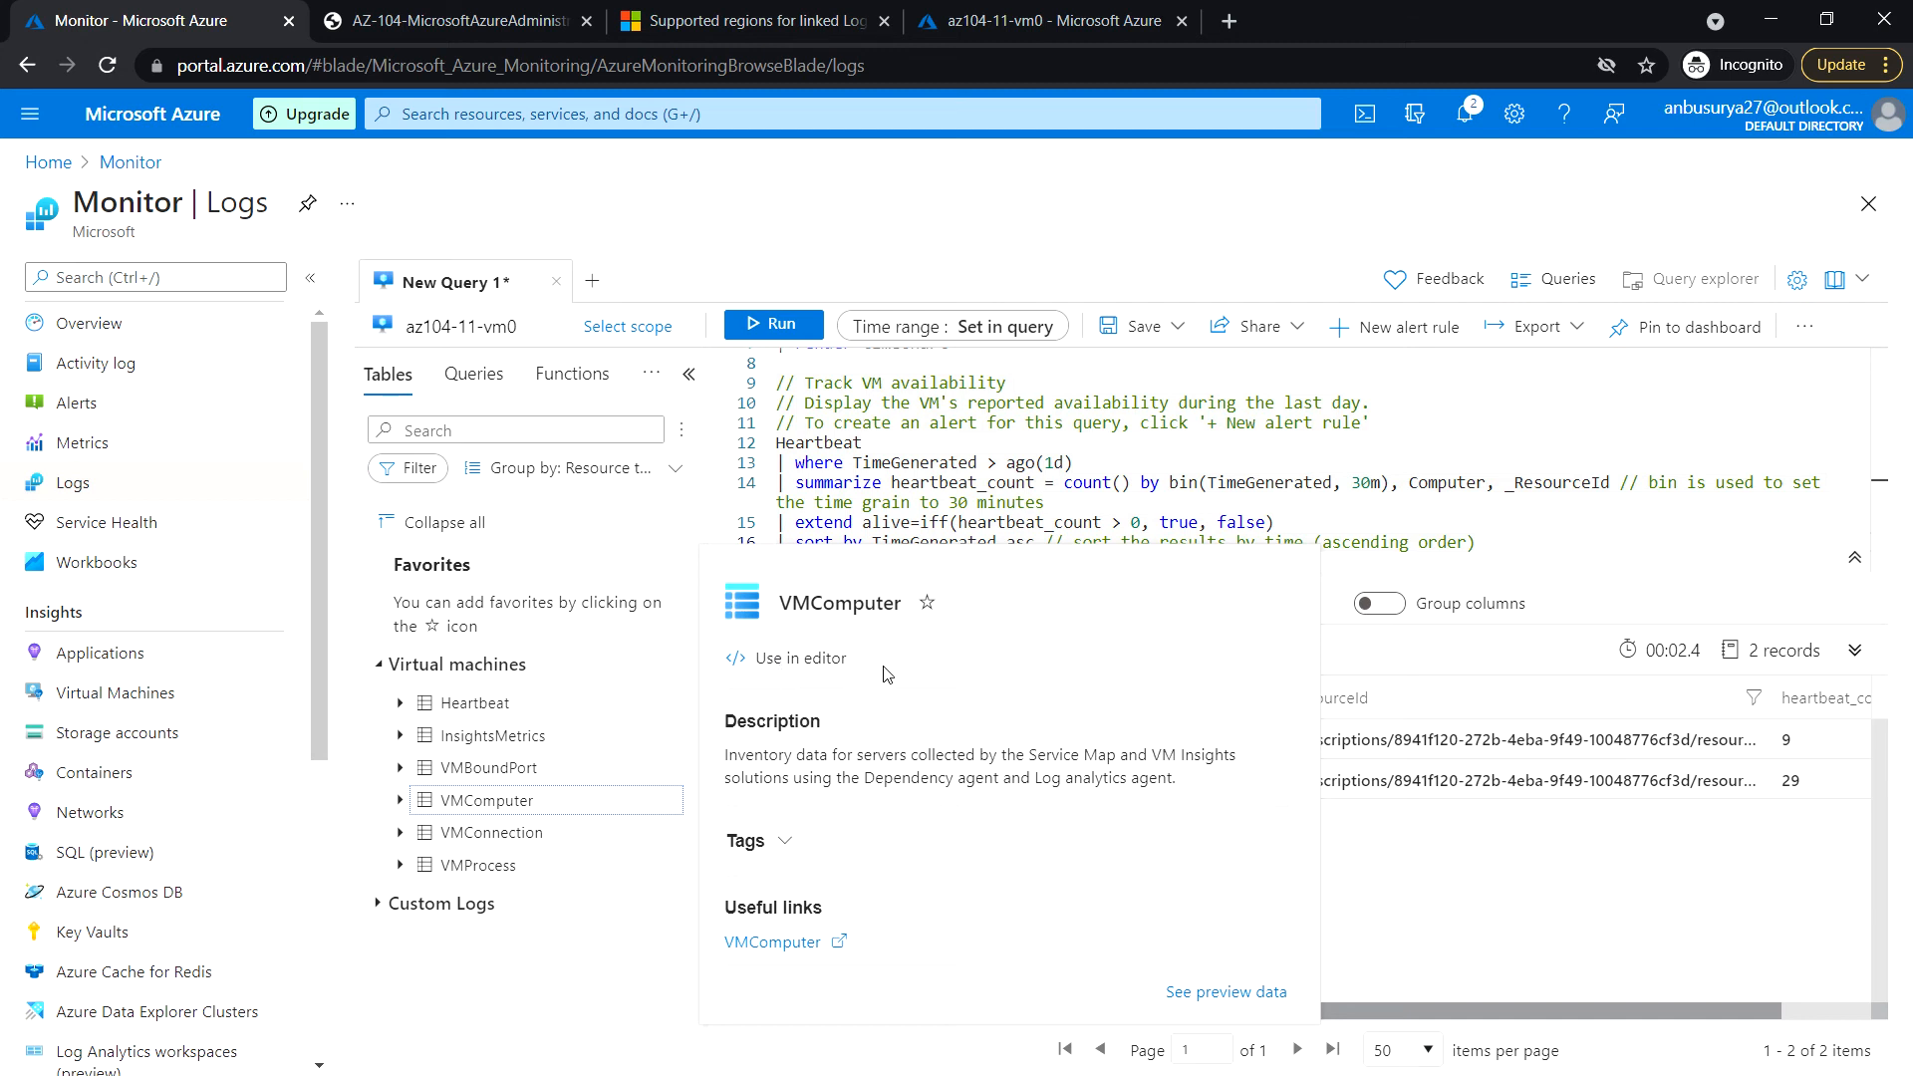
mouse_move(978, 769)
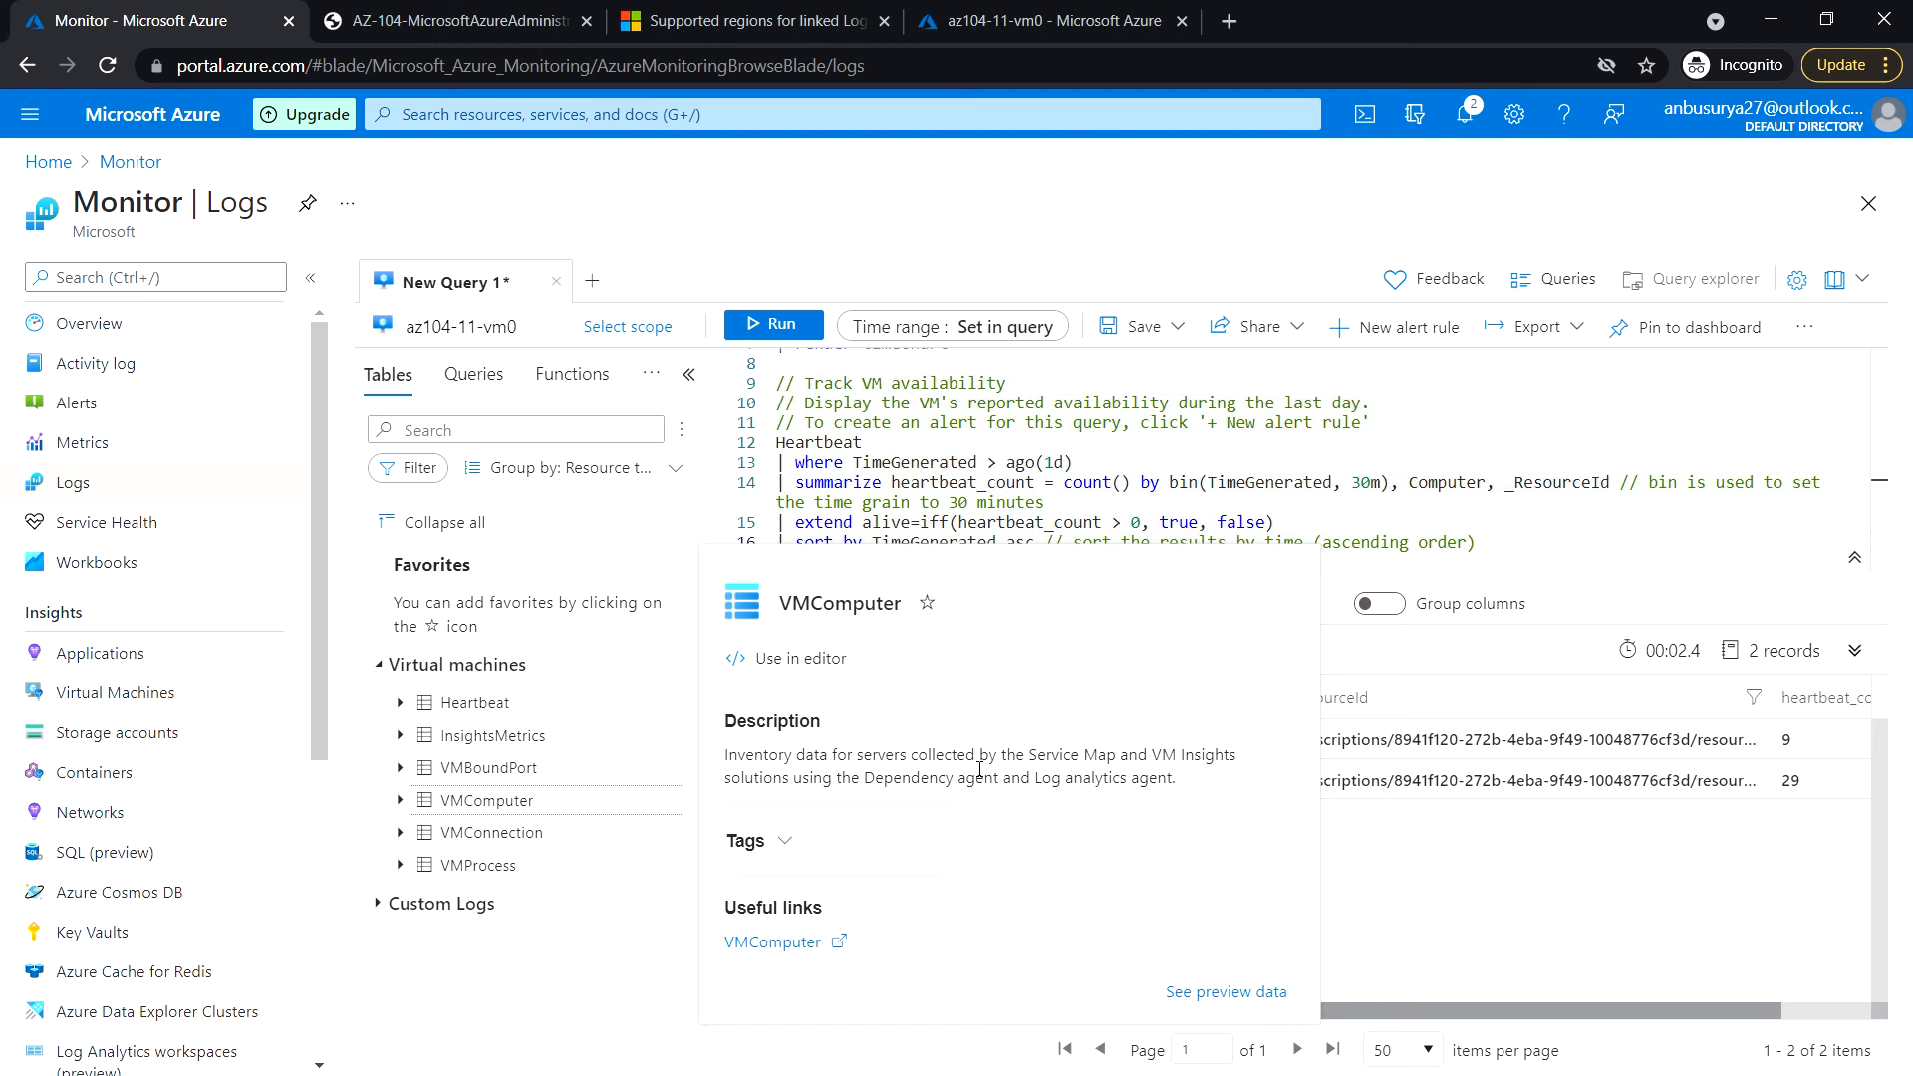
mouse_move(829, 670)
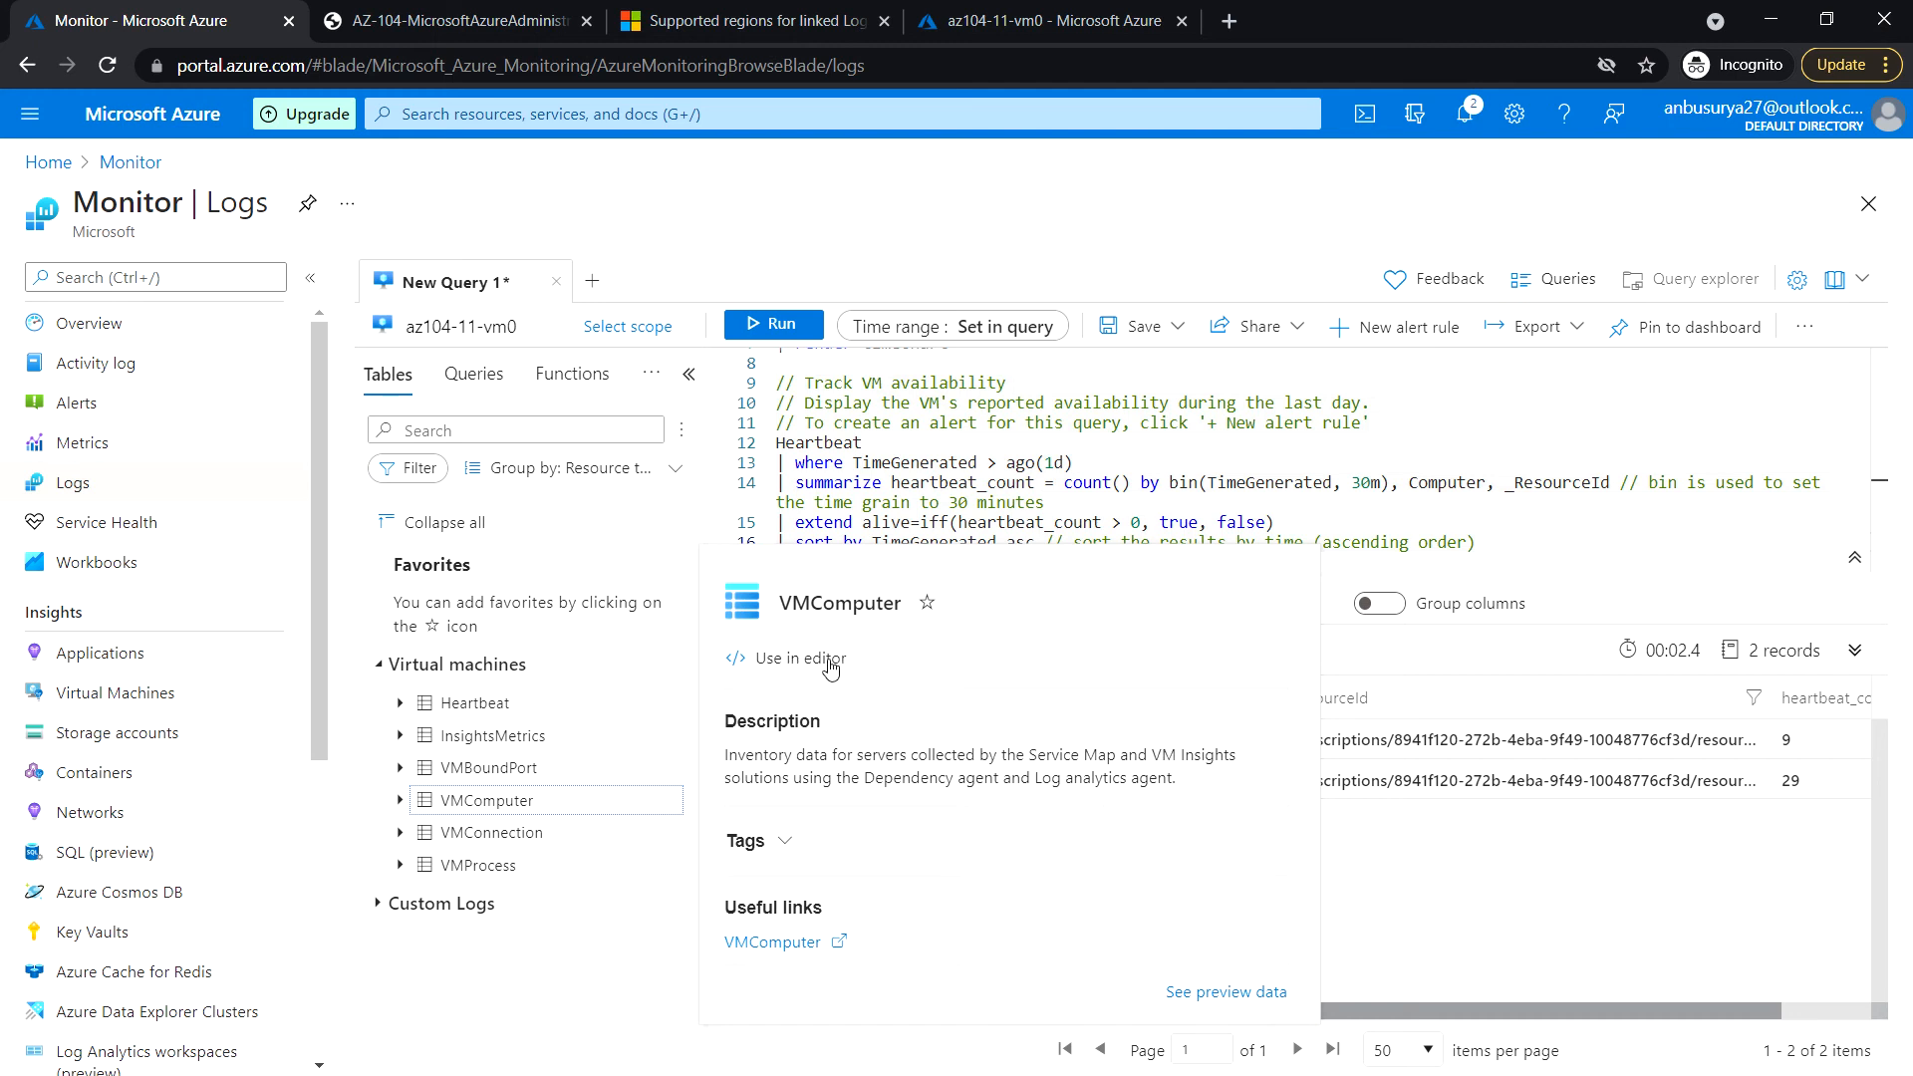
mouse_move(823, 684)
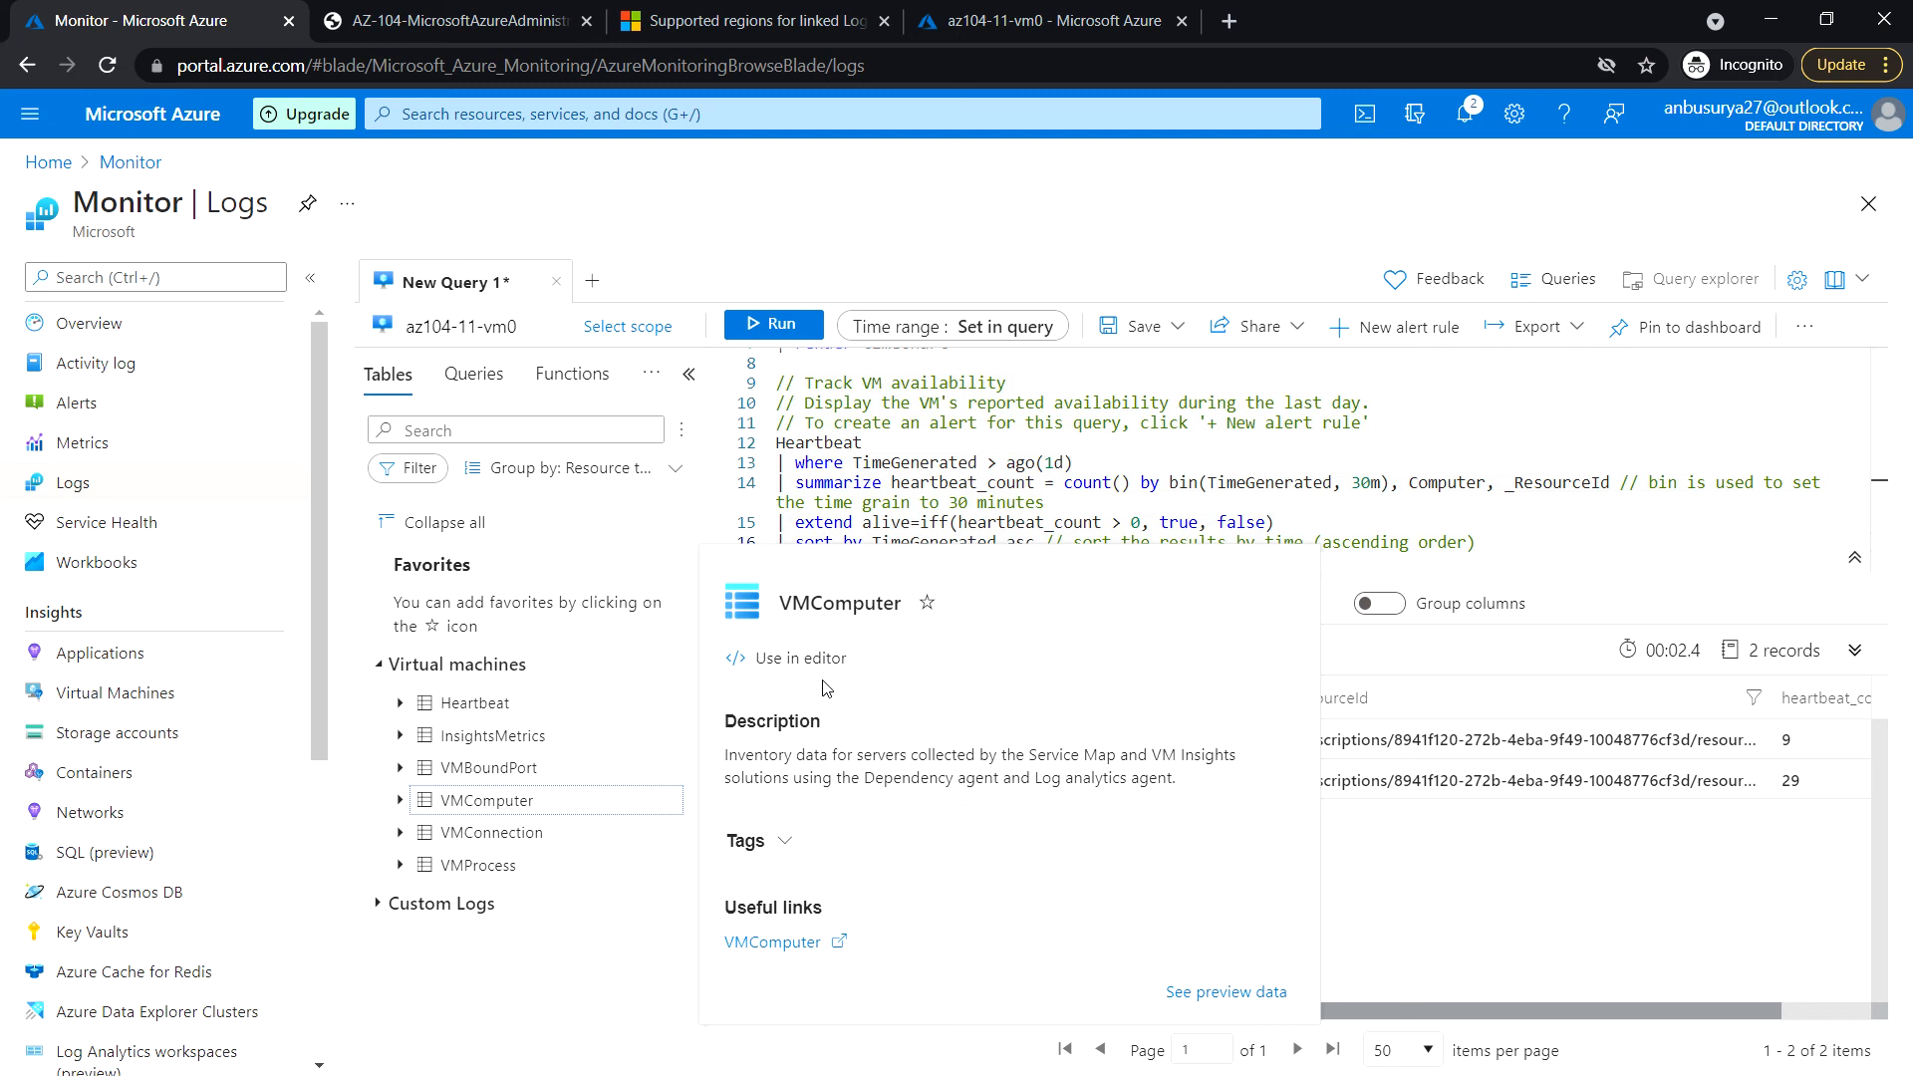
mouse_move(827, 694)
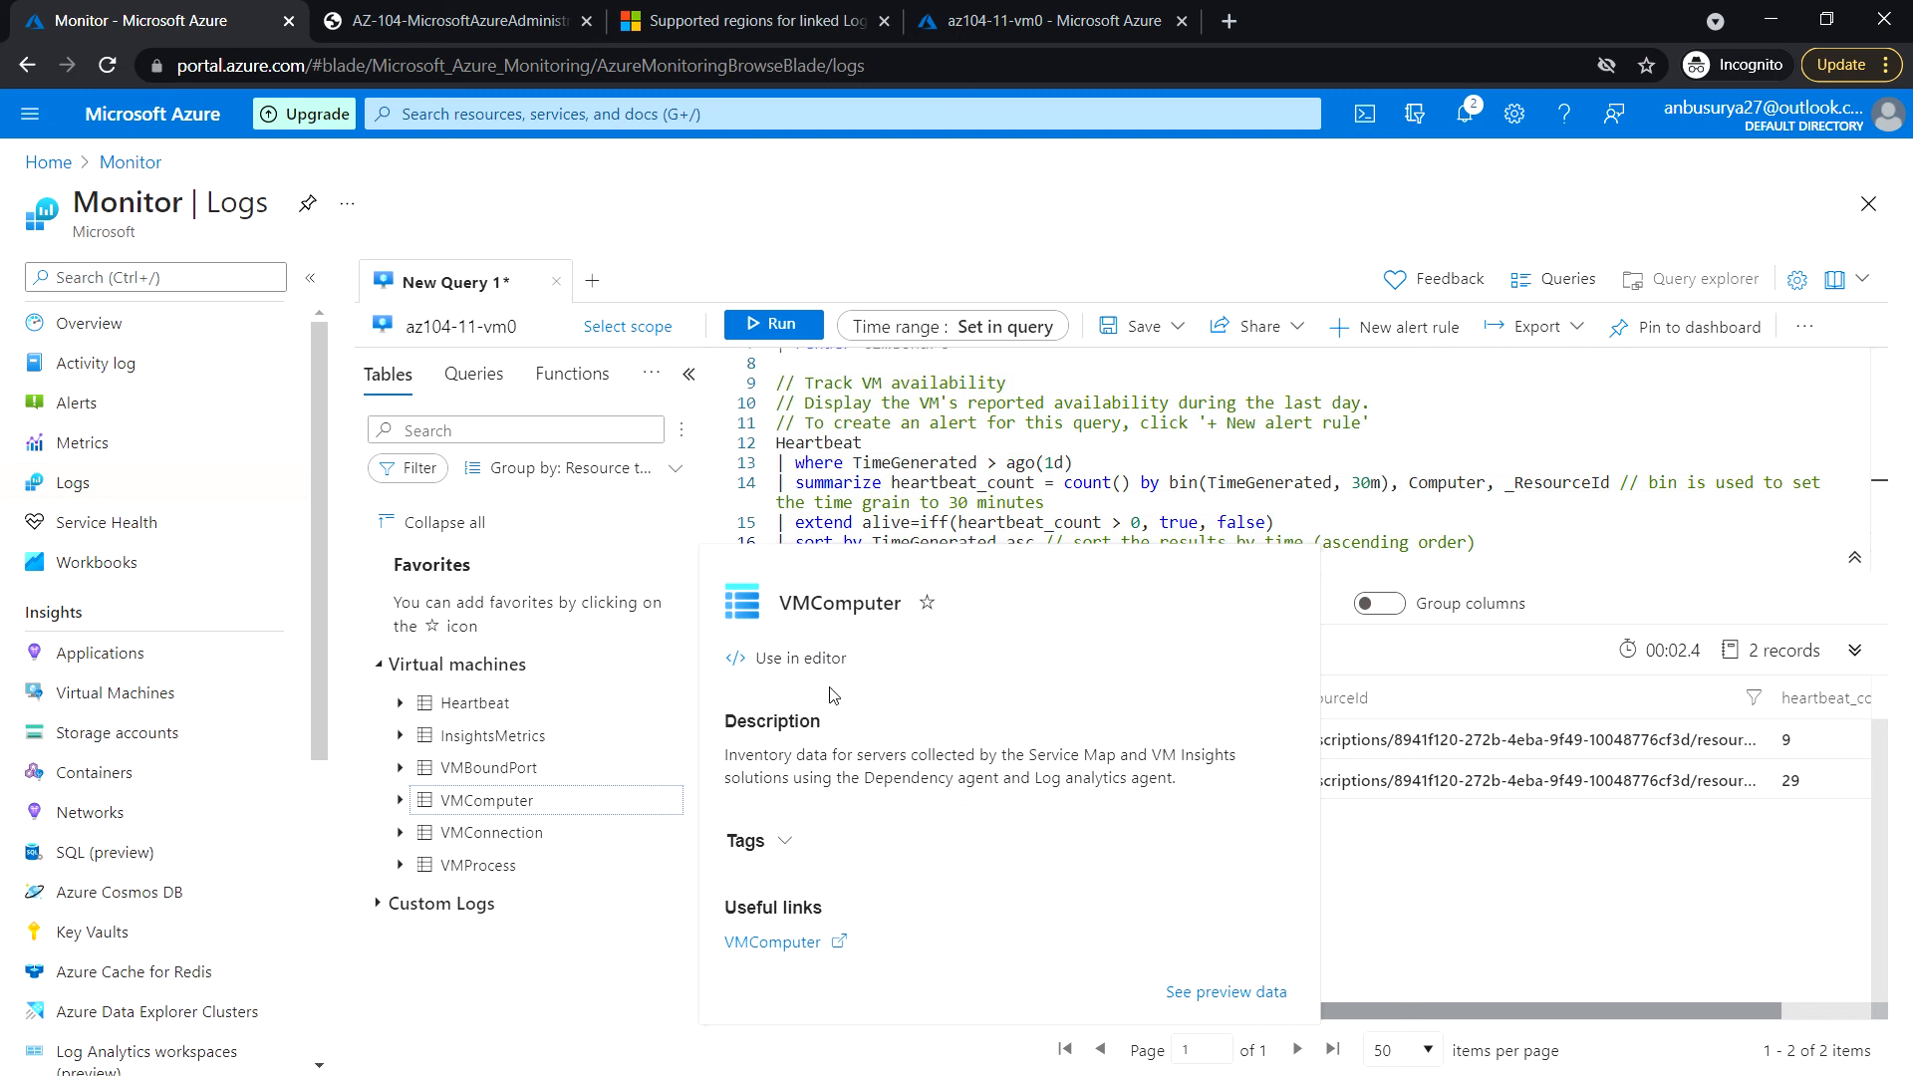
mouse_move(1423, 764)
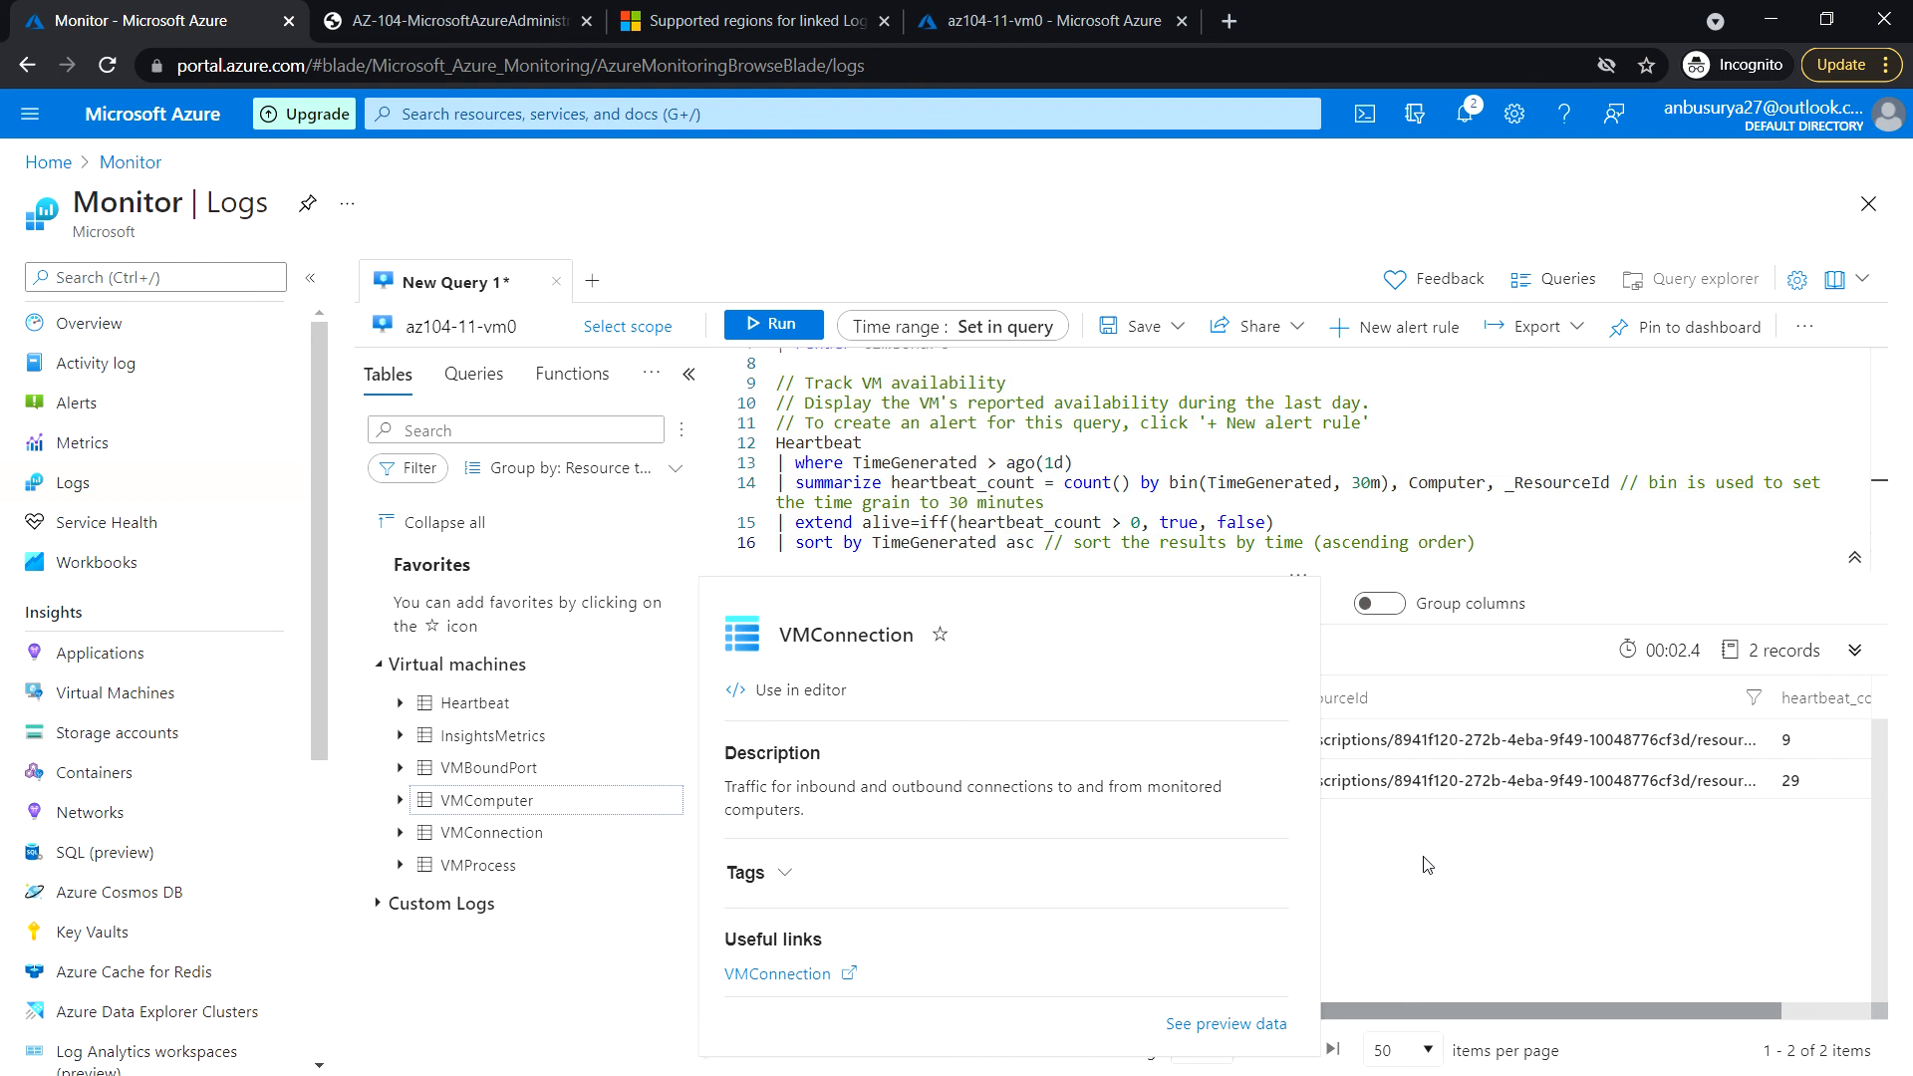
mouse_move(653, 233)
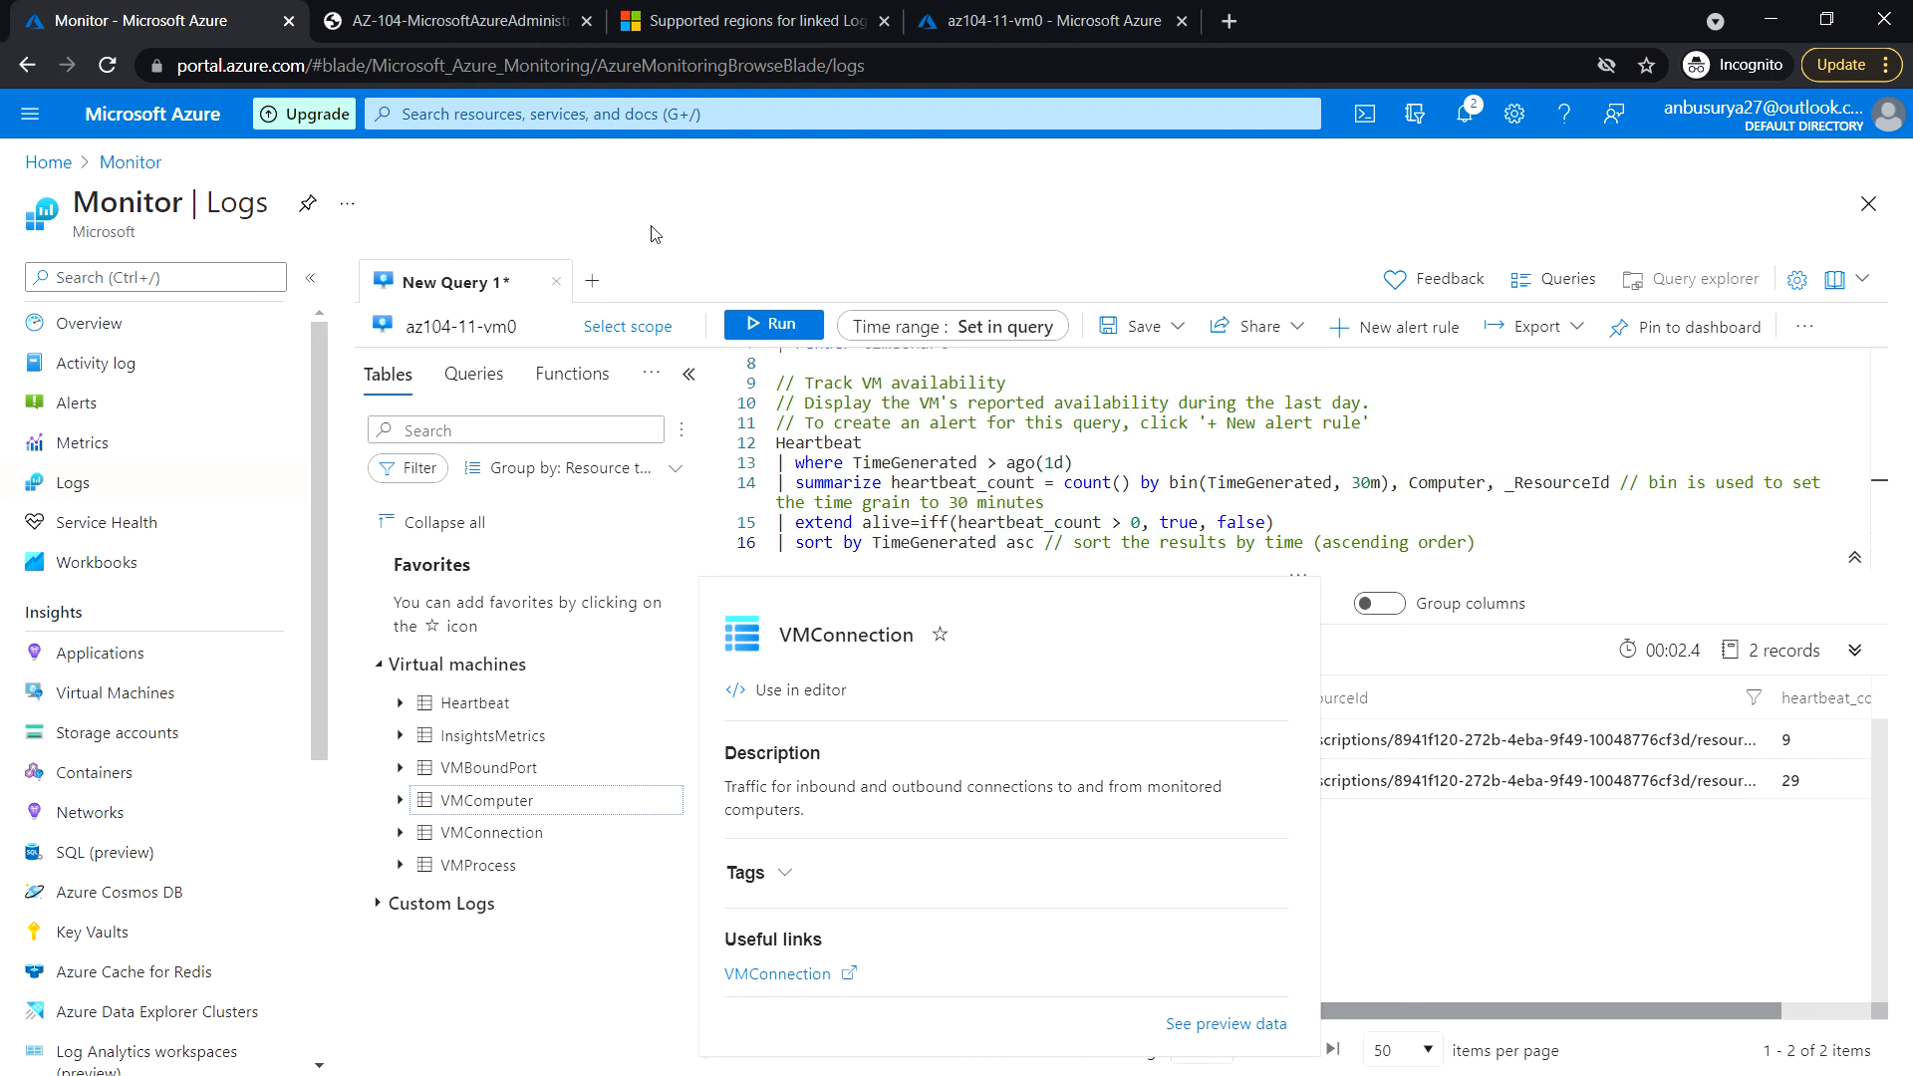
mouse_move(849, 219)
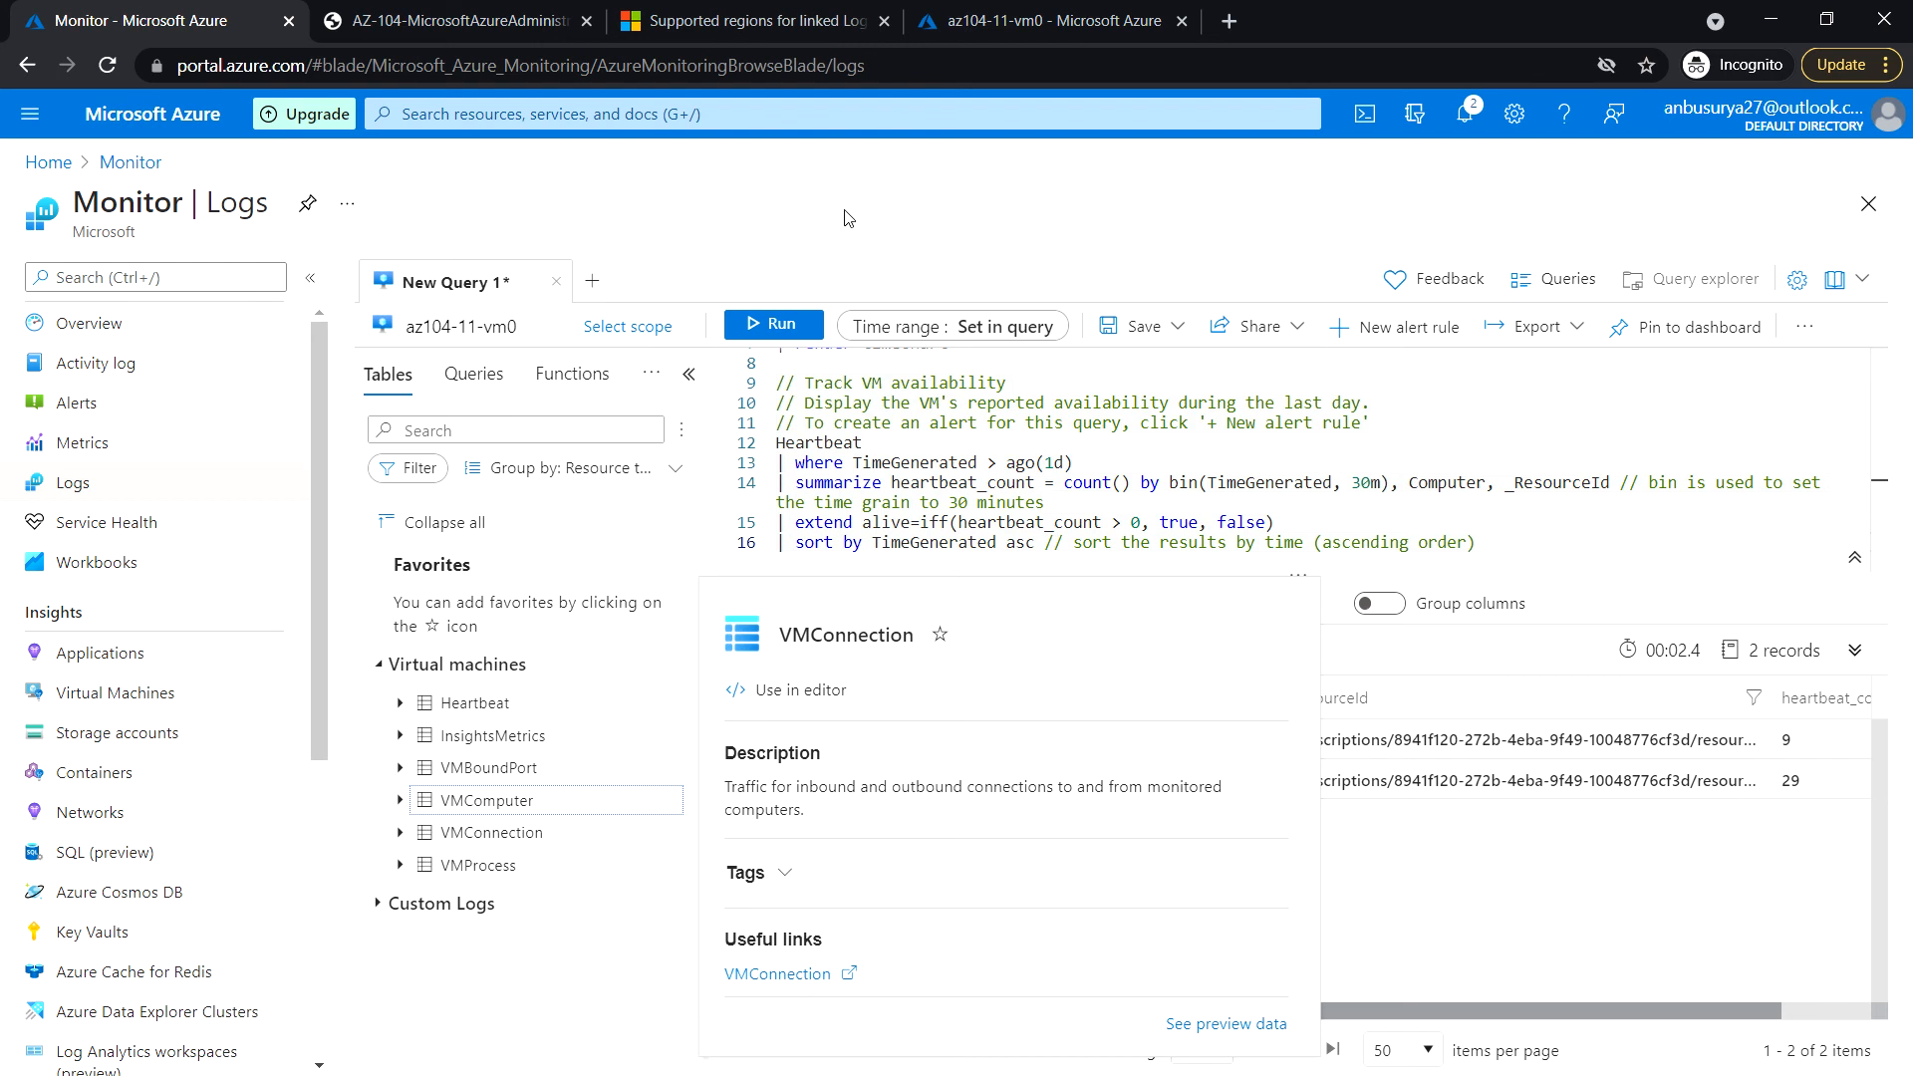
mouse_move(712, 221)
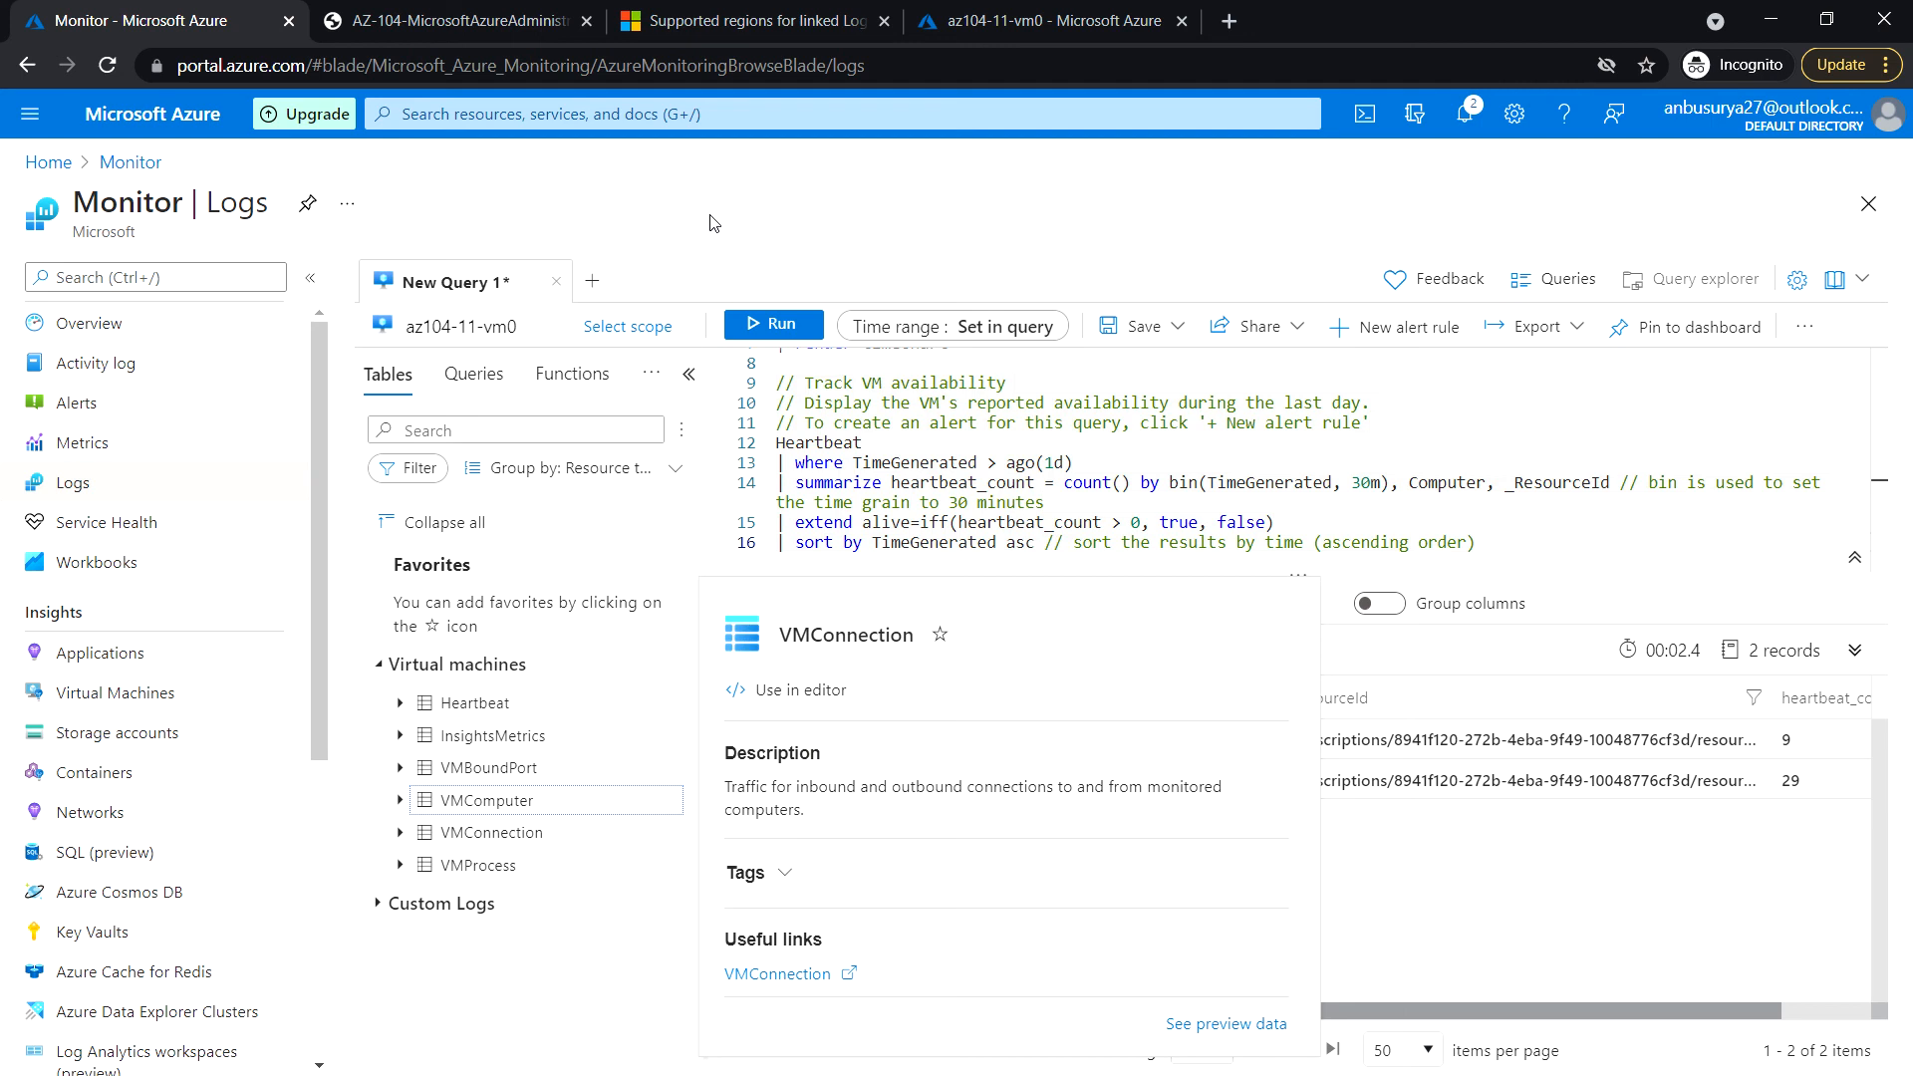
mouse_move(799, 215)
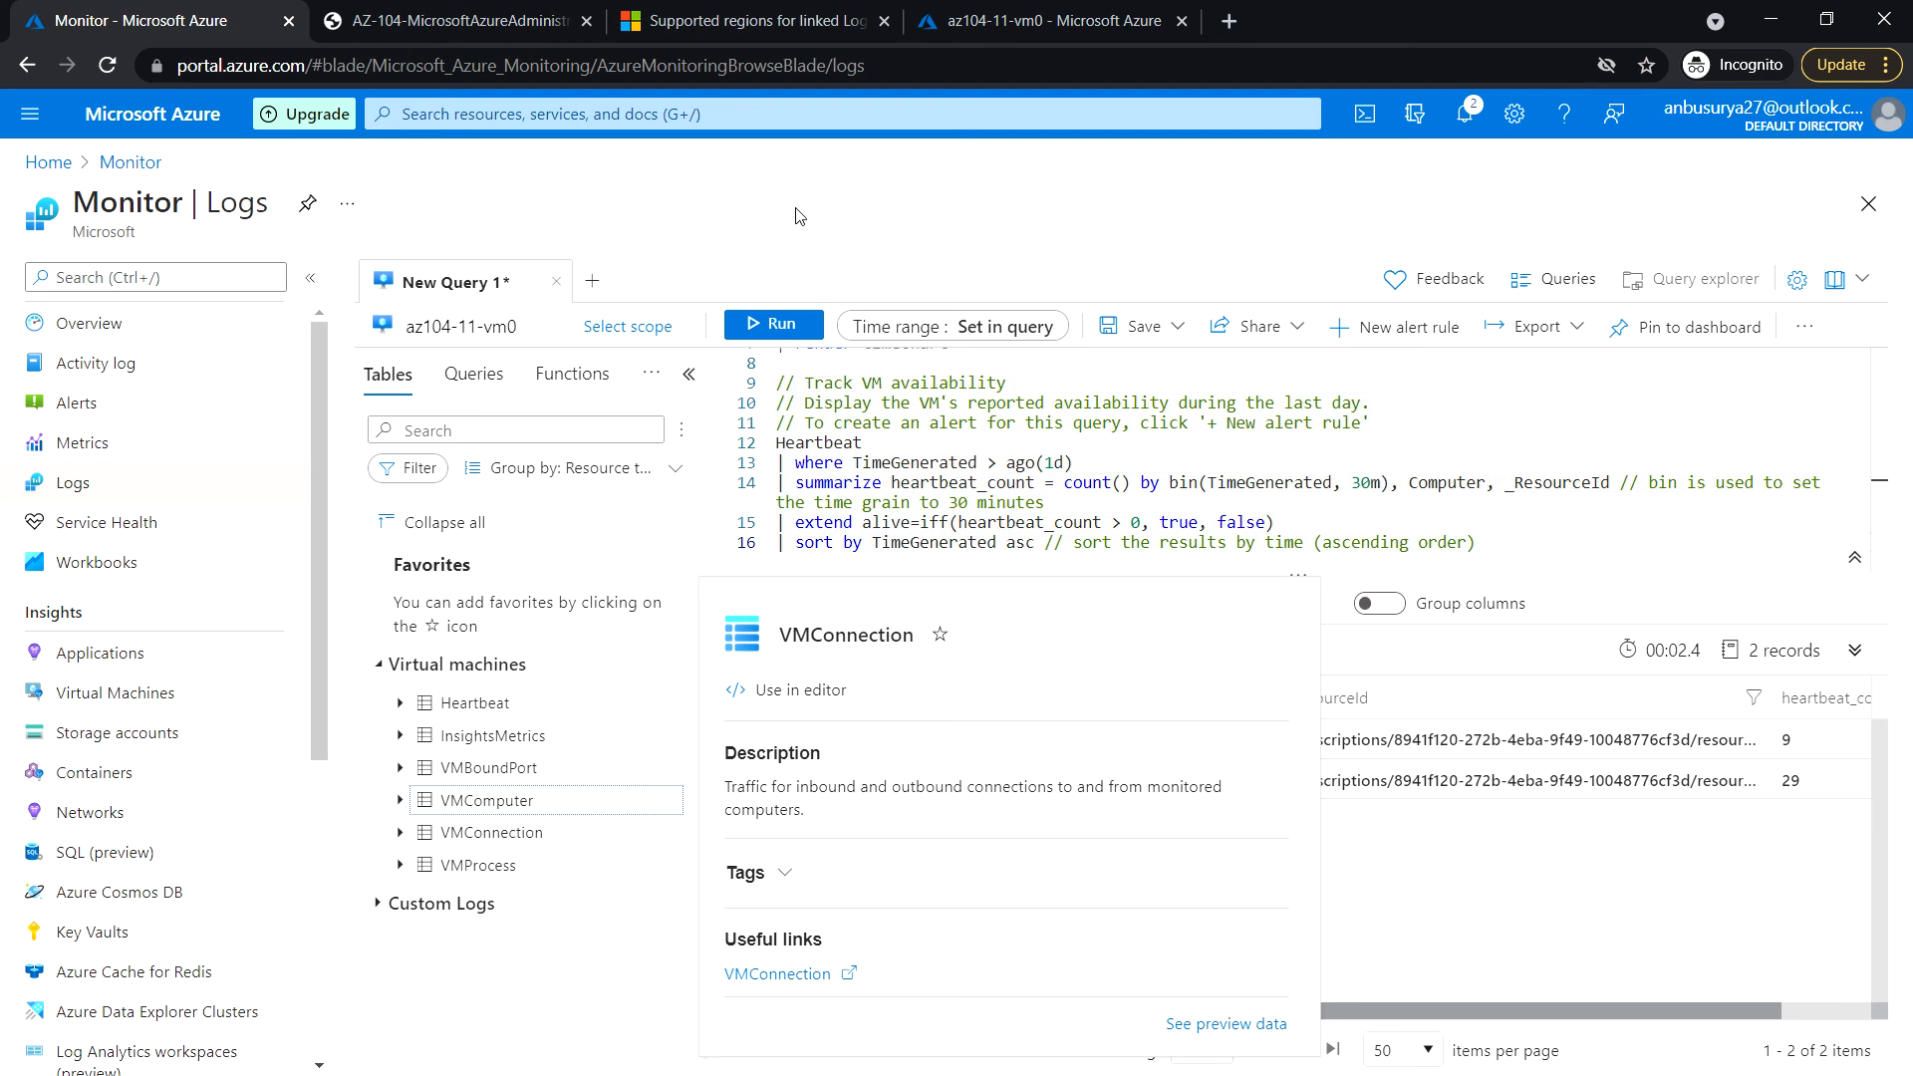
mouse_move(841, 215)
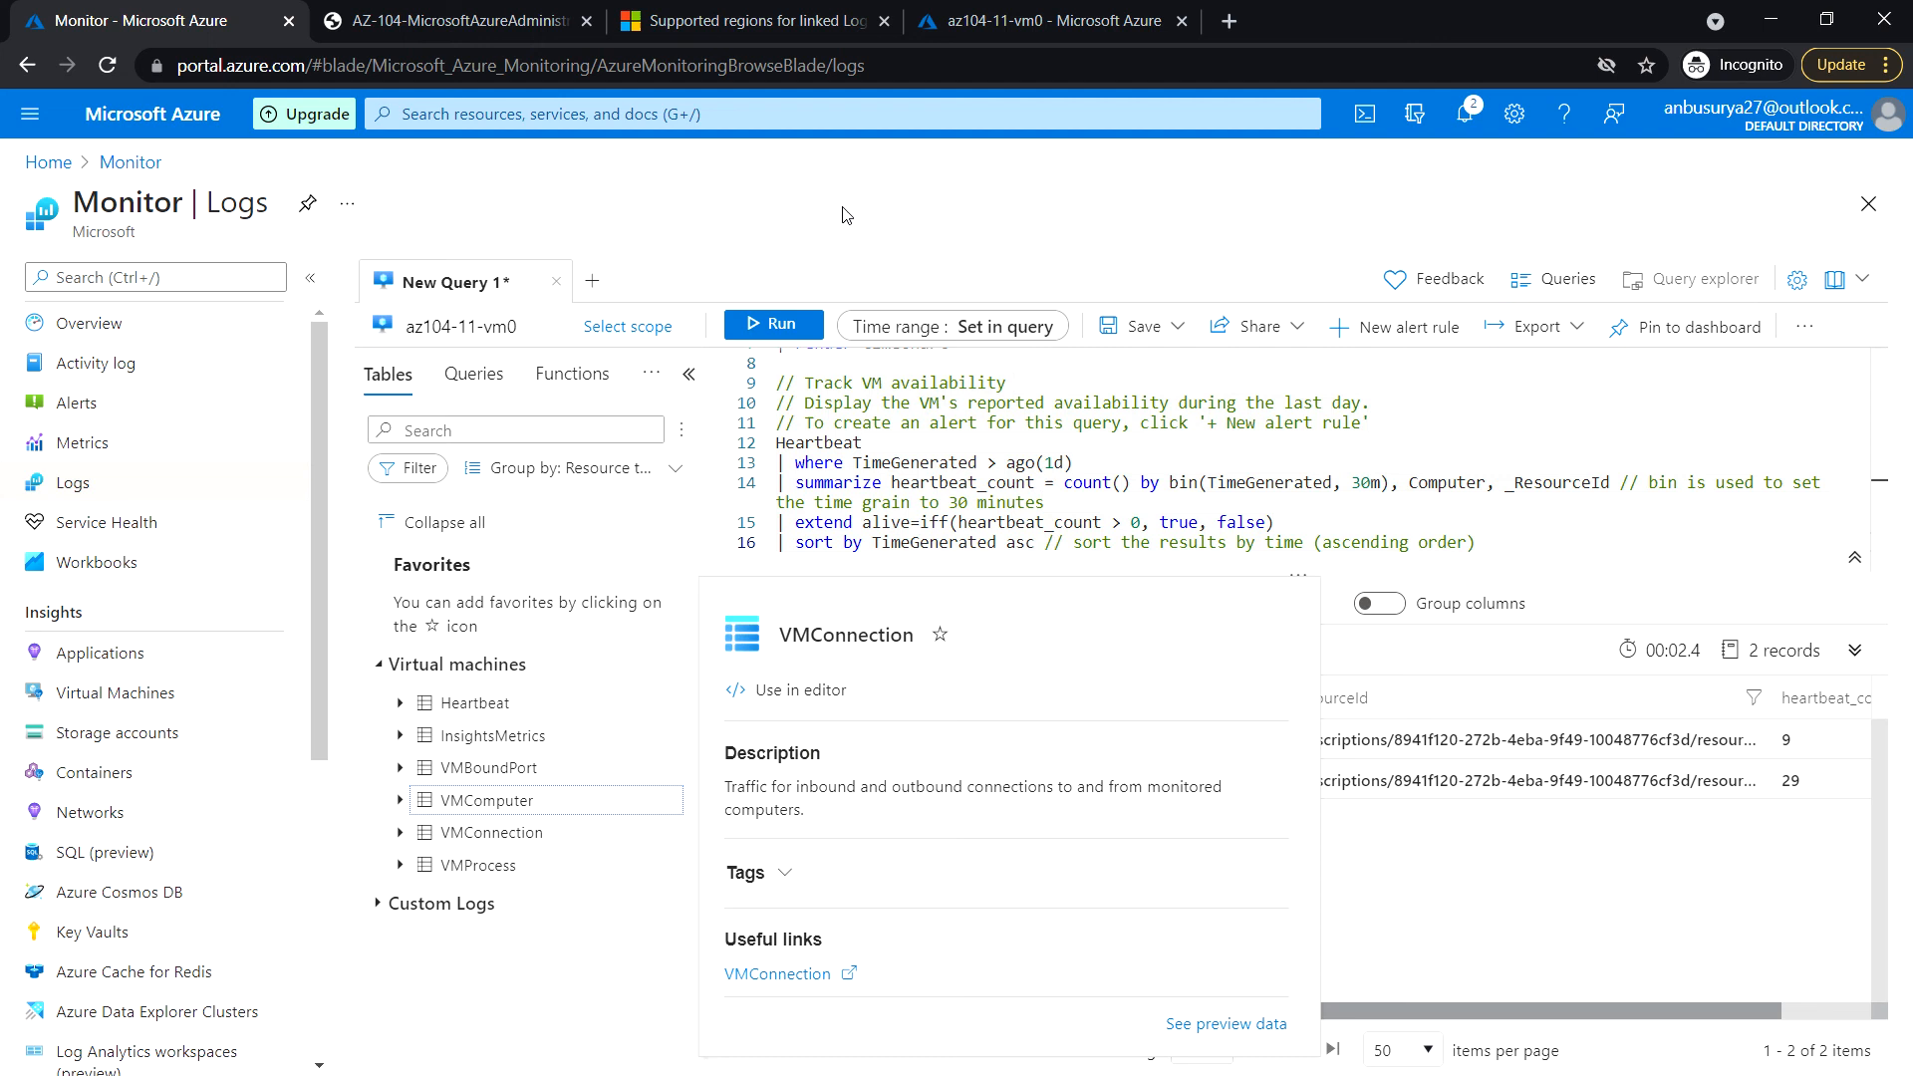